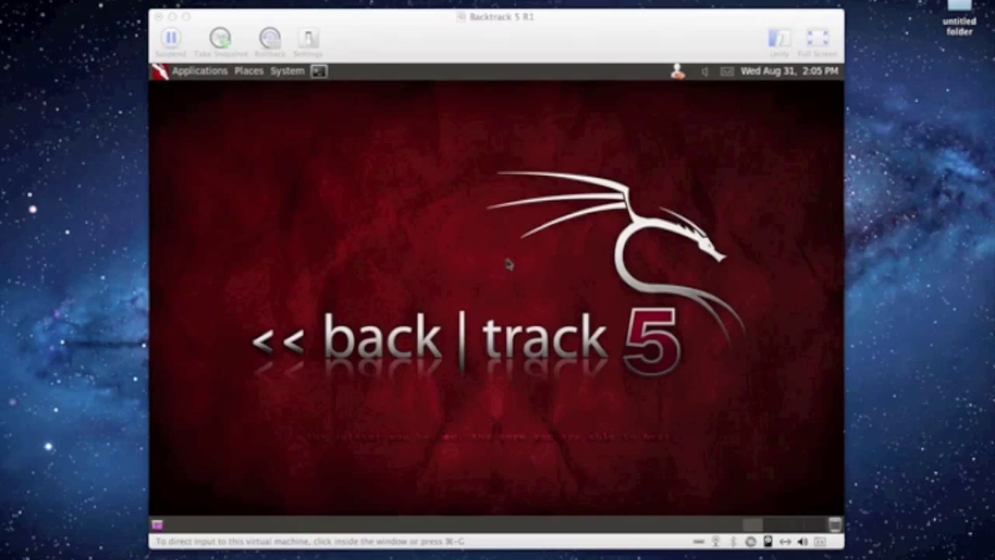
mouse_move(501, 264)
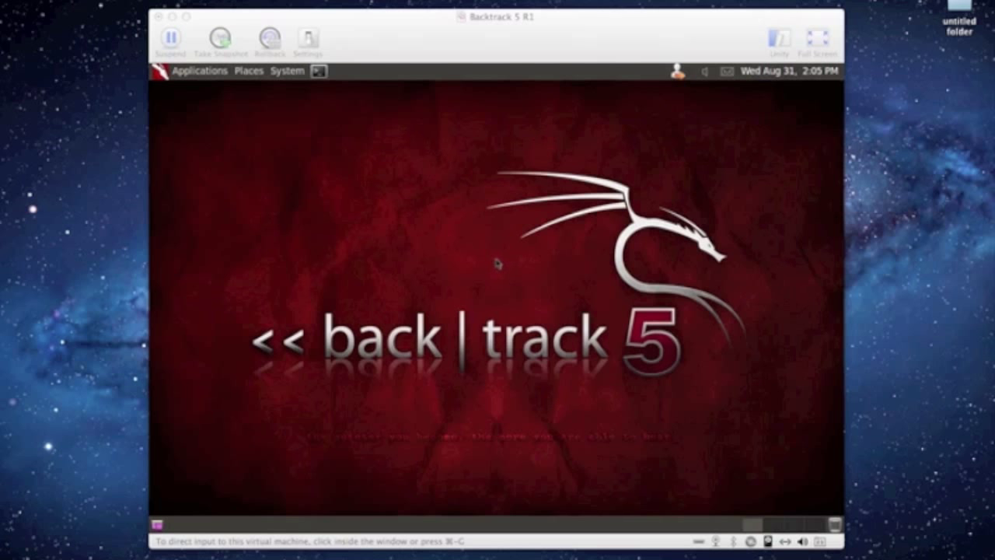
mouse_move(494, 262)
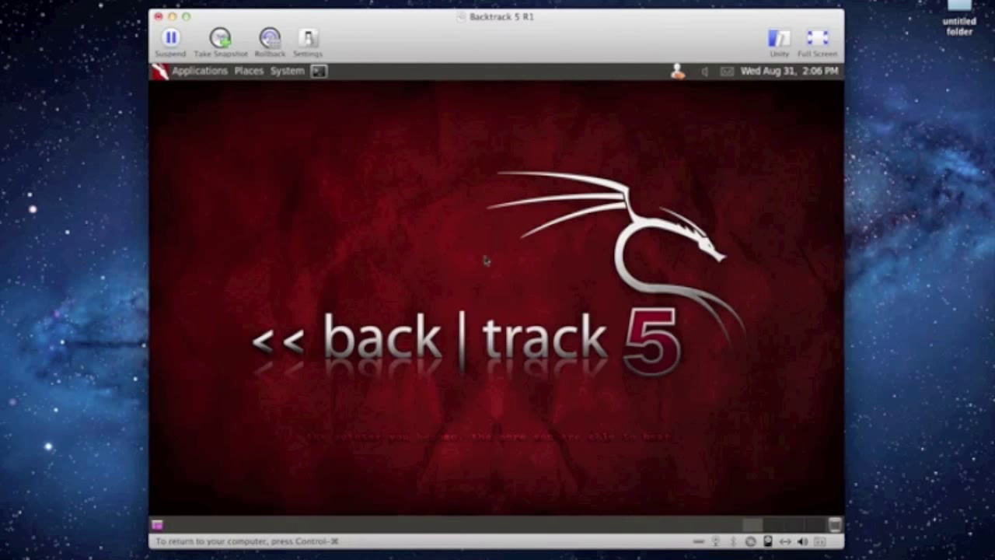
Make the VM full screen and bring up the Applications menu's Internet tools
click(818, 39)
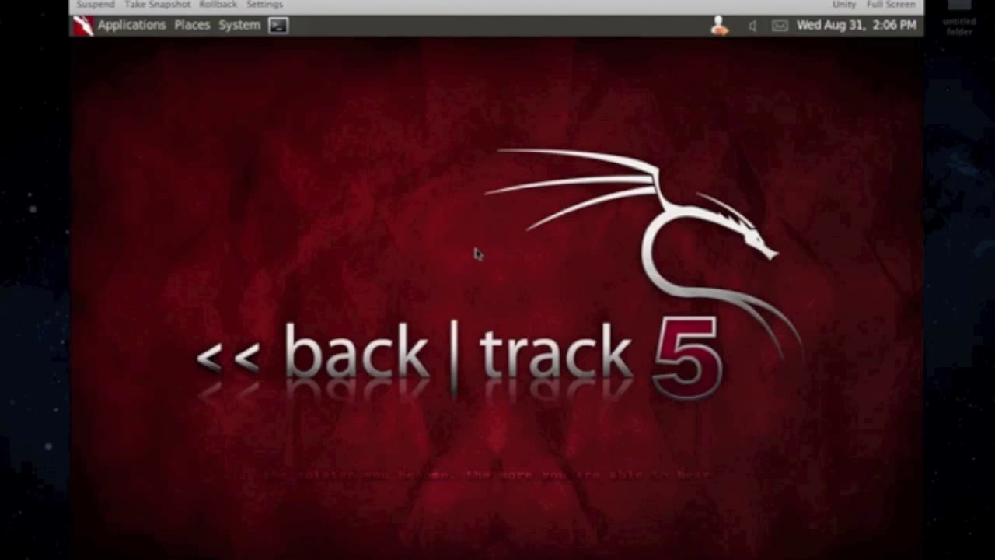
mouse_move(317, 102)
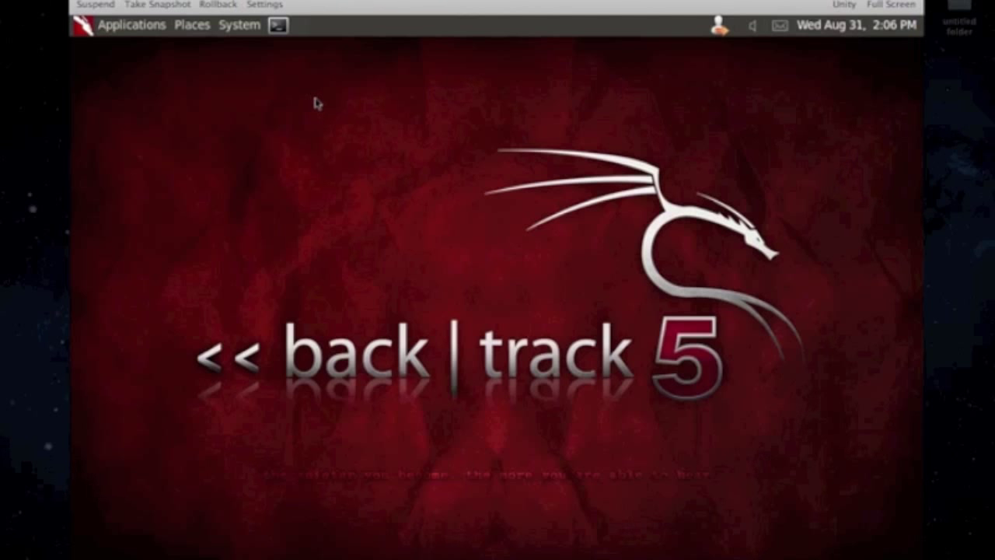
mouse_move(454, 258)
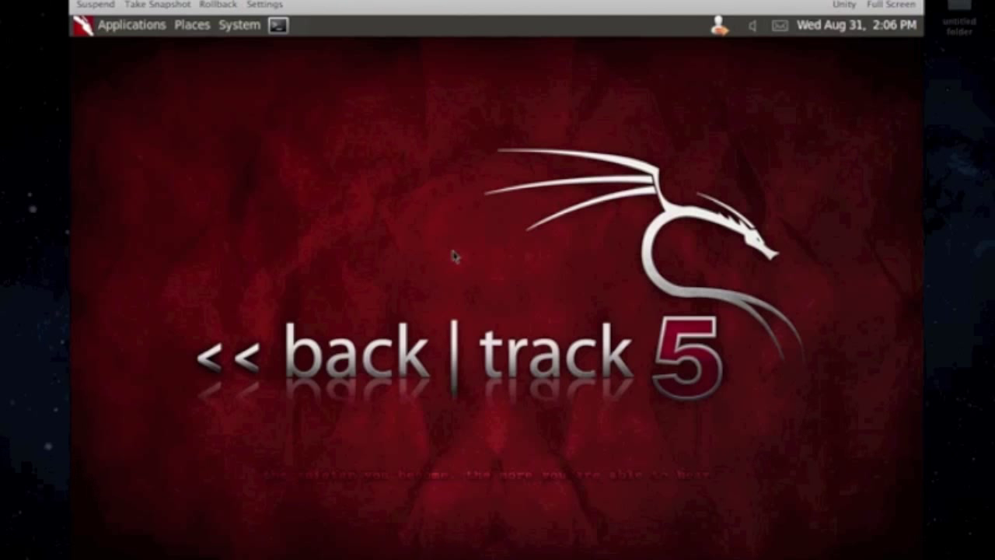
mouse_move(137, 40)
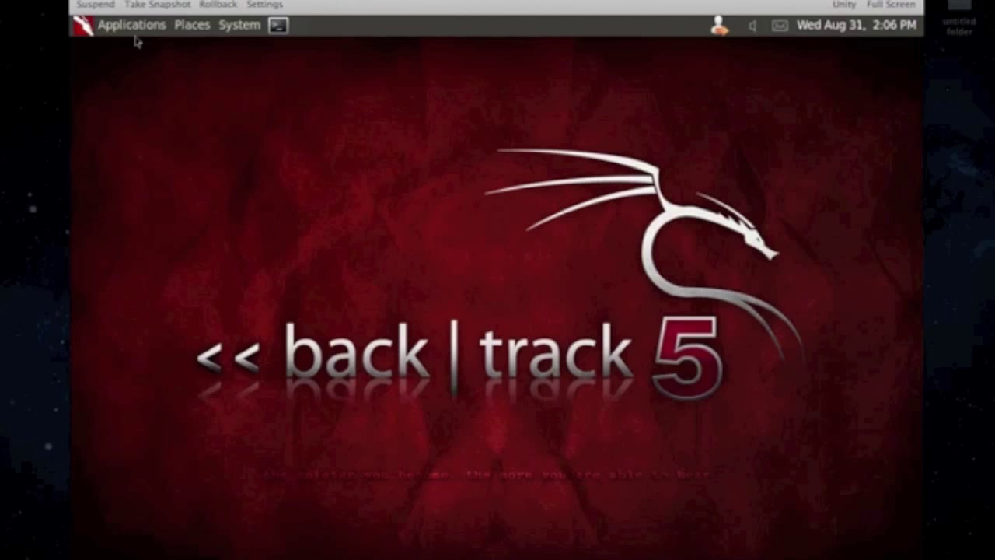
click(130, 25)
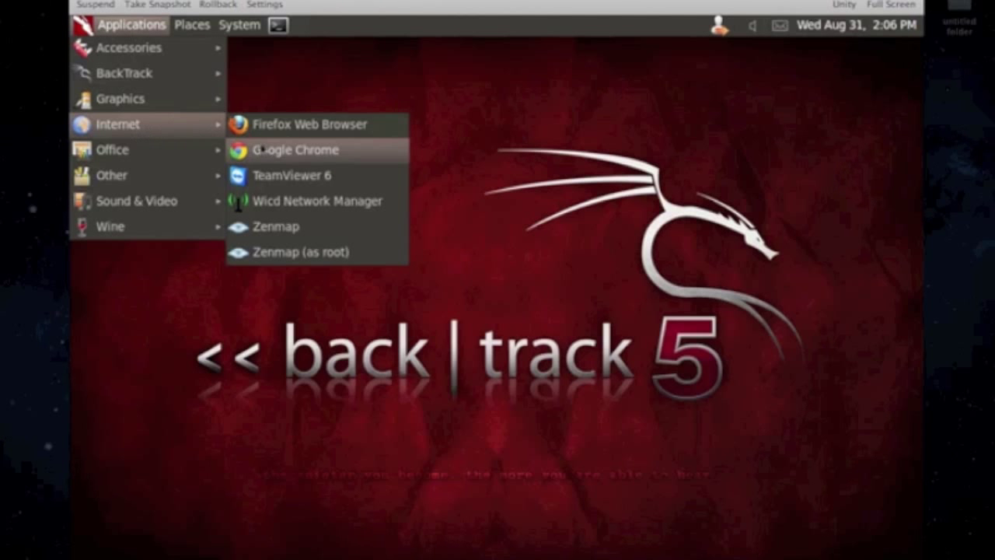
mouse_move(317, 252)
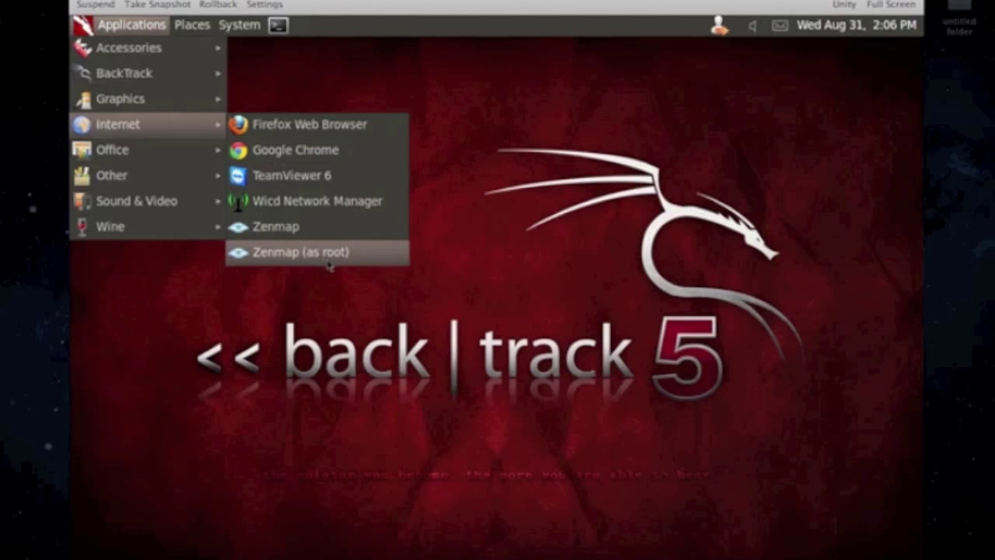
Launch Zenmap as root and move its window toward the screen centre
click(445, 240)
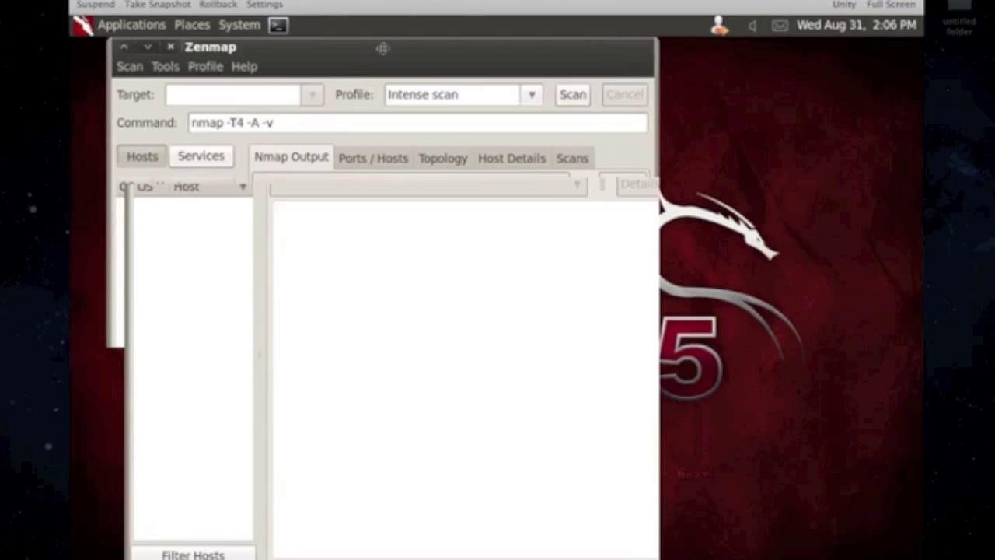
drag(381, 49, 521, 48)
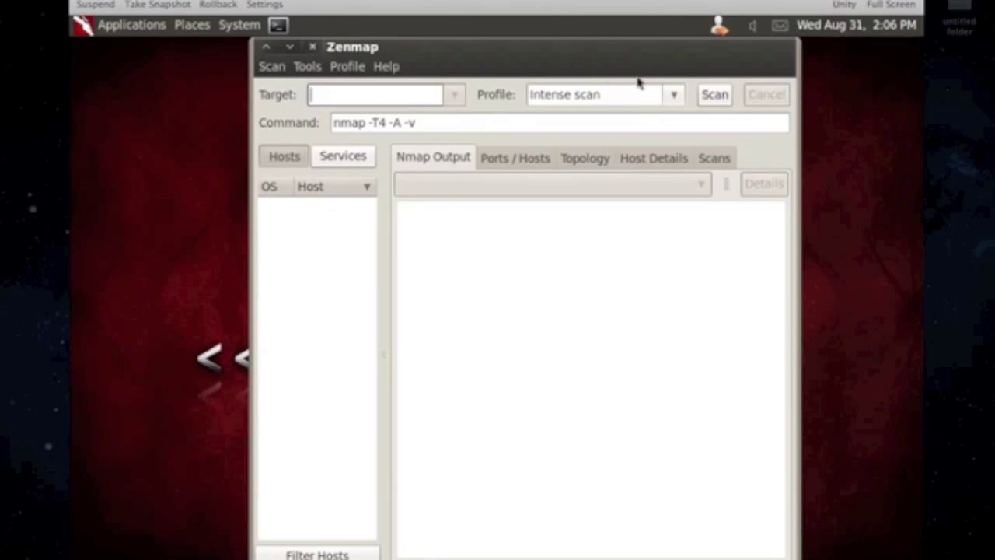
Try the intense+UDP, all-TCP, ping and quick profiles, ending back on Intense scan
click(673, 95)
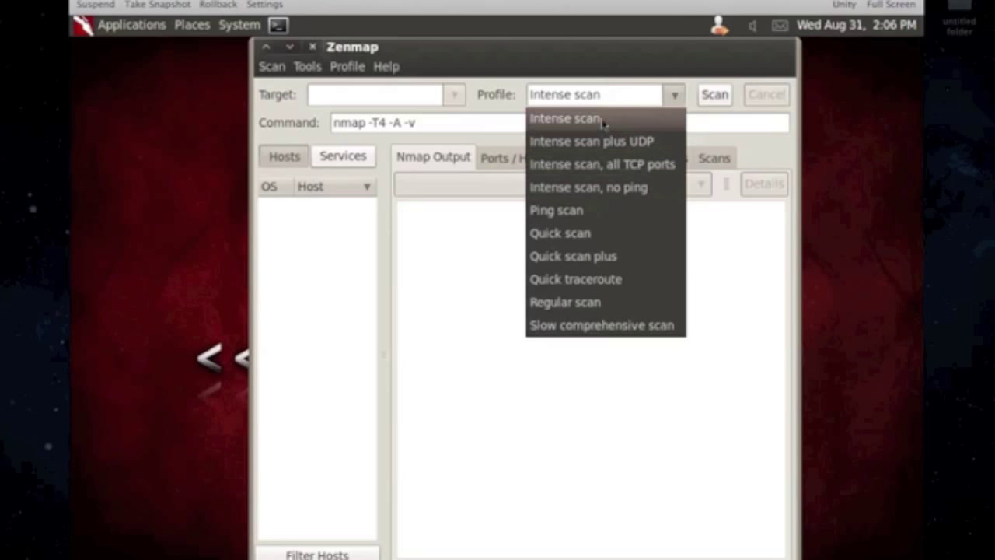
click(591, 141)
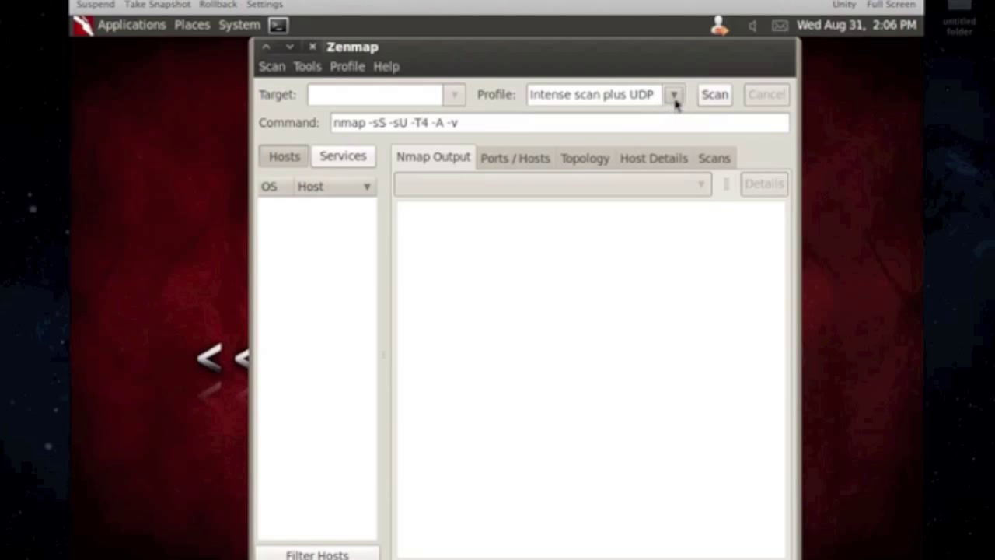
click(673, 95)
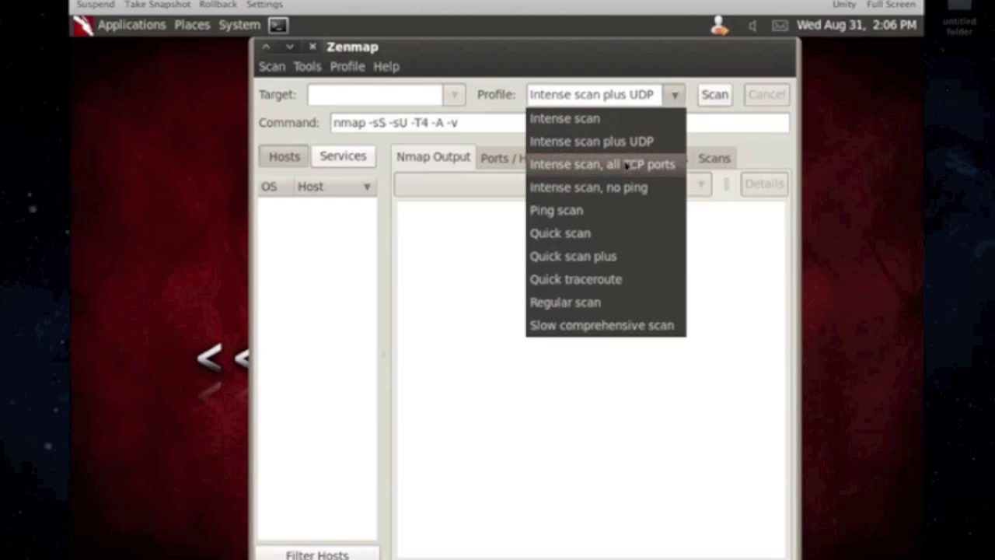
click(603, 165)
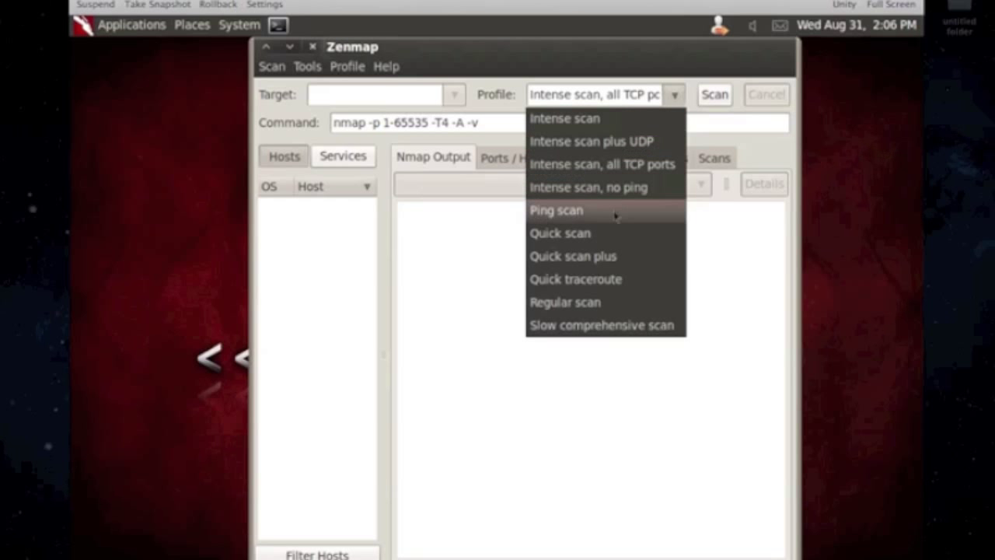
click(557, 210)
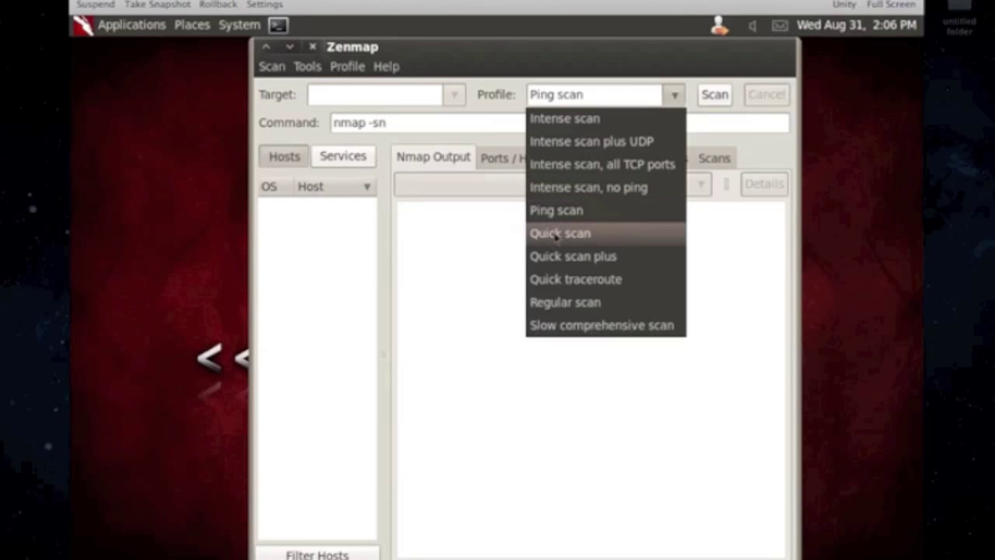
click(560, 234)
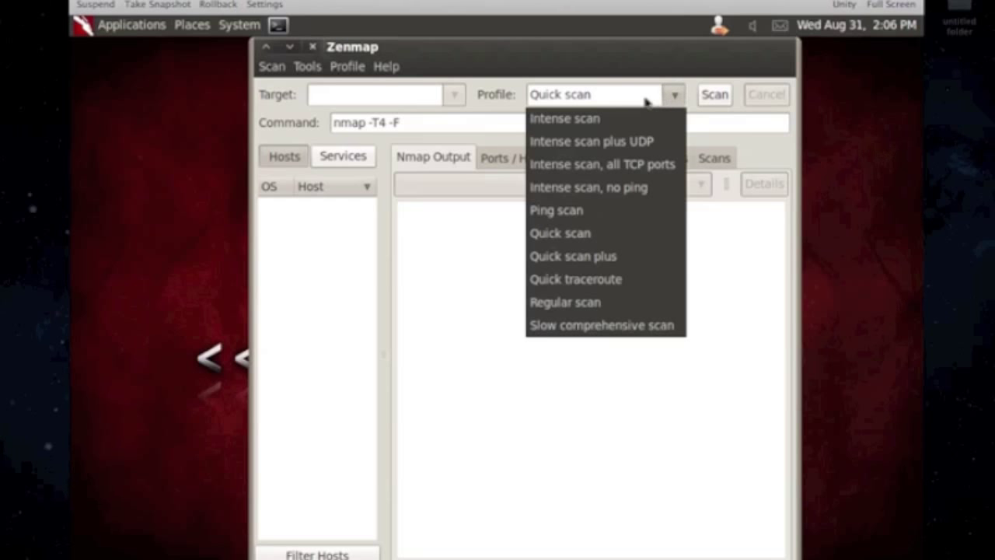
click(564, 119)
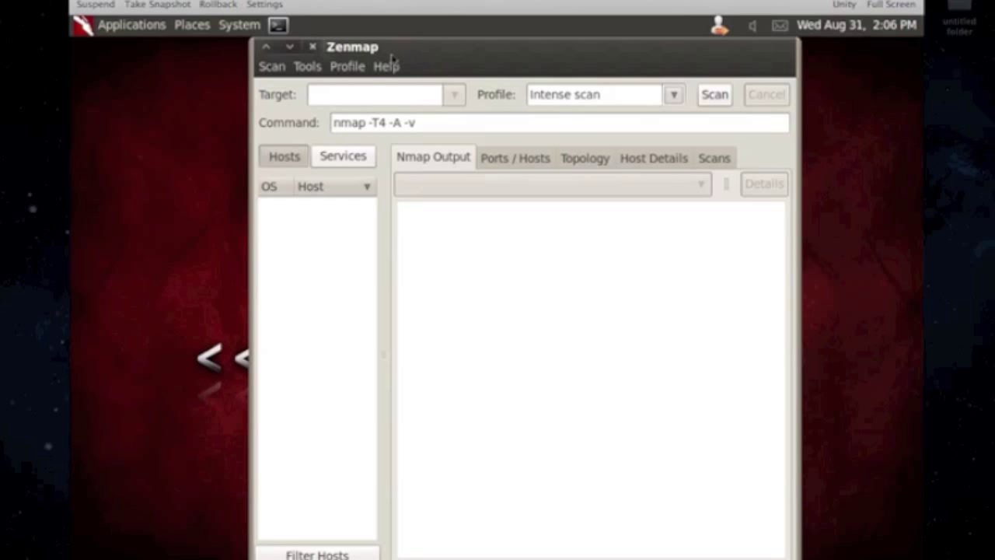
mouse_move(443, 68)
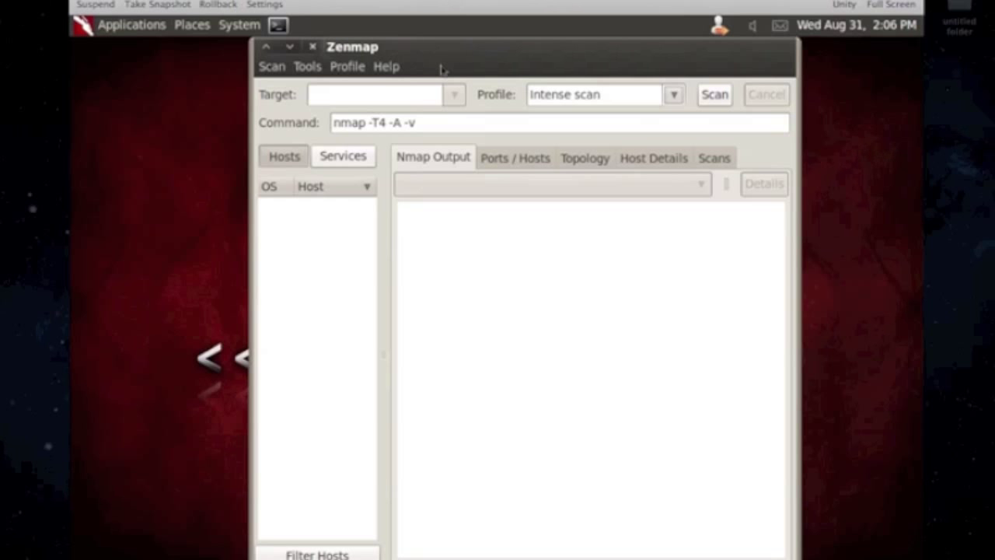
Enter target 192.168.1.1, then widen it to 192.168.1.0/24, and reopen the profile list
text(192.)
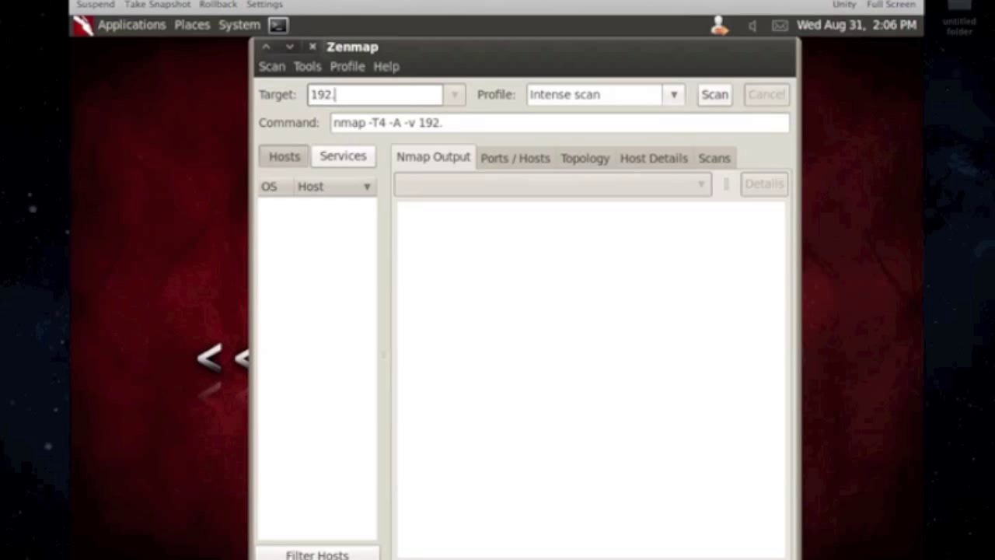
text(168.1.1)
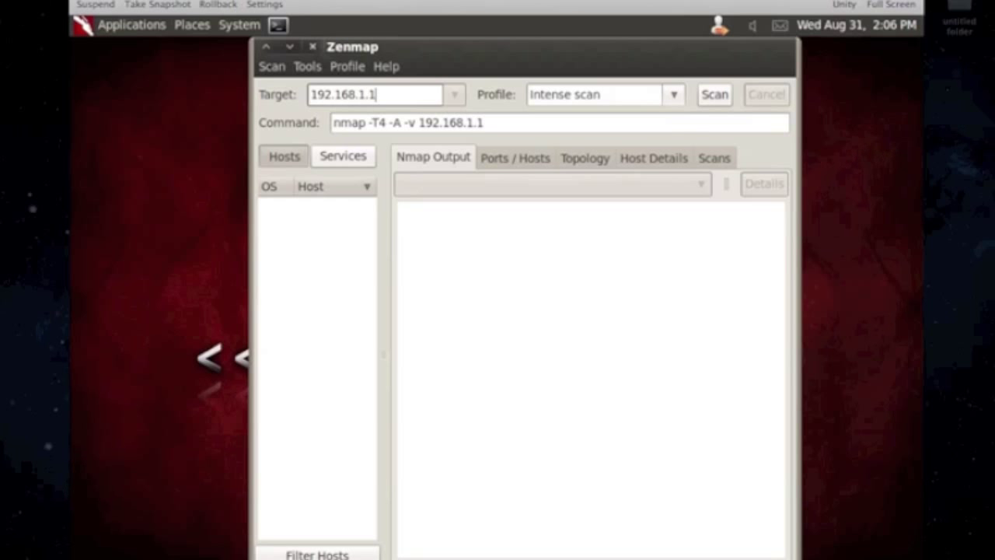
mouse_move(432, 89)
text(0)
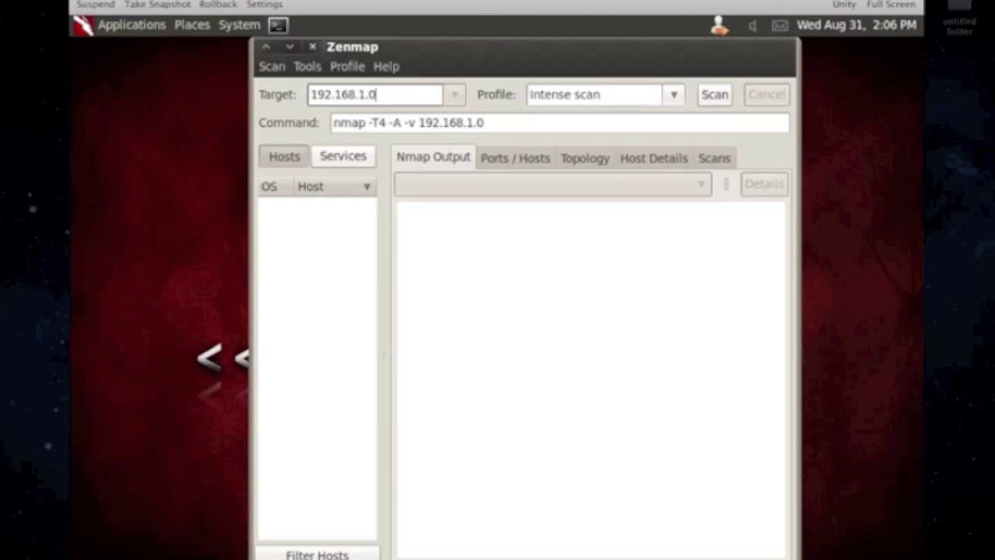
text(/24)
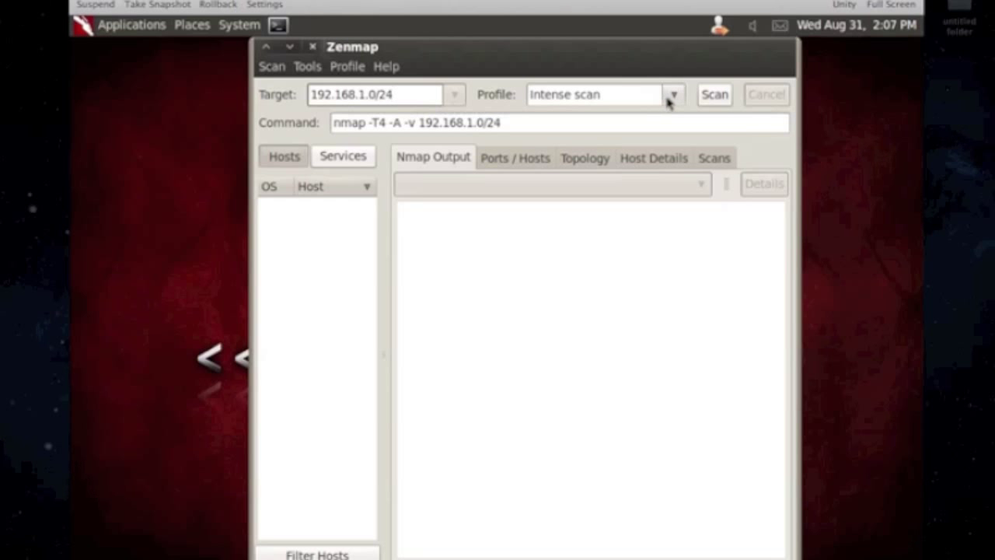
click(672, 95)
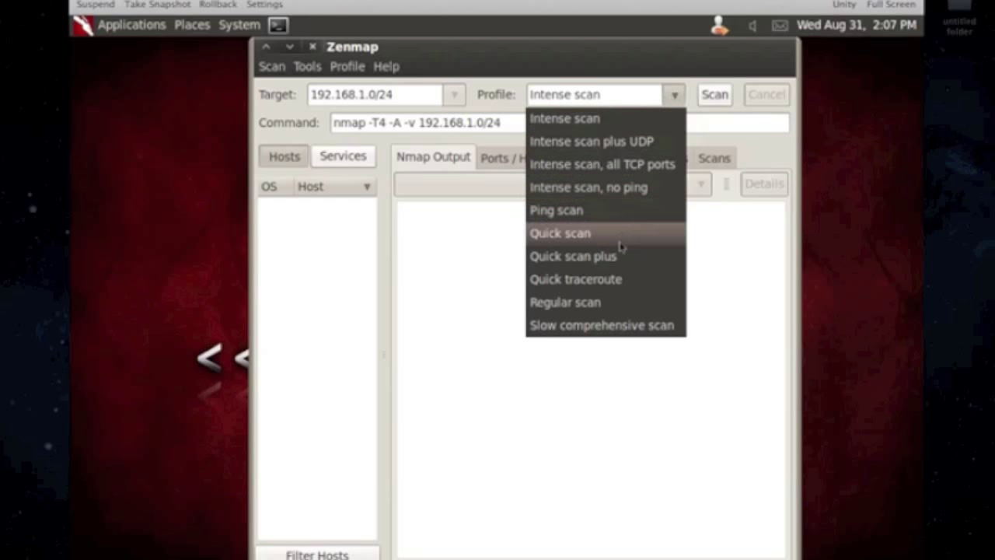
mouse_move(572, 255)
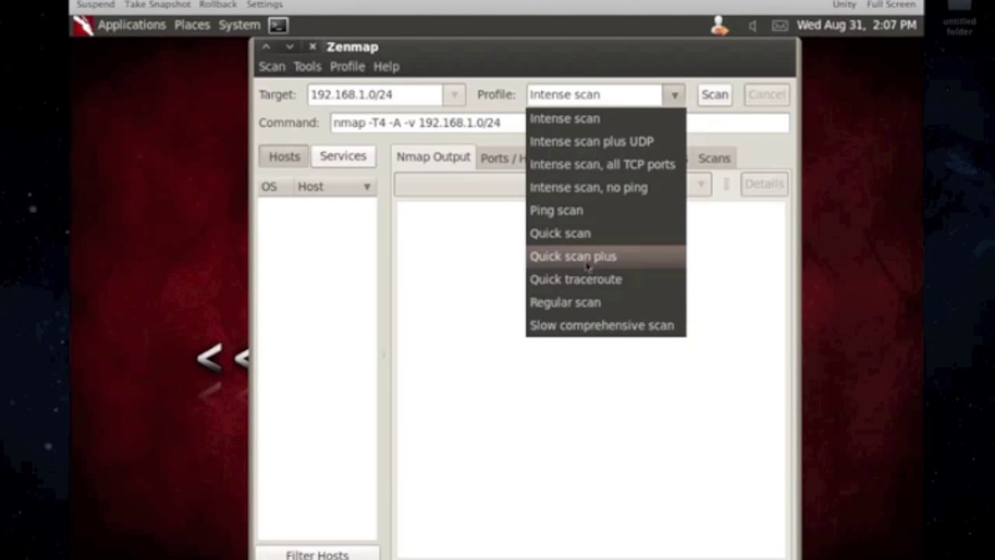
mouse_move(577, 302)
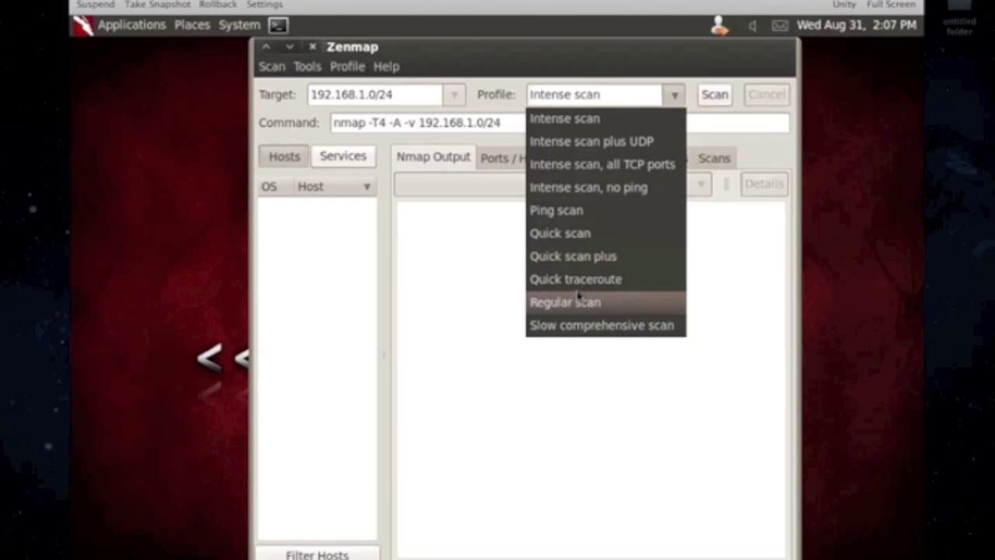
mouse_move(575, 278)
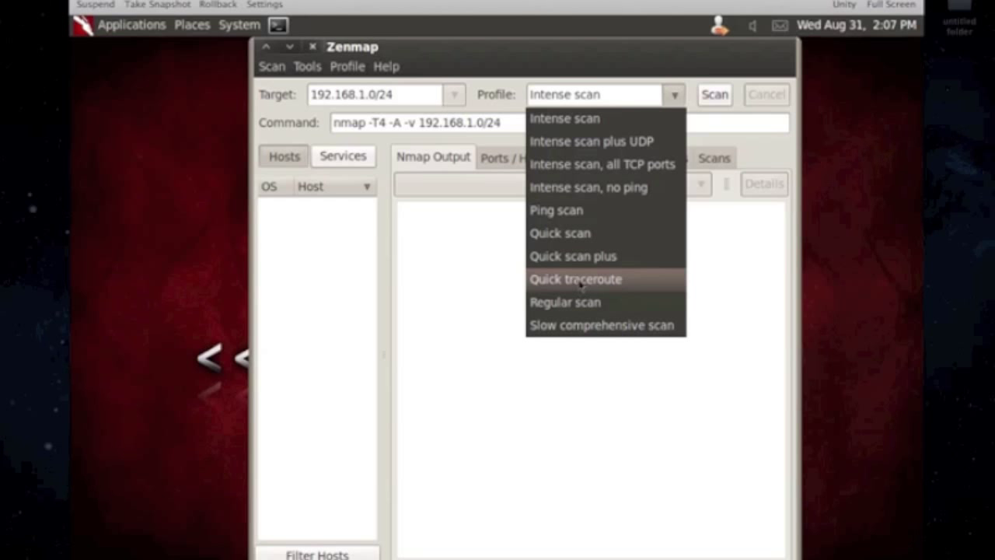
mouse_move(566, 301)
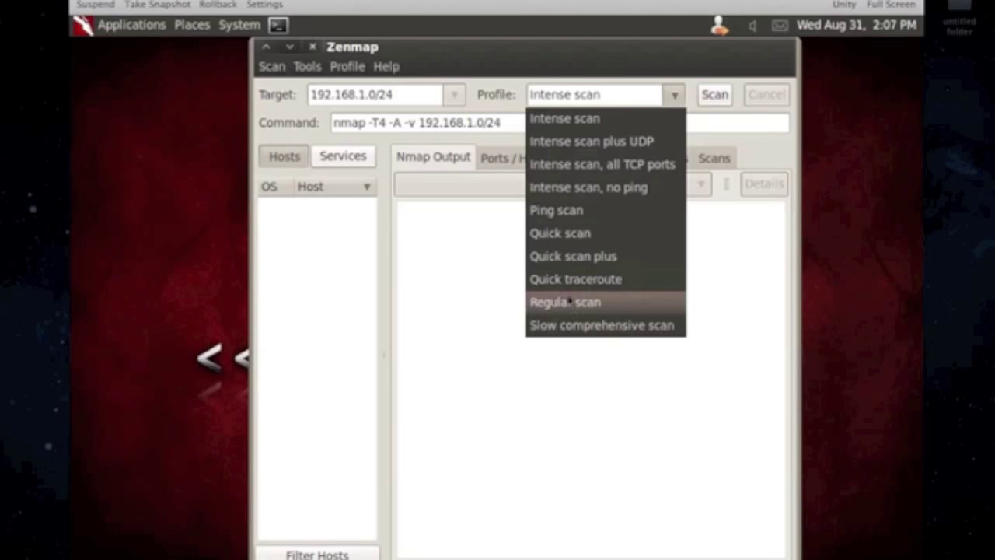
mouse_move(486, 225)
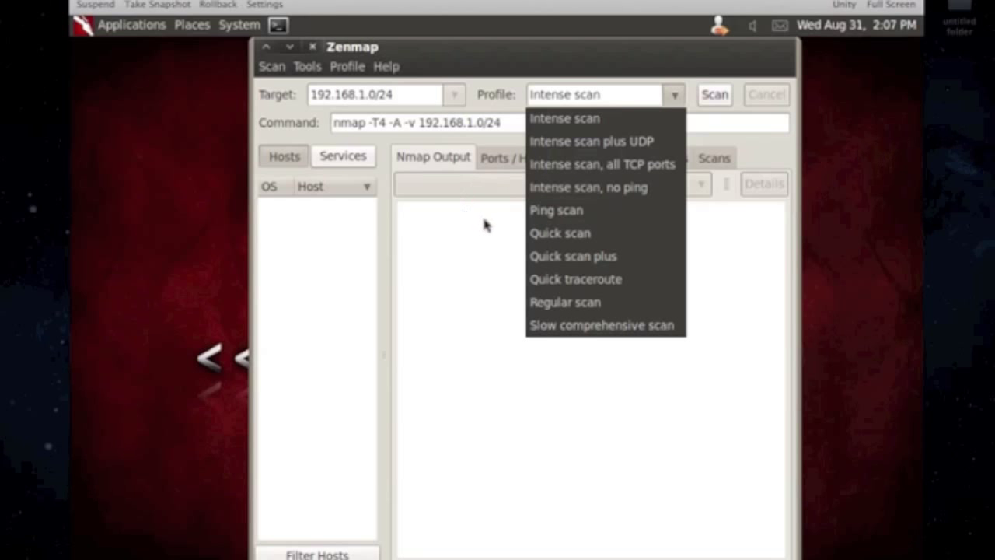
mouse_move(556, 210)
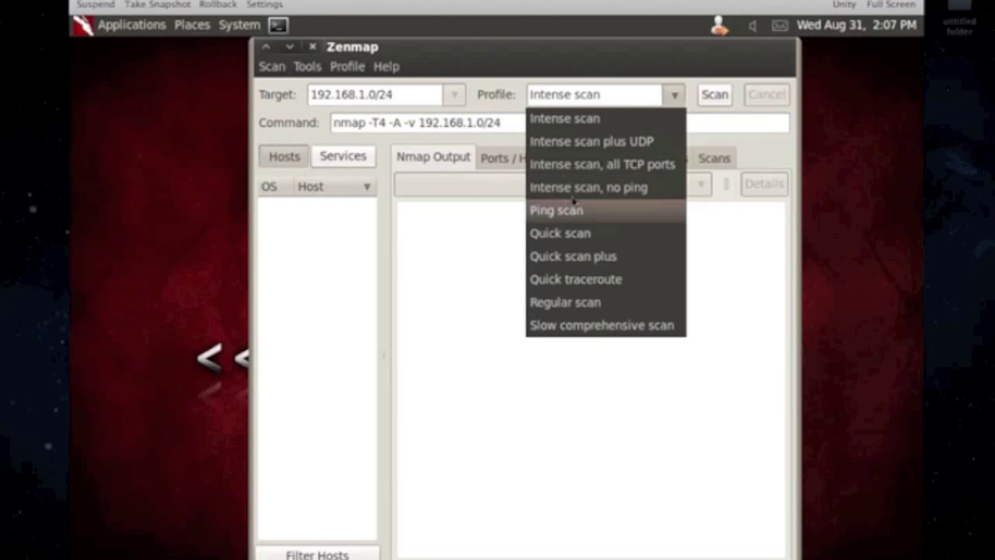
mouse_move(575, 190)
text(1)
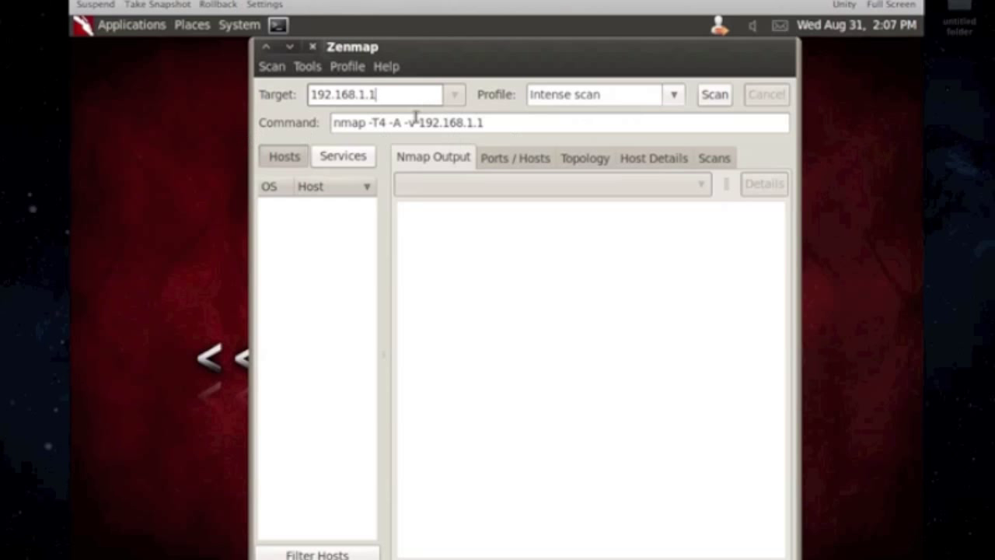
Run the intense scan of 192.168.1.1, read back through the output, then close Zenmap
click(712, 95)
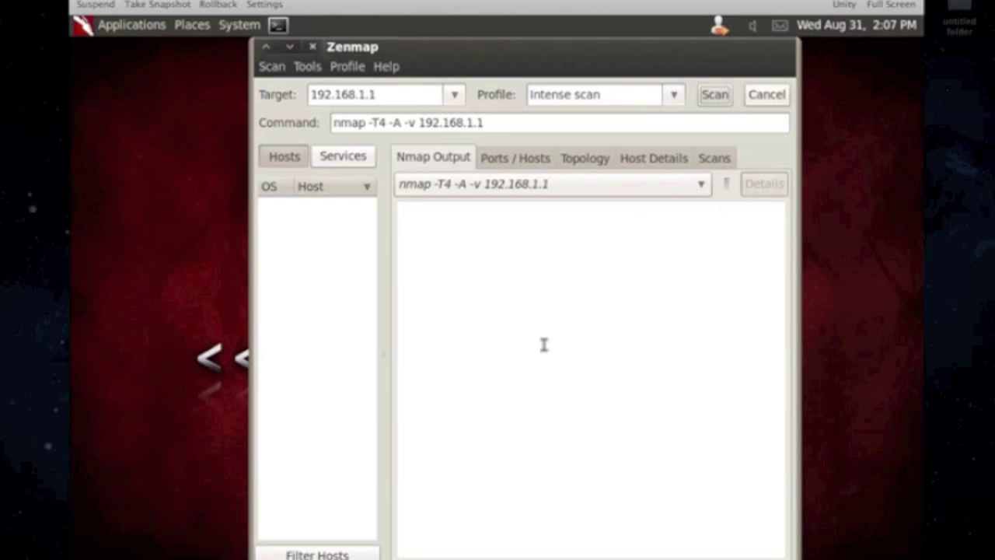
click(713, 95)
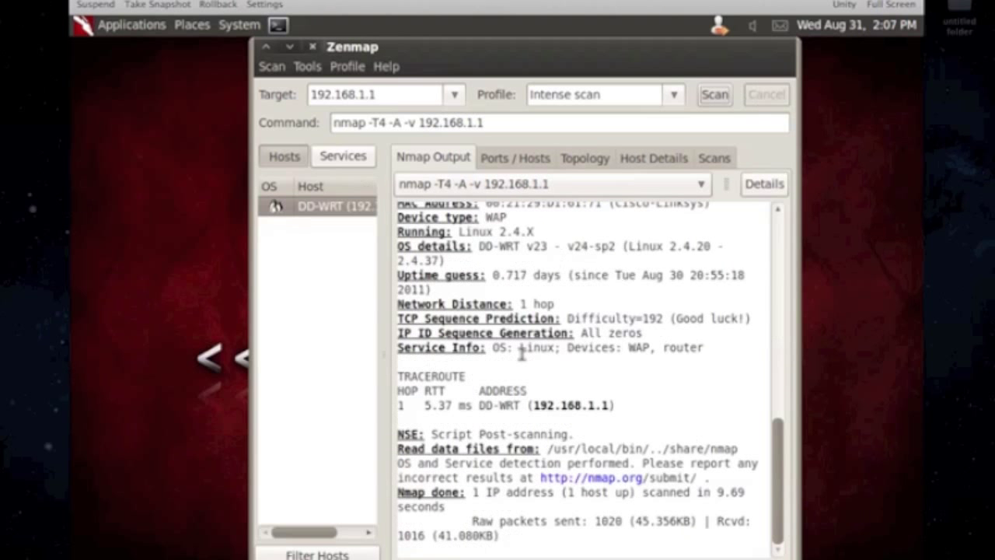
mouse_move(381, 189)
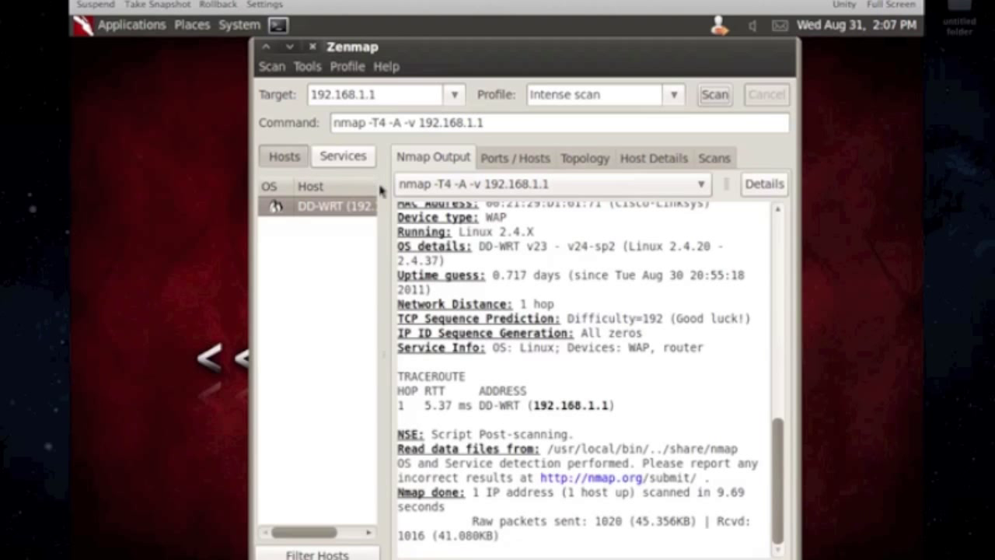
mouse_move(372, 189)
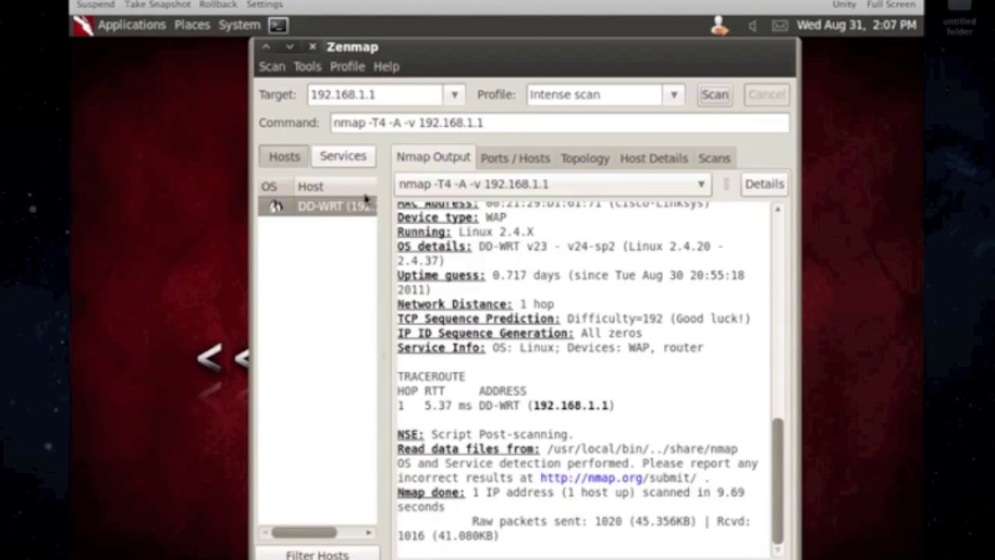
mouse_move(363, 309)
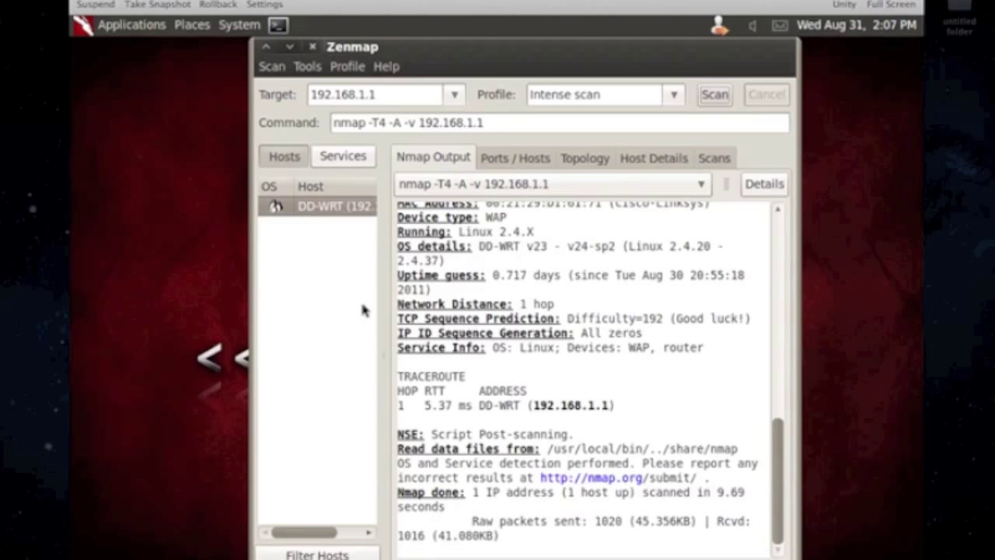
mouse_move(361, 321)
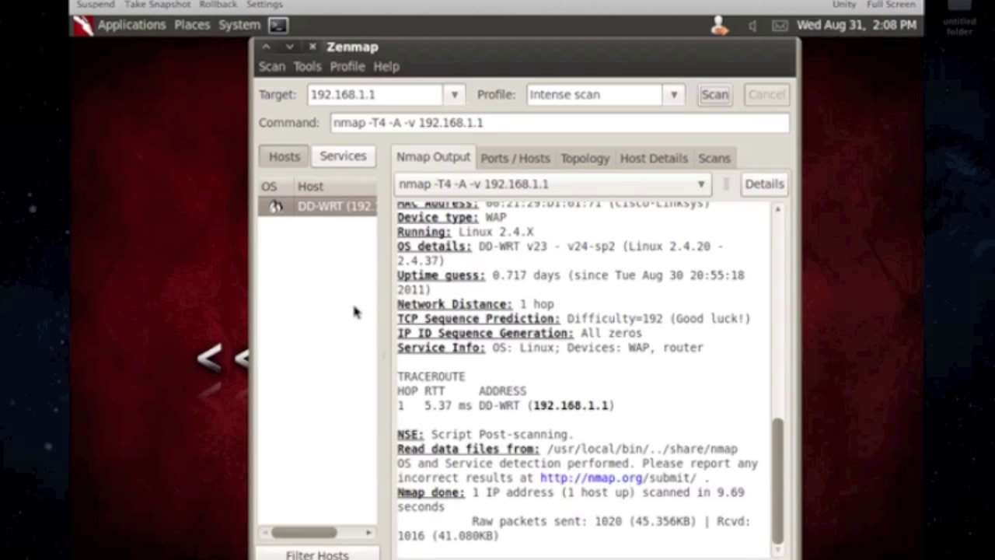
mouse_move(367, 304)
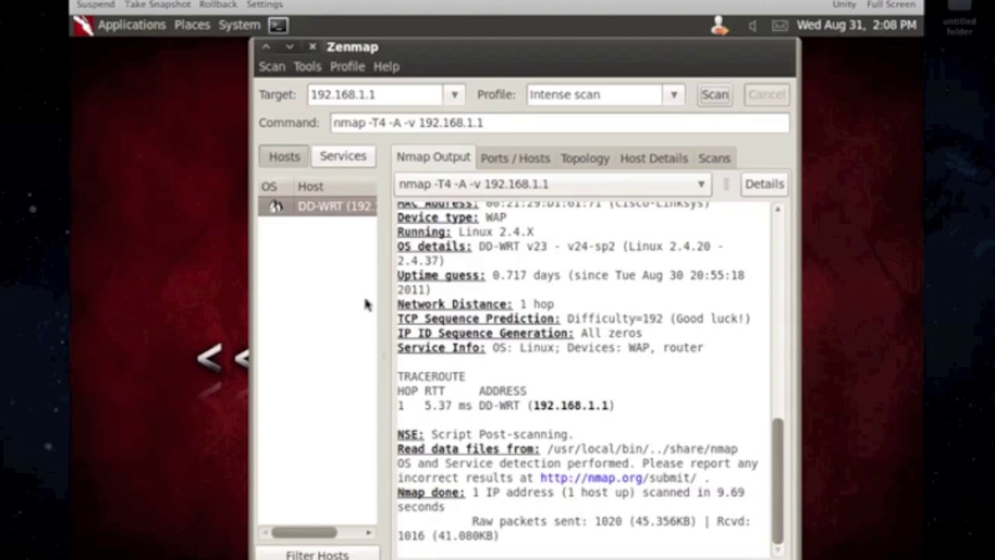
mouse_move(517, 420)
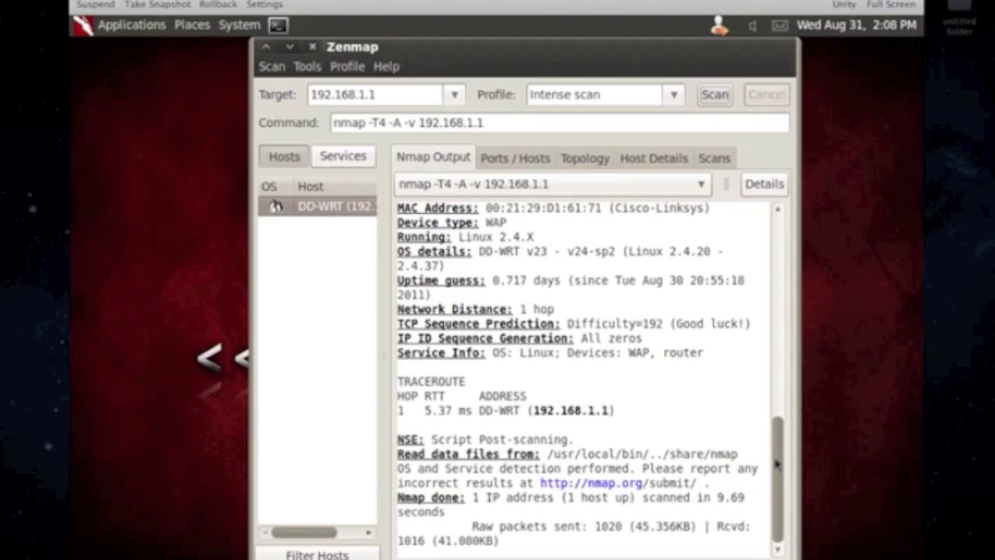
scroll(up, 3)
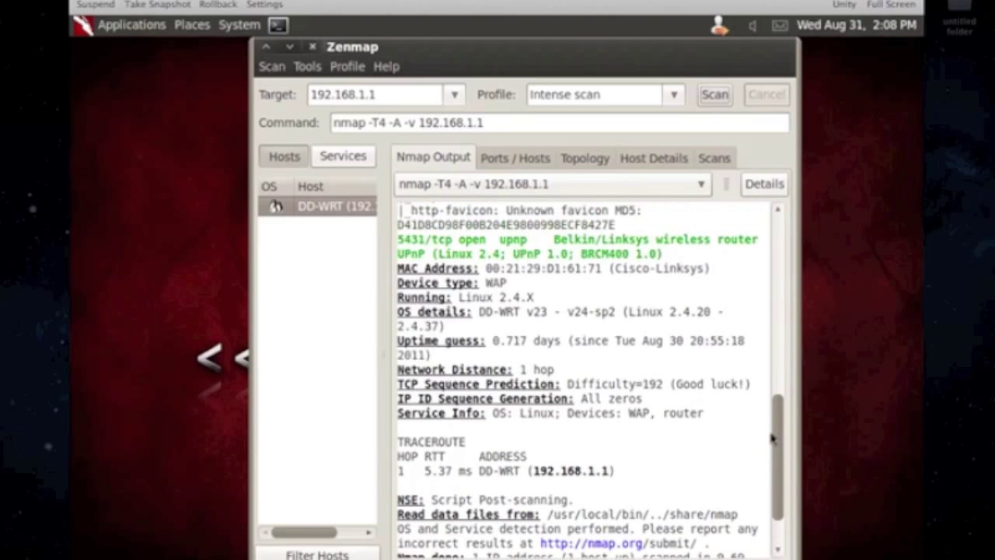
scroll(up, 3)
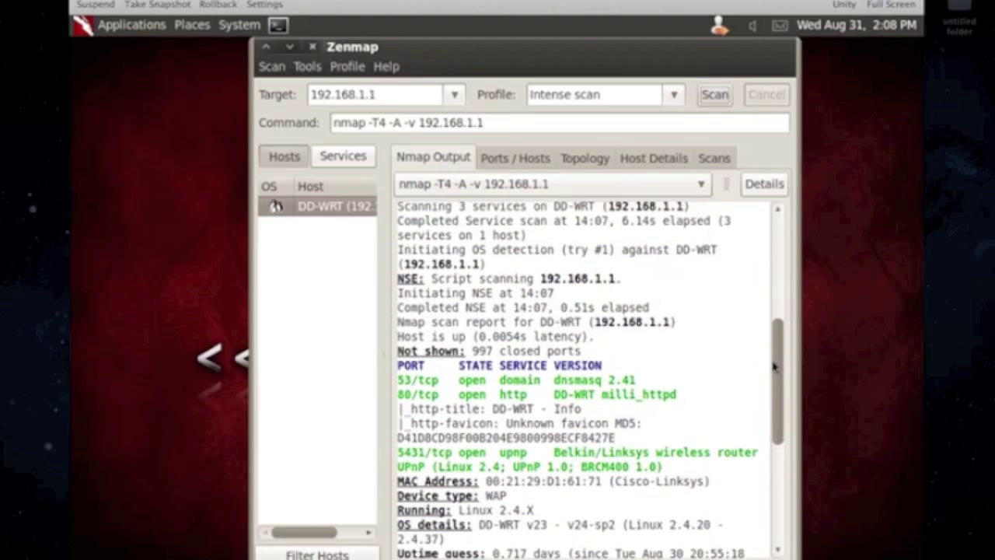
scroll(down, 3)
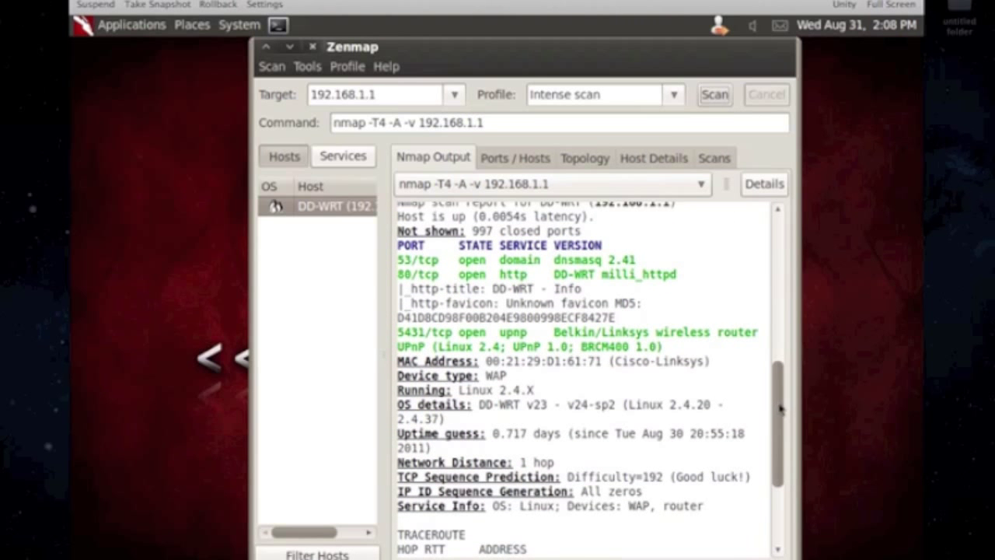
scroll(up, 3)
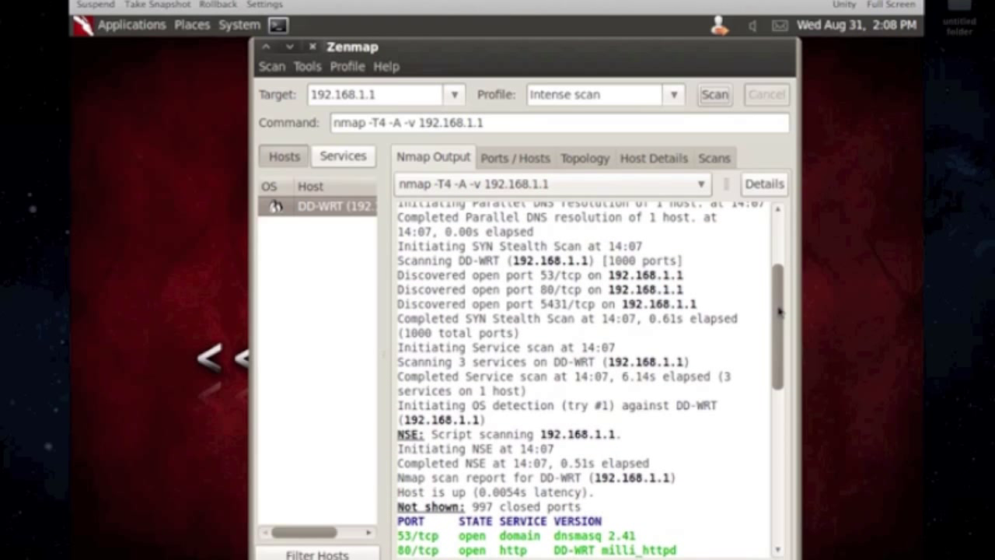
scroll(up, 3)
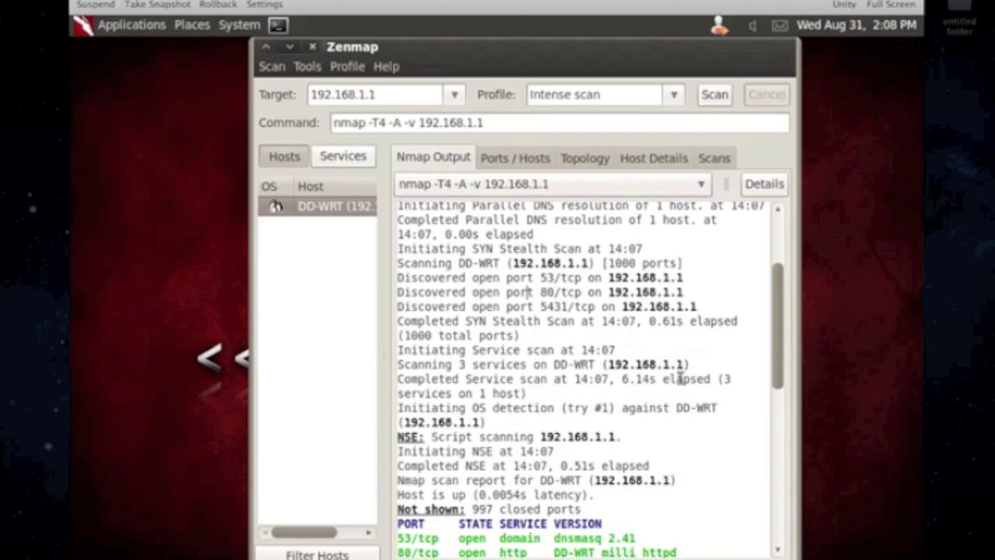
scroll(up, 3)
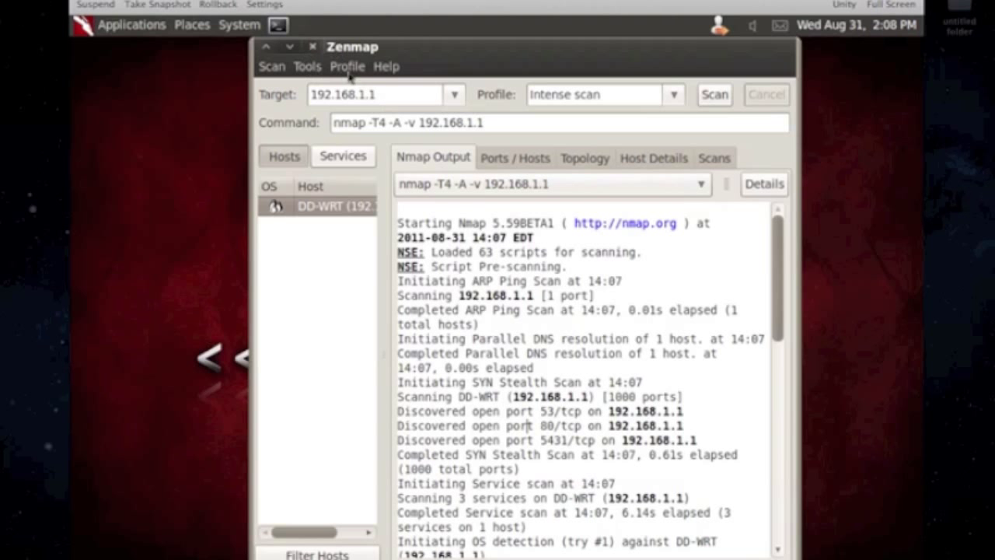
click(270, 65)
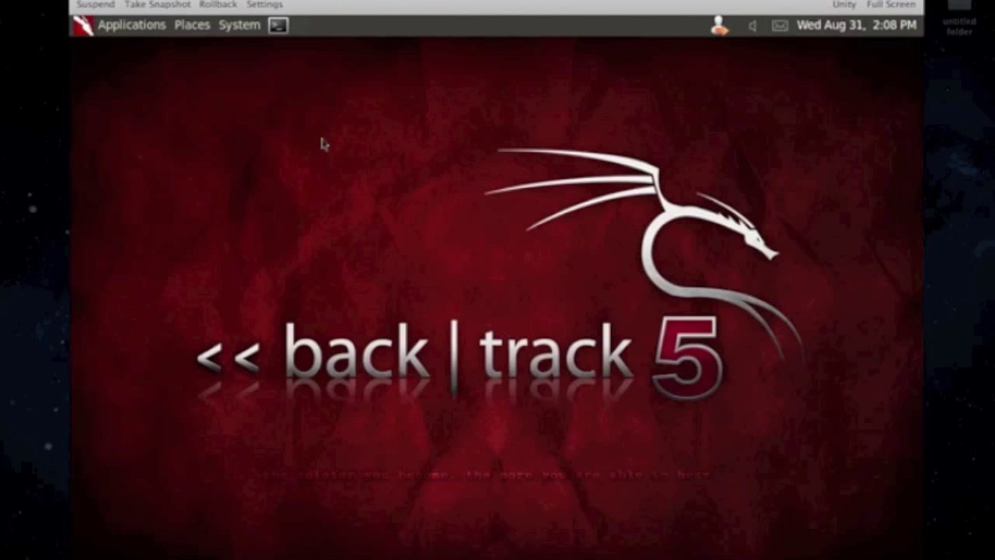
Open a root terminal and start composing nmap -sP 192.168.1.0/24
click(277, 25)
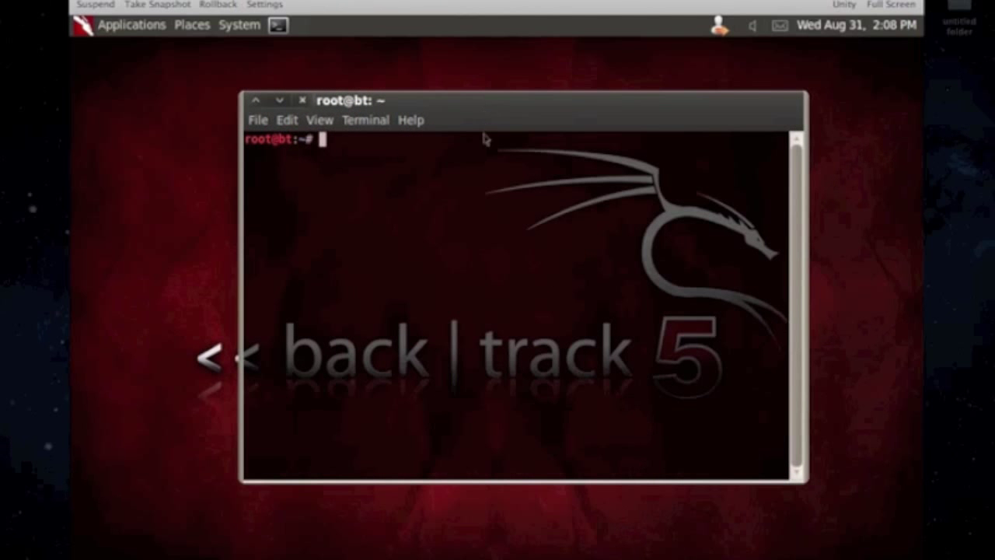
mouse_move(494, 278)
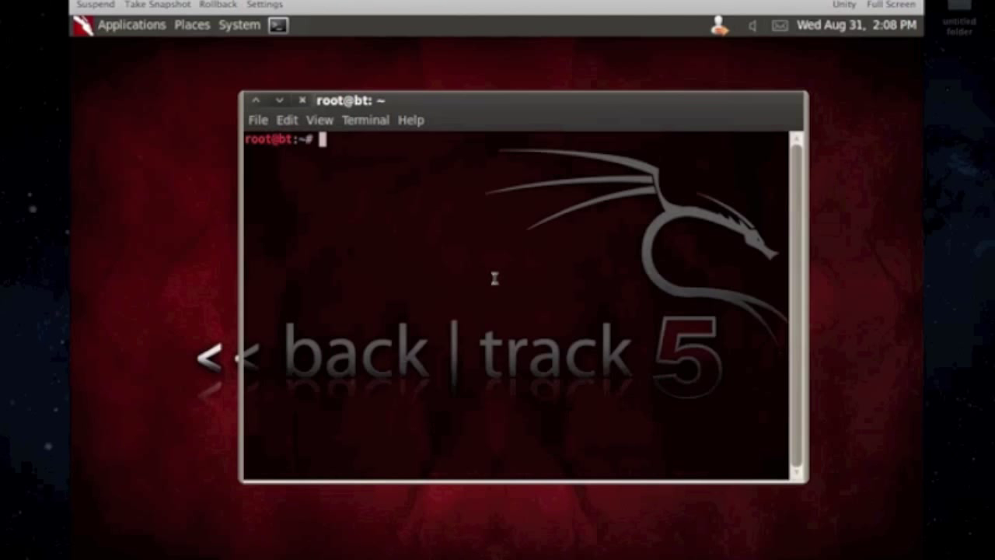
text(nmap)
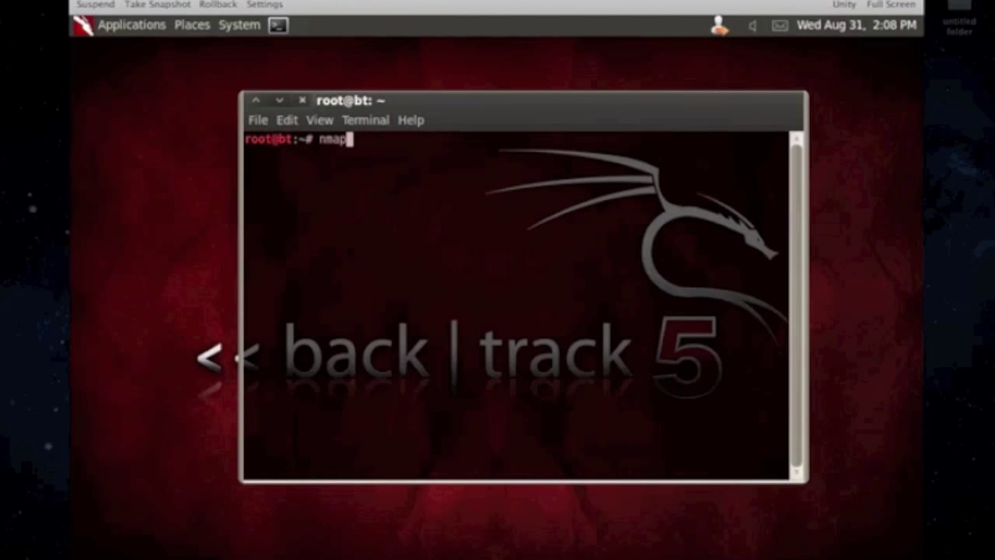
text(-s)
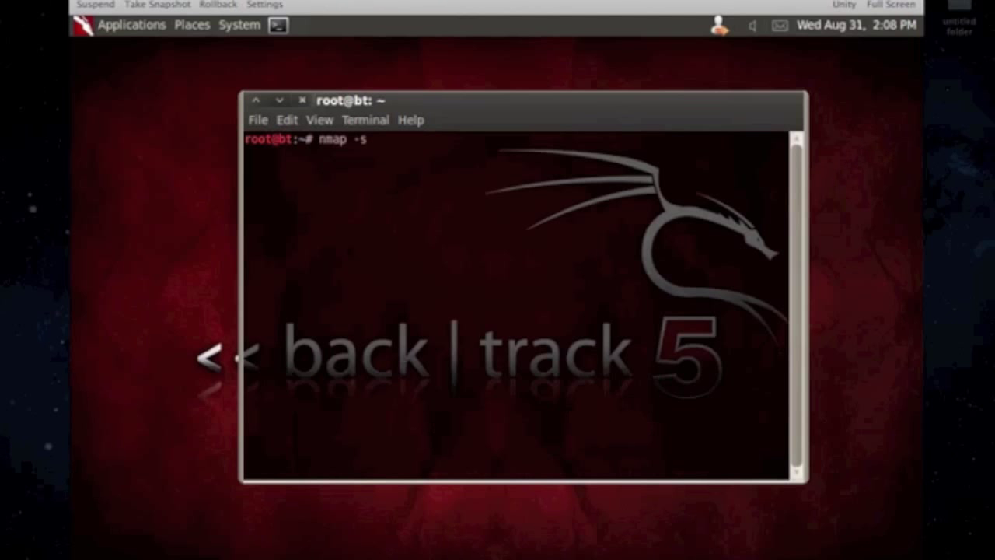
text(P)
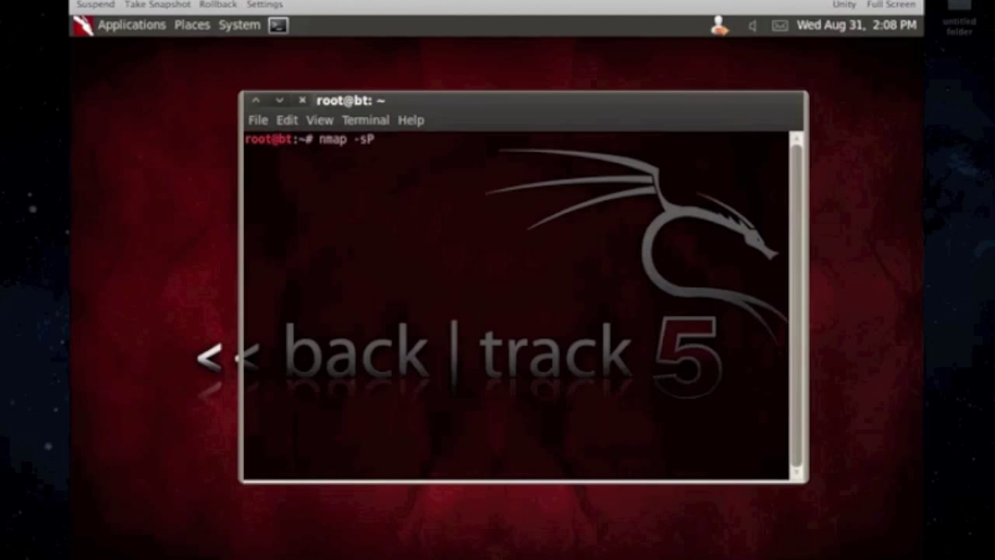
text(192.168.1.)
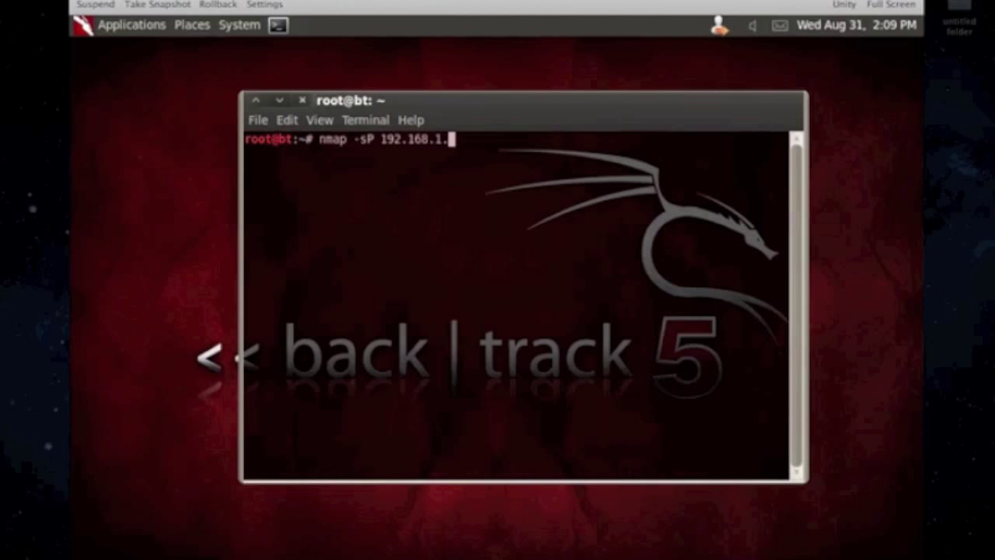
text(0/24)
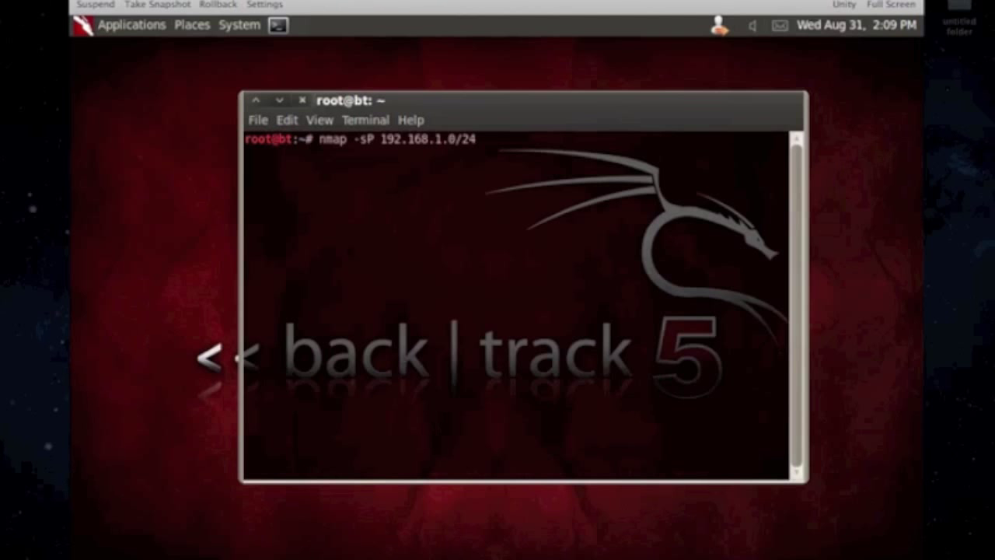
Run ifconfig and pick out the eth0 address 192.168.1.133
text(ifconfig)
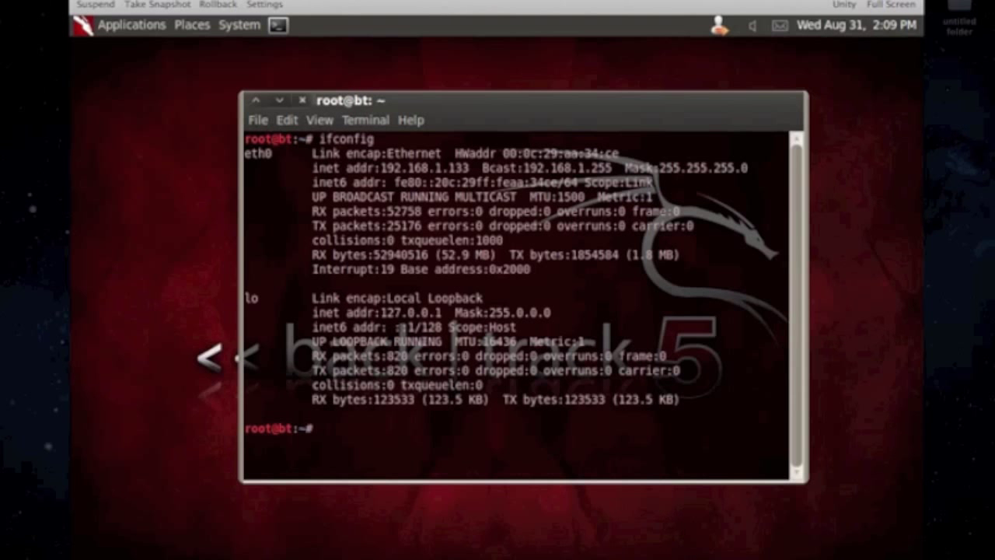
double_click(426, 168)
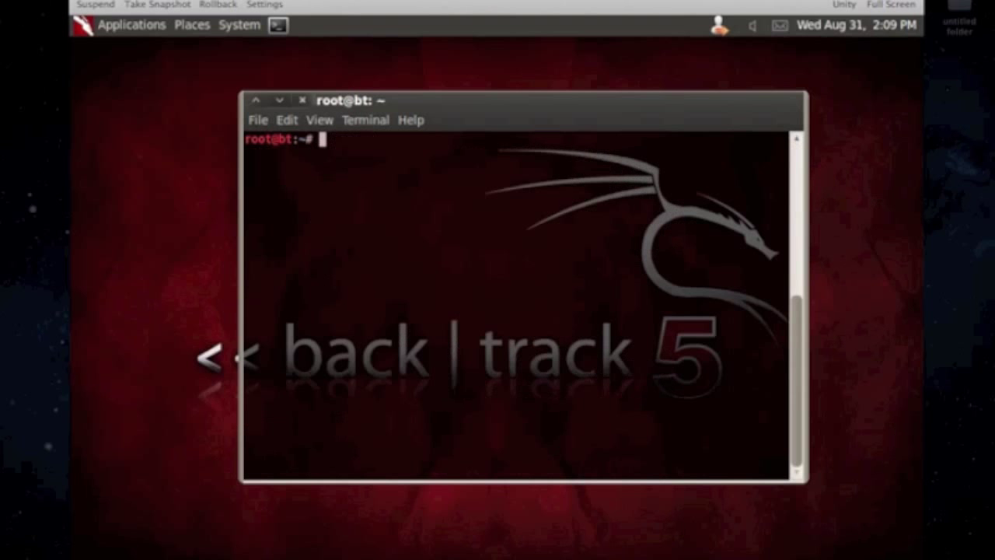
Run nmap -sP 192.168.1.0/24 and highlight hosts and the Cisco-Linksys vendor in the four results
text(nmap -s)
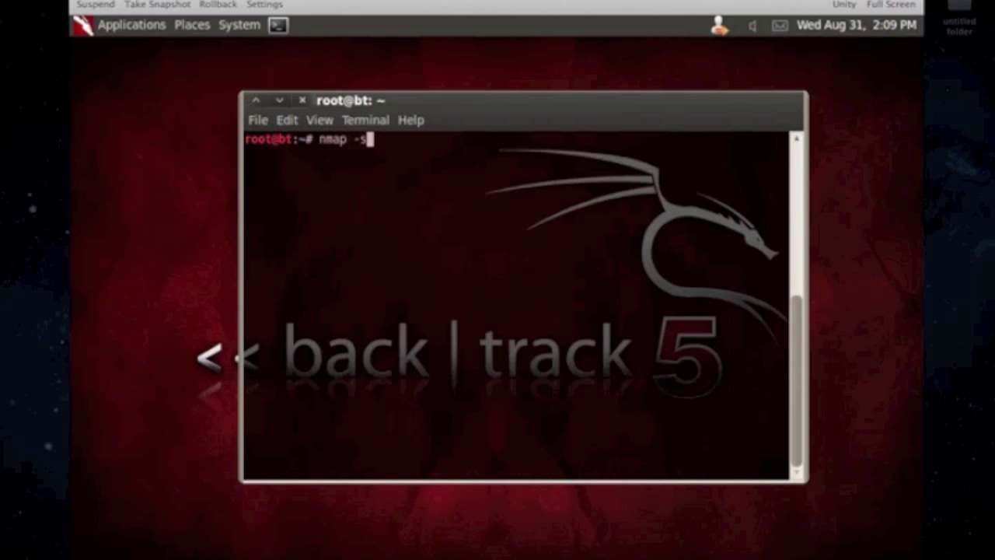
text(P 192)
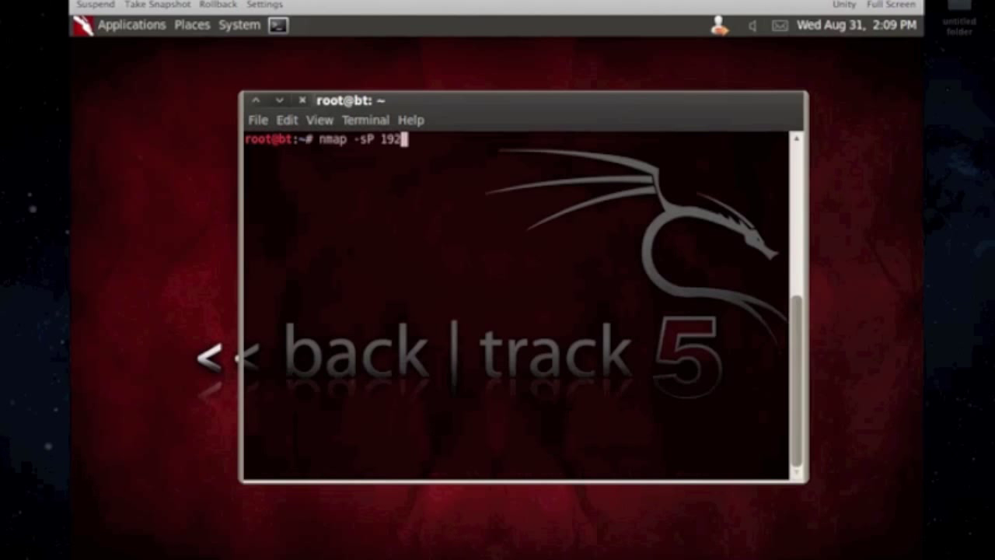
text(.168.1.1)
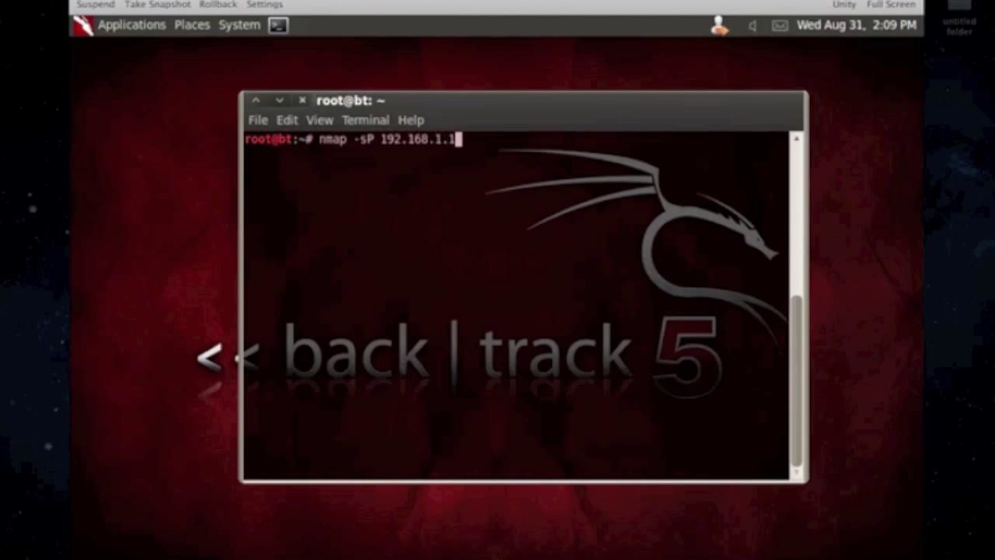
text(0/24)
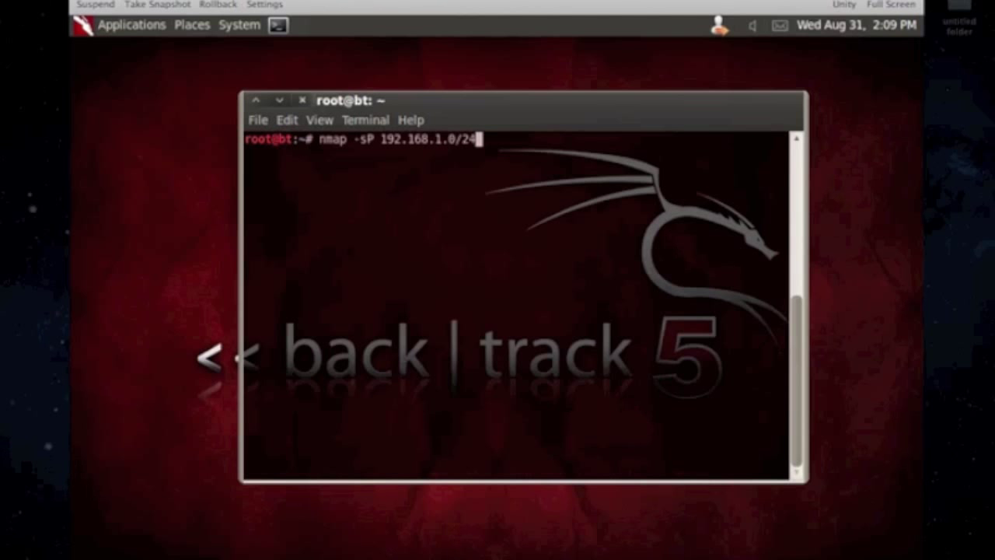
key(Return)
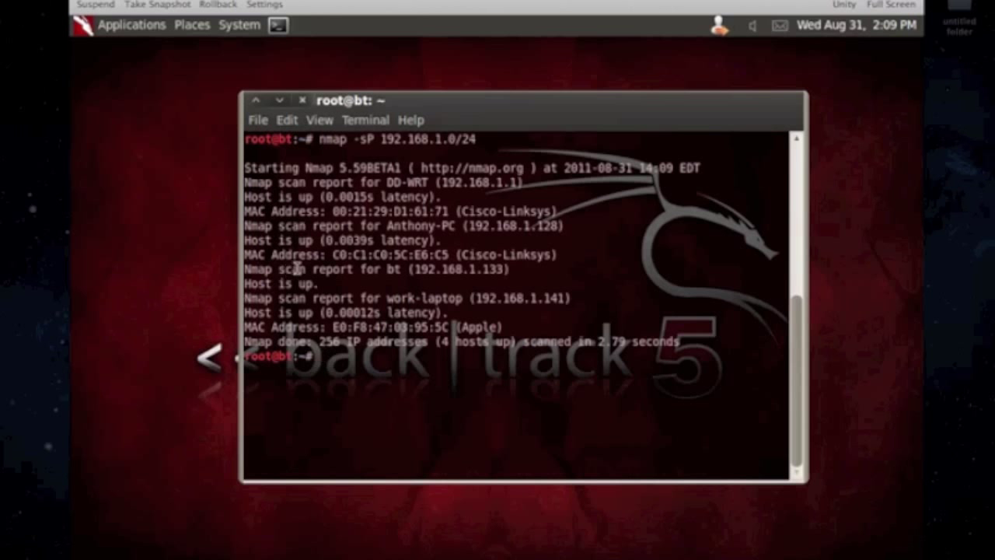
double_click(395, 182)
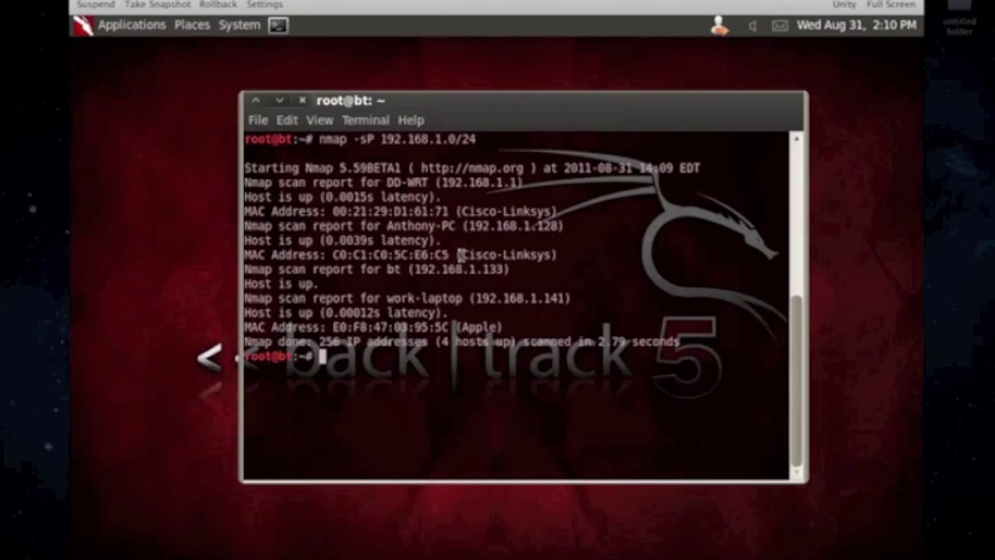
double_click(506, 255)
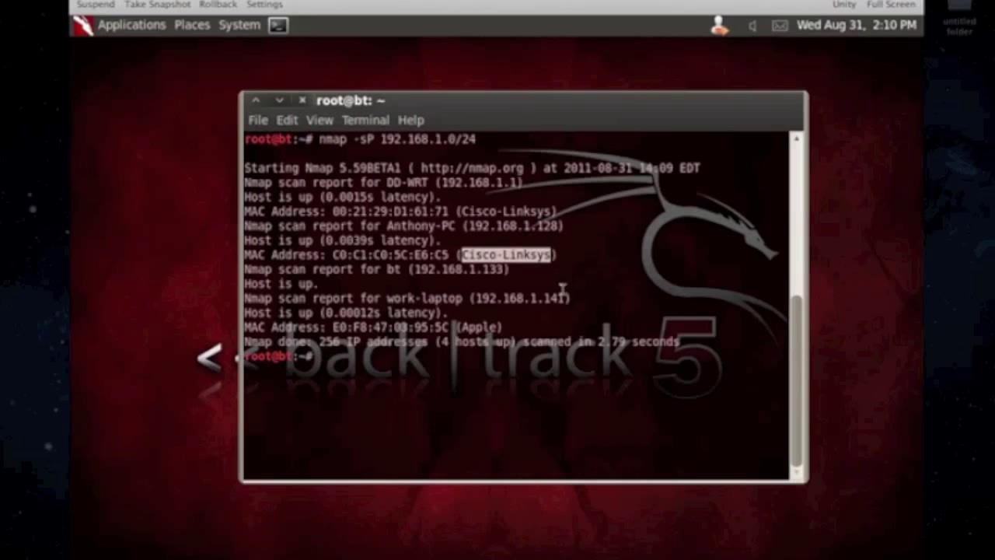
mouse_move(536, 267)
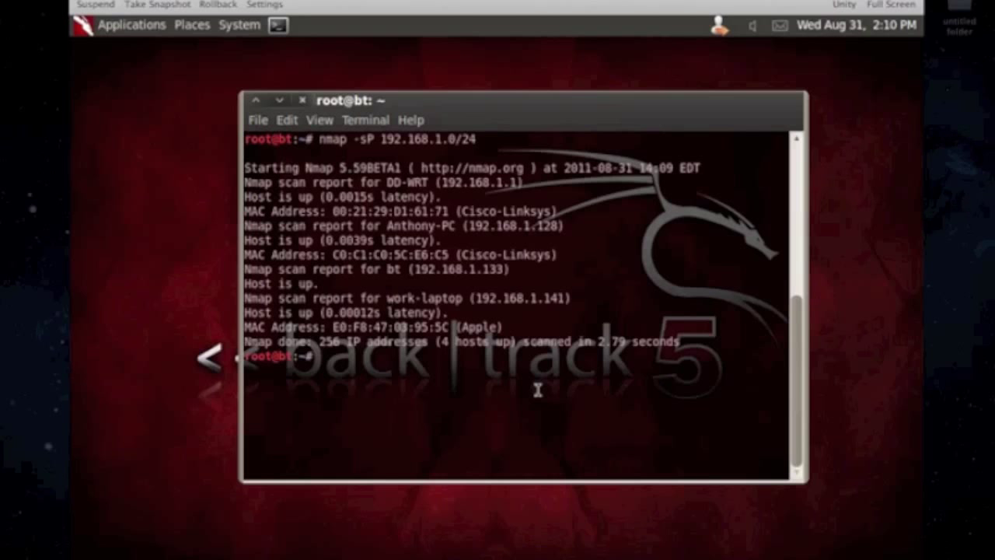
Clear the screen and compose nmap -P0 -sS -sV 192.168.1.0/24
text(clear)
text(nmap)
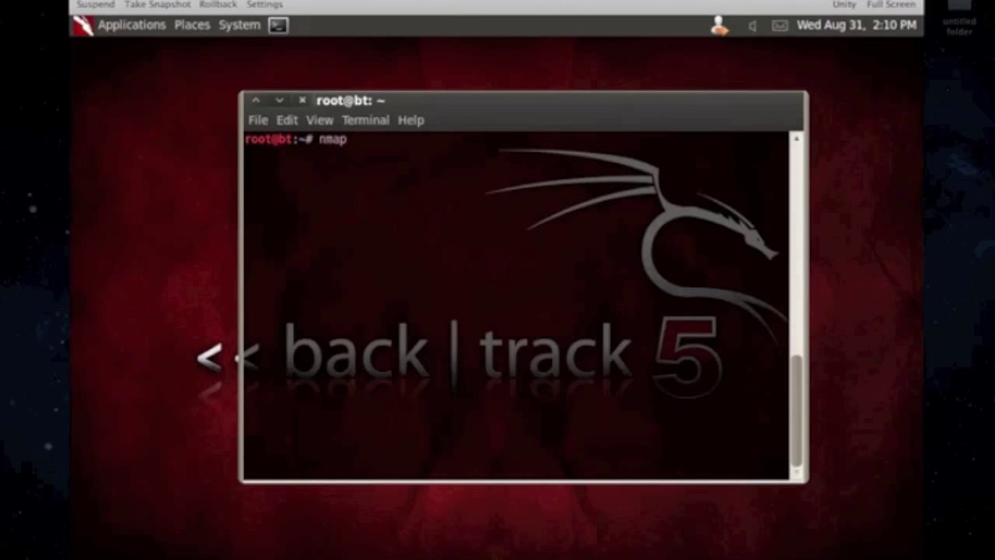
text(-P0)
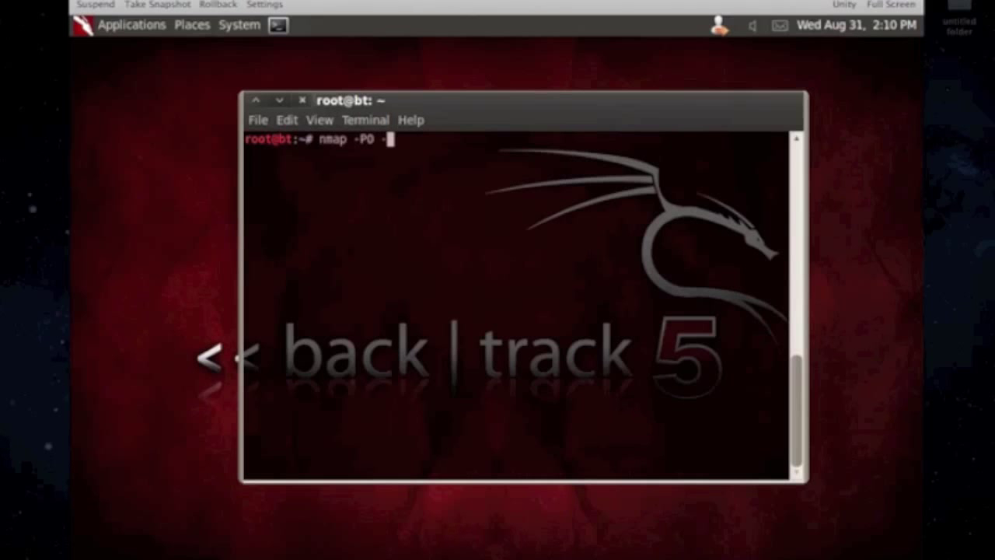
text(-sS)
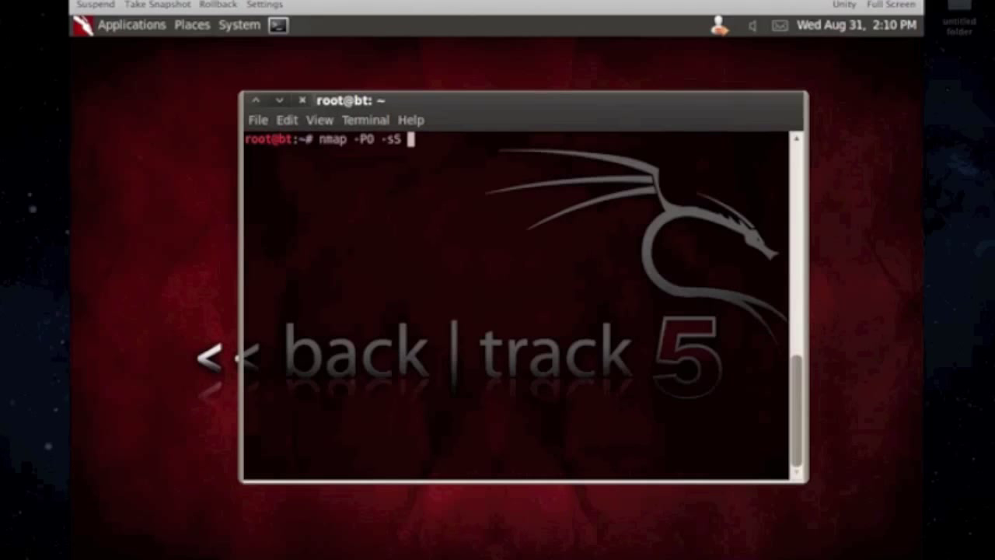
text(-)
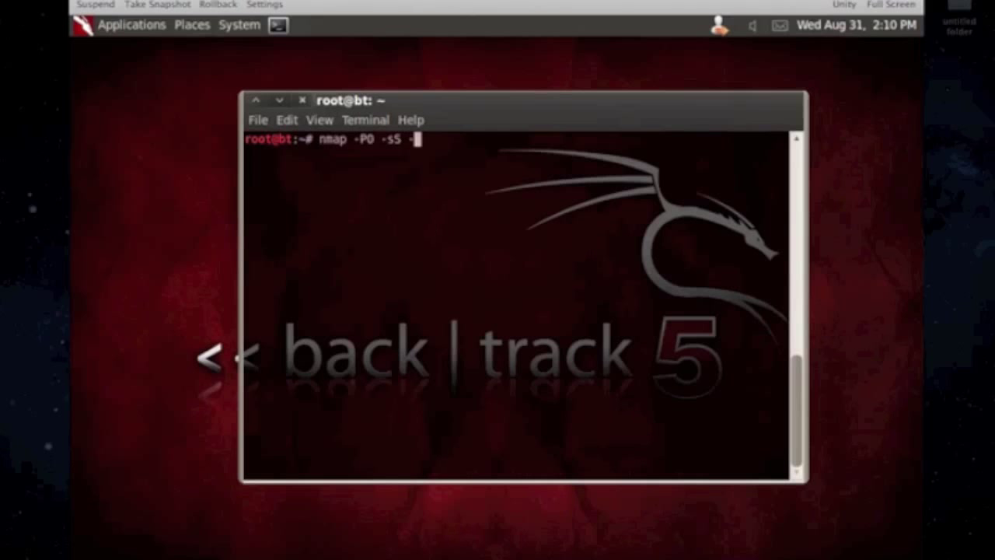
text(sV)
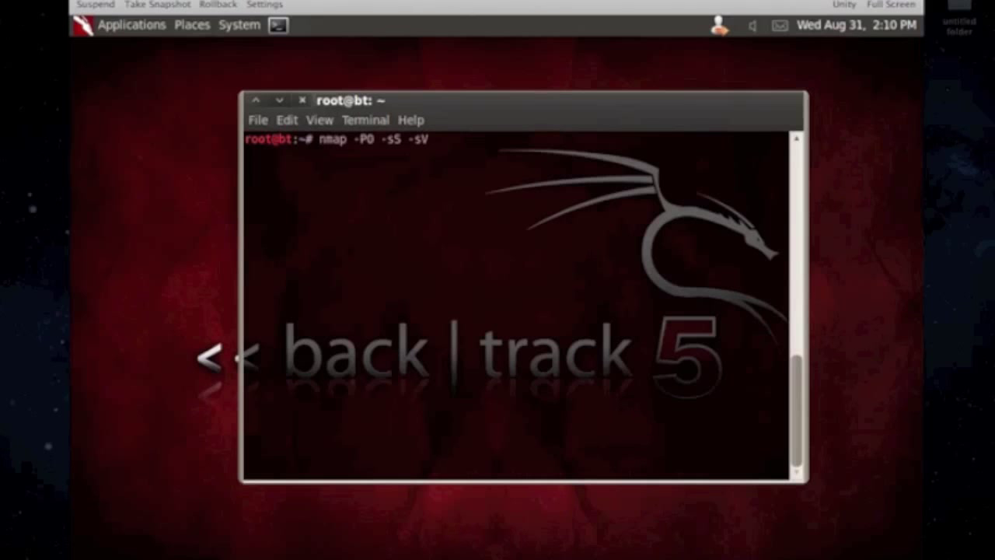
text(192.1)
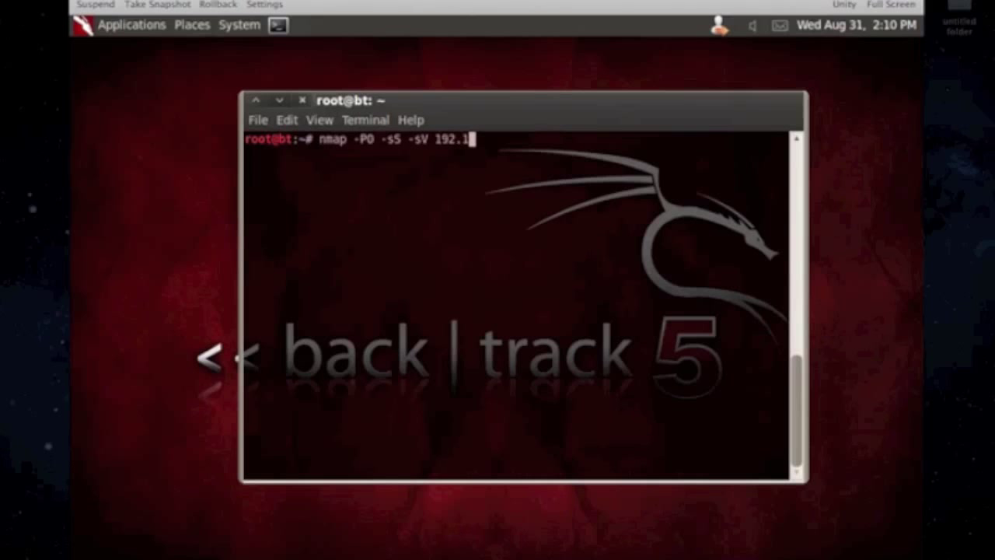
text(68.1.1)
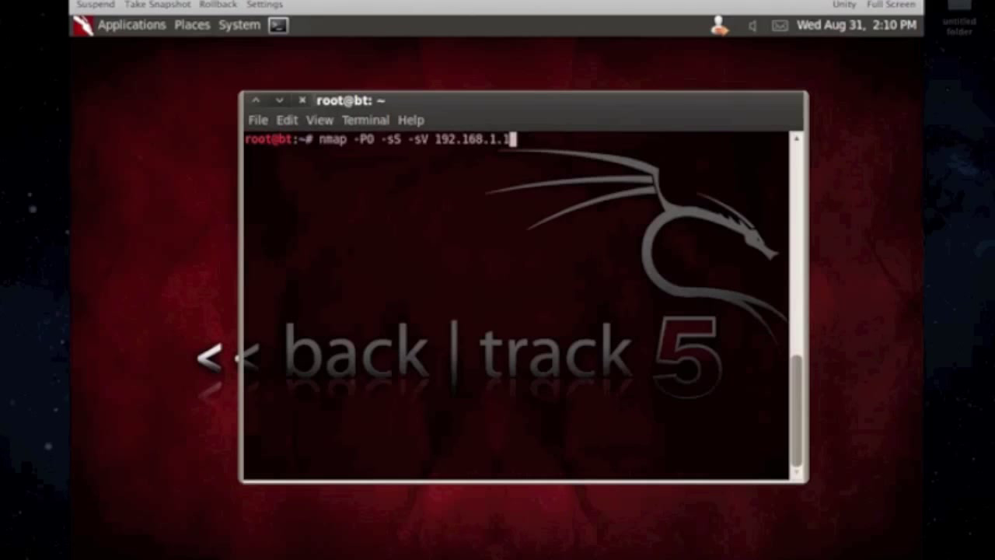
text(0/)
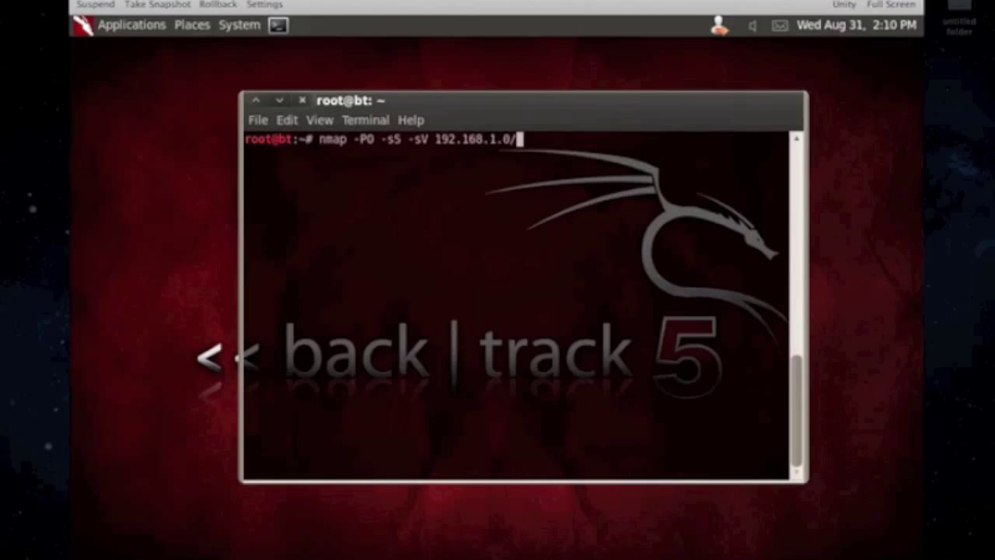
text(24)
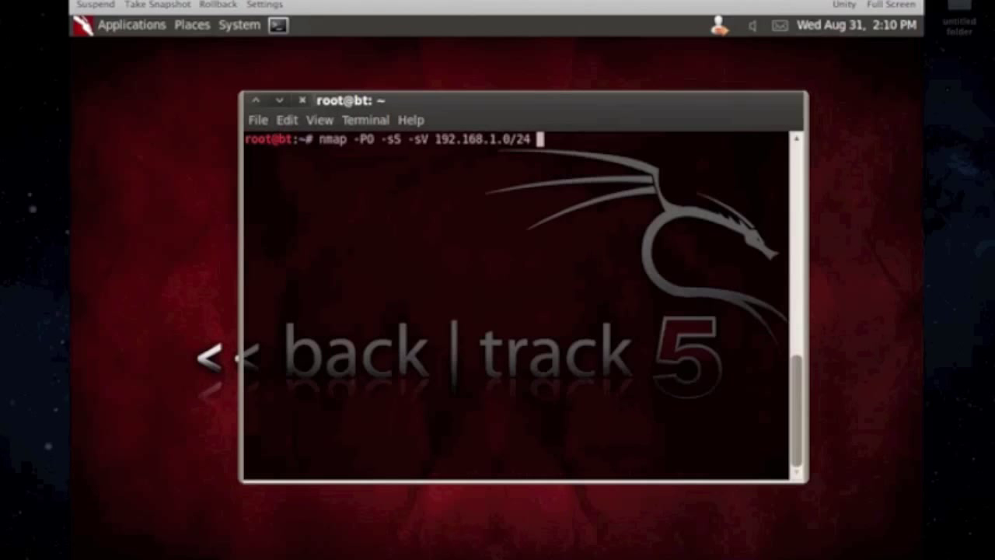
Try appending grep/more piping and > network.txt, then remove both, leaving the plain command
text(" ")
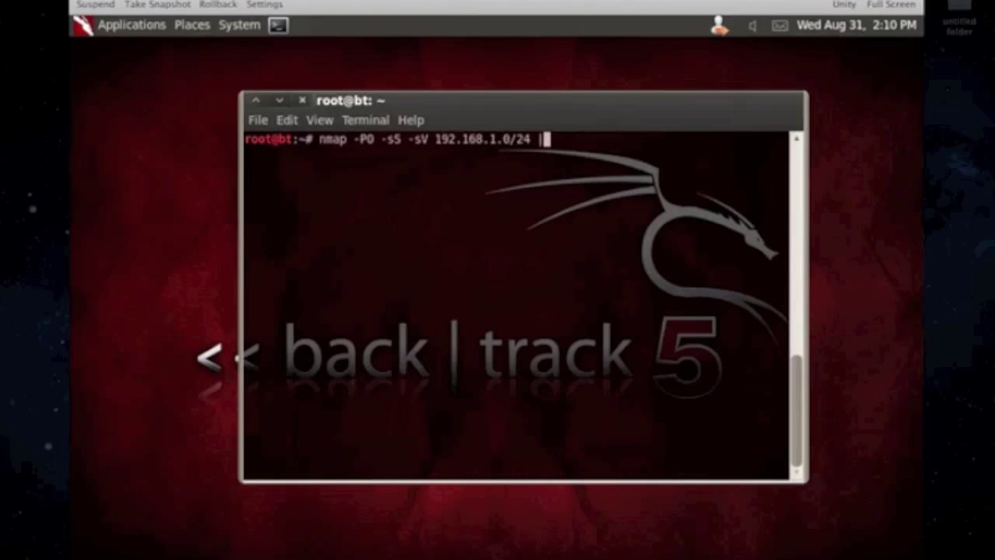
text(g)
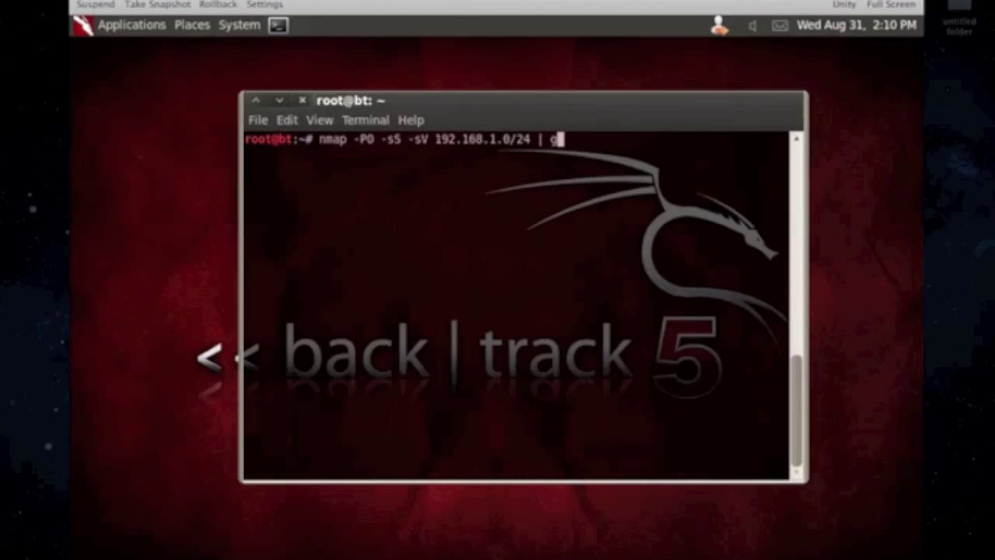
text(rep)
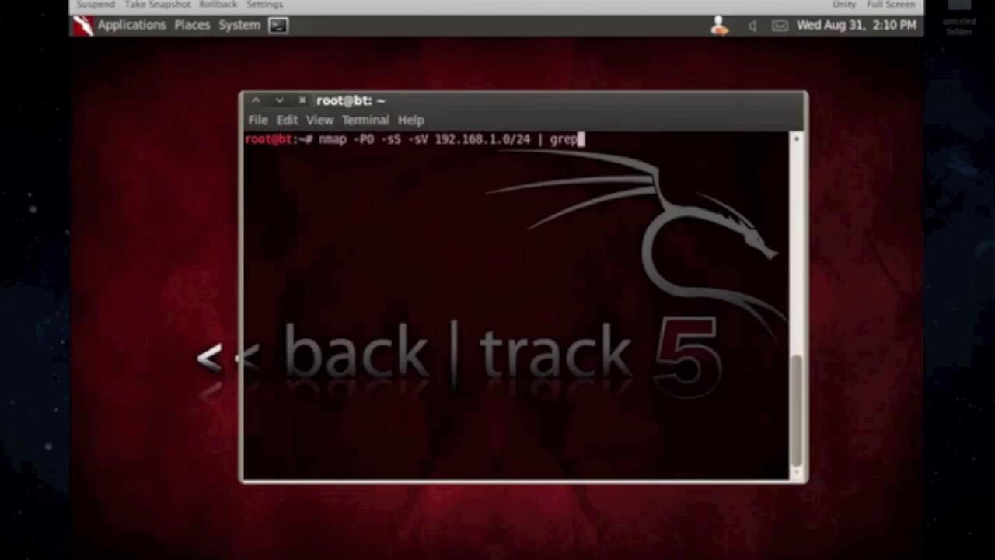
text(mo)
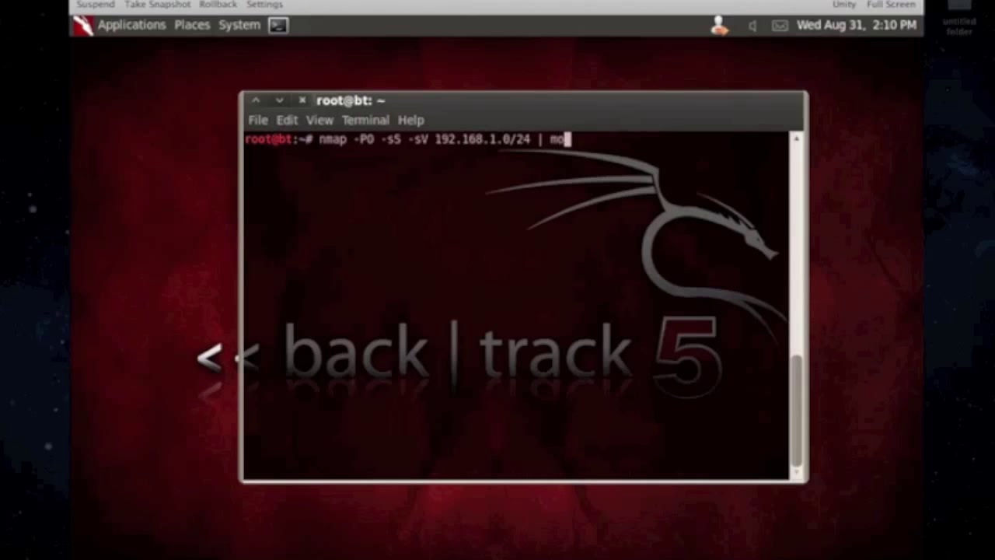
text(re)
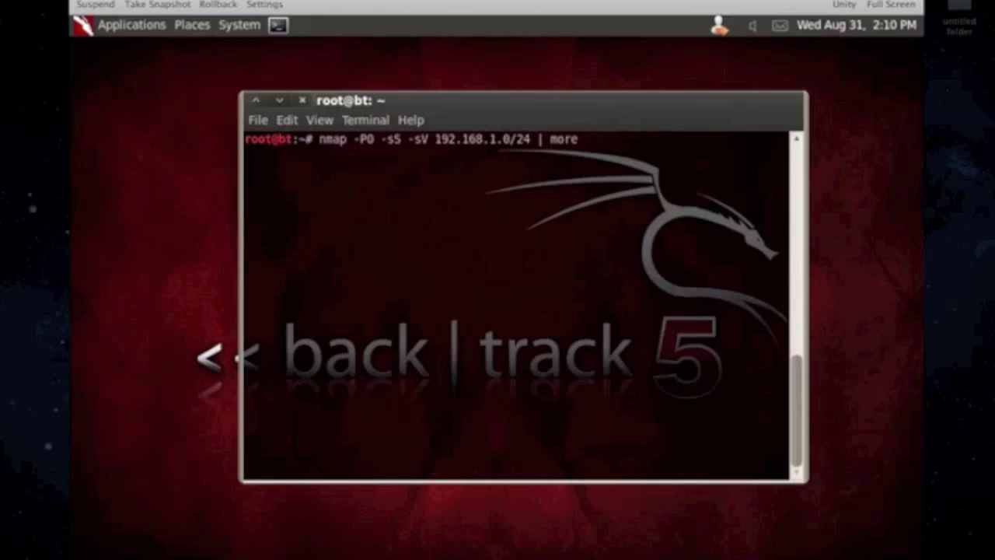
key(BackSpace)
text(>)
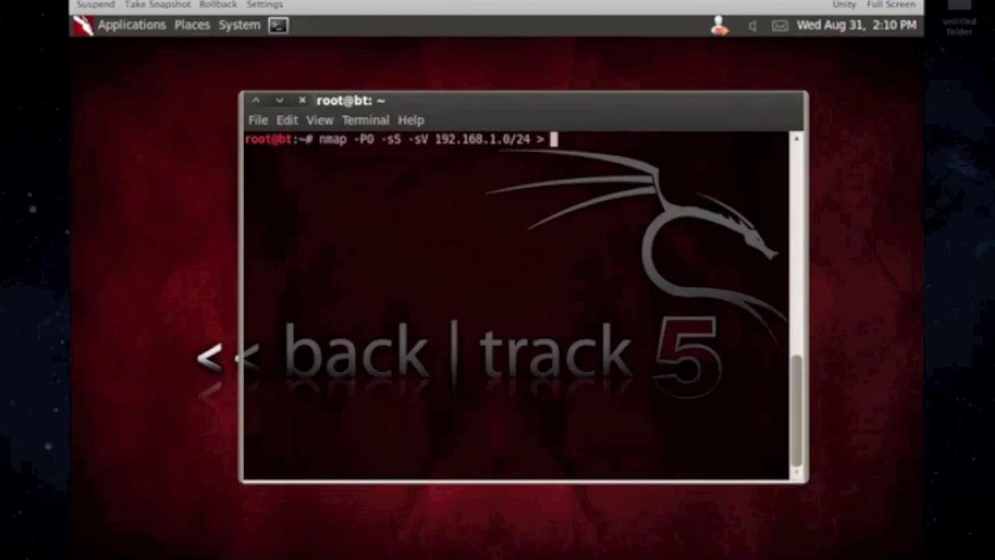
text(network.)
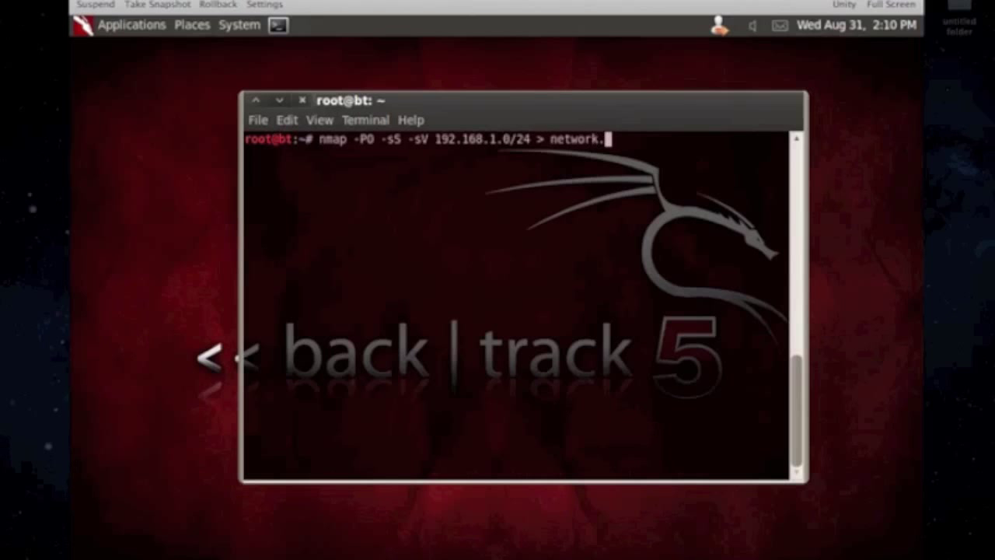
text(txt)
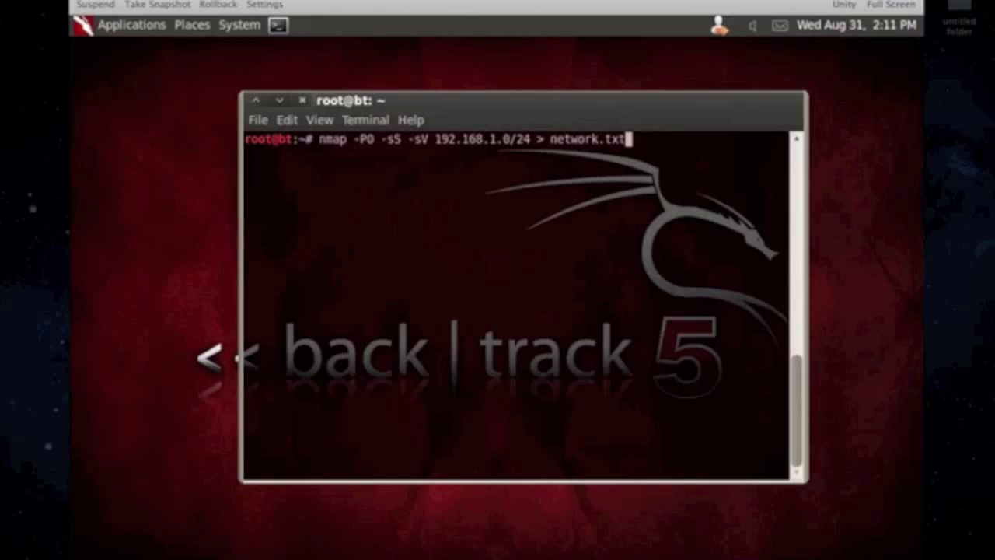
key(BackSpace)
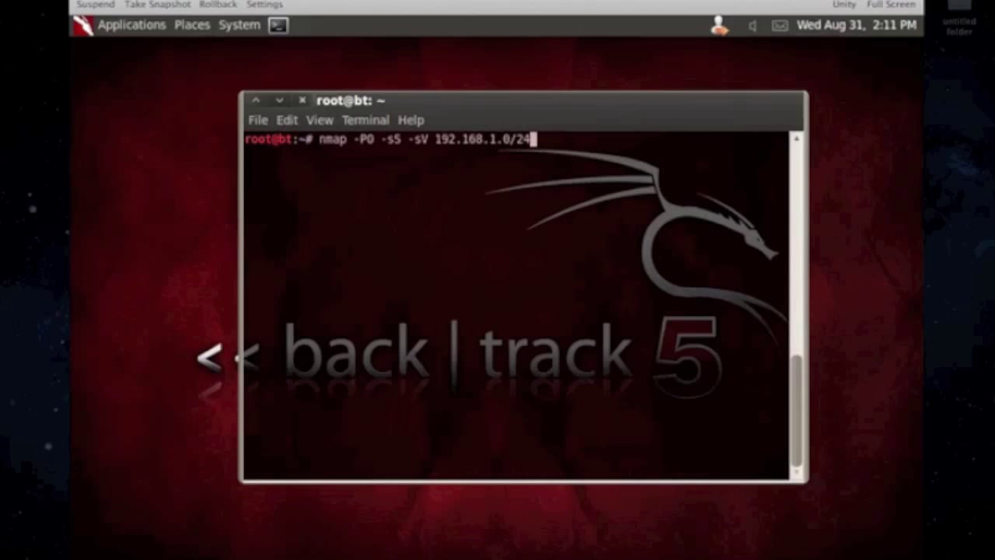
Run the version scan of the subnet and scroll through the DD-WRT router's port table
key(Return)
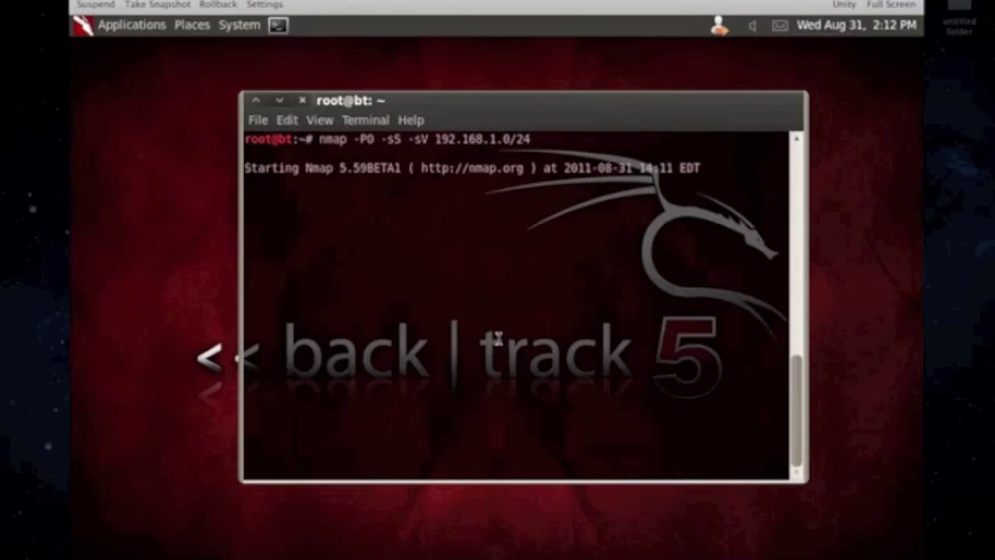
mouse_move(499, 339)
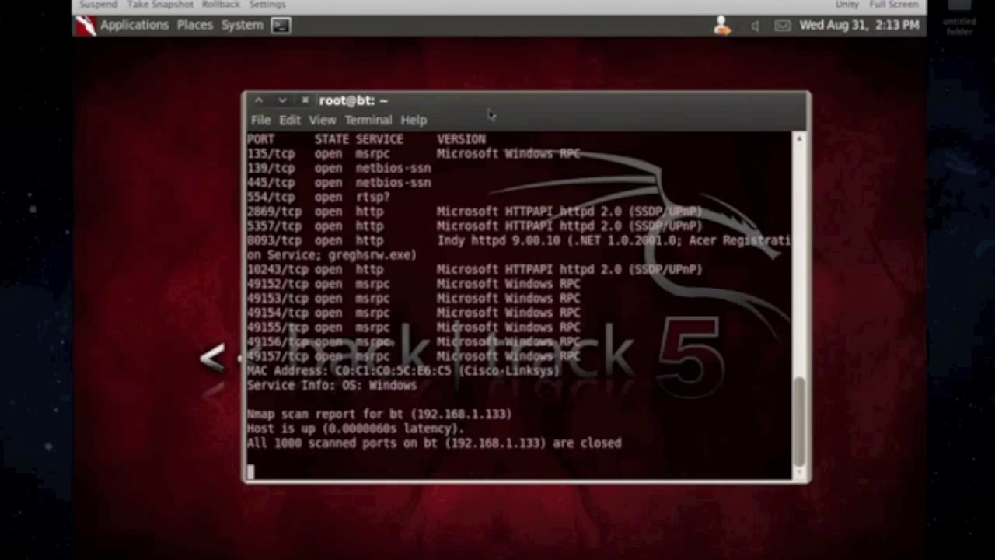
mouse_move(631, 302)
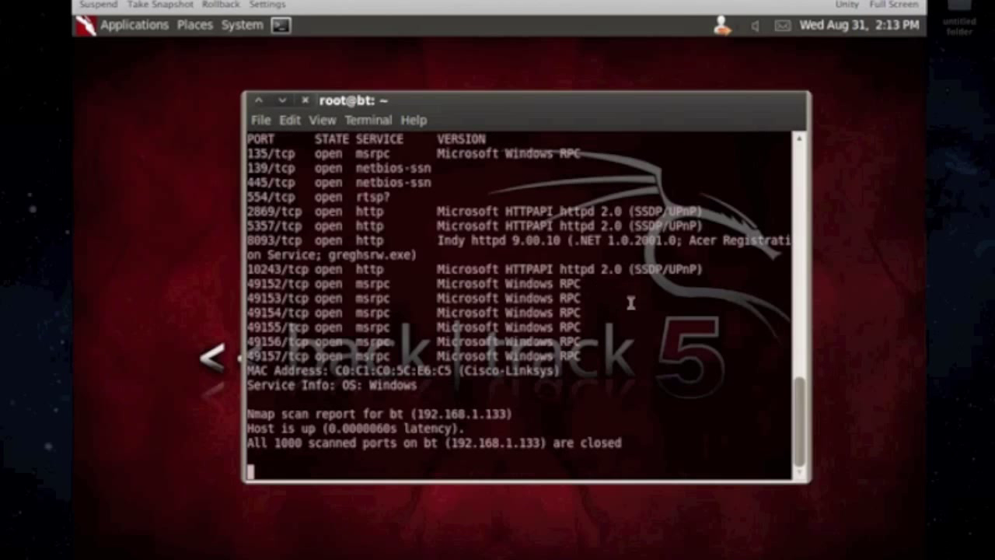
scroll(up, 3)
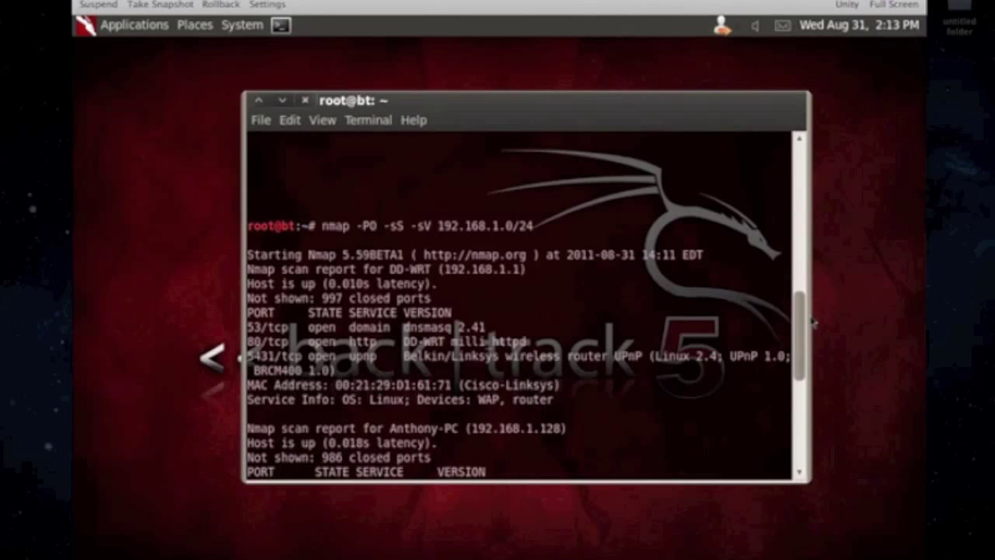
scroll(down, 3)
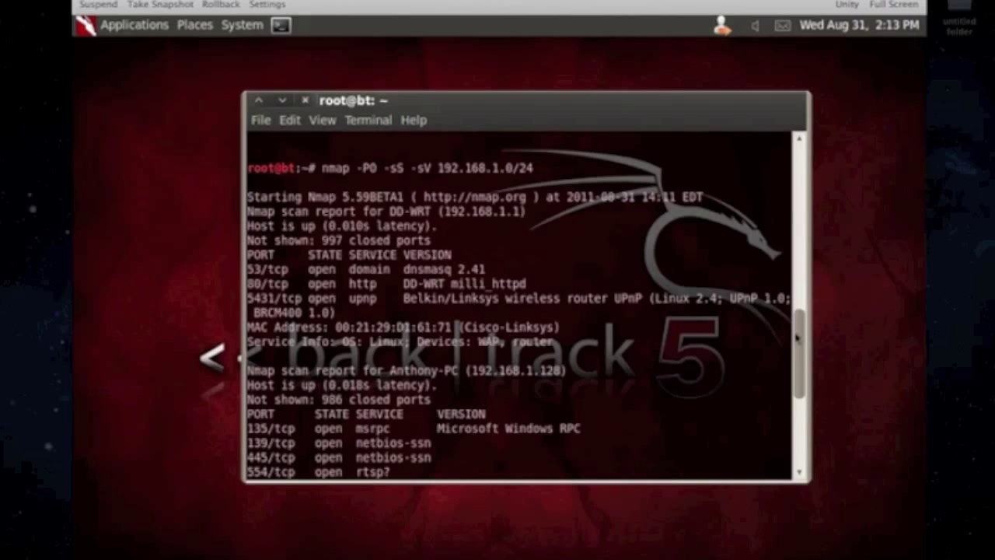
scroll(down, 3)
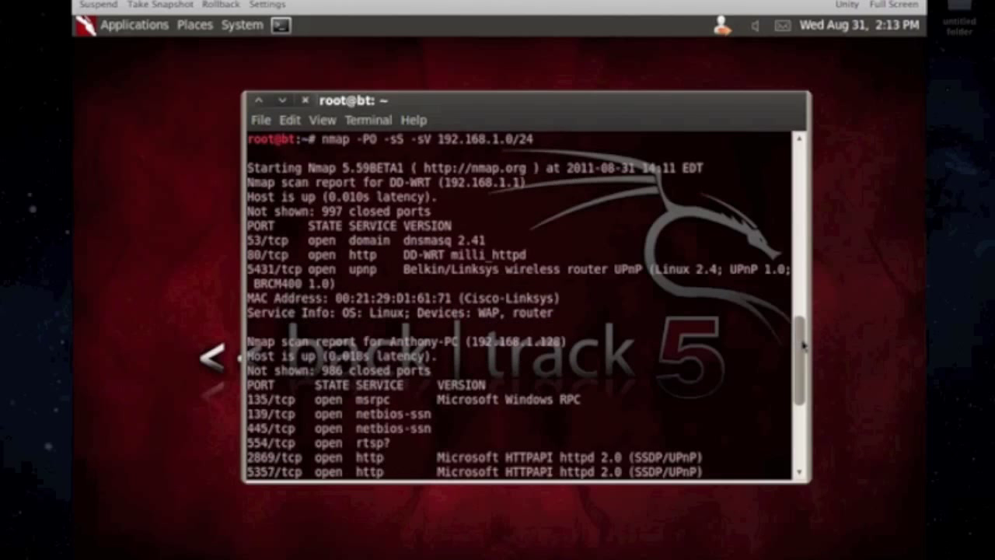
scroll(down, 3)
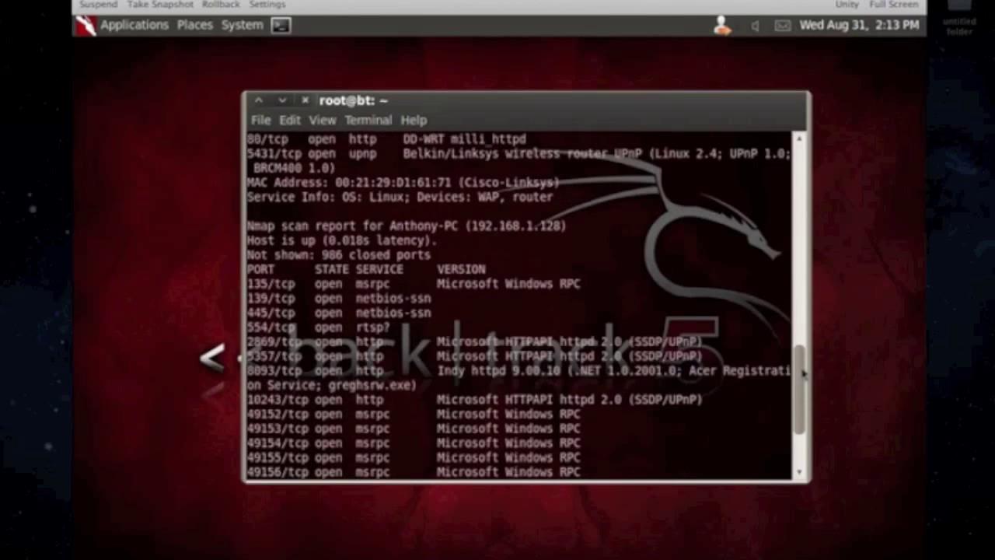
scroll(down, 3)
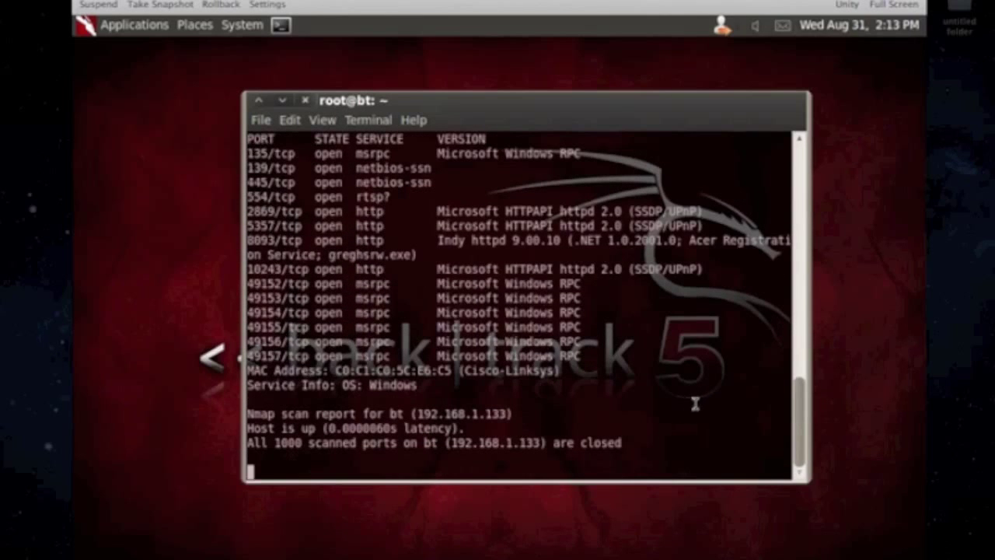
scroll(up, 3)
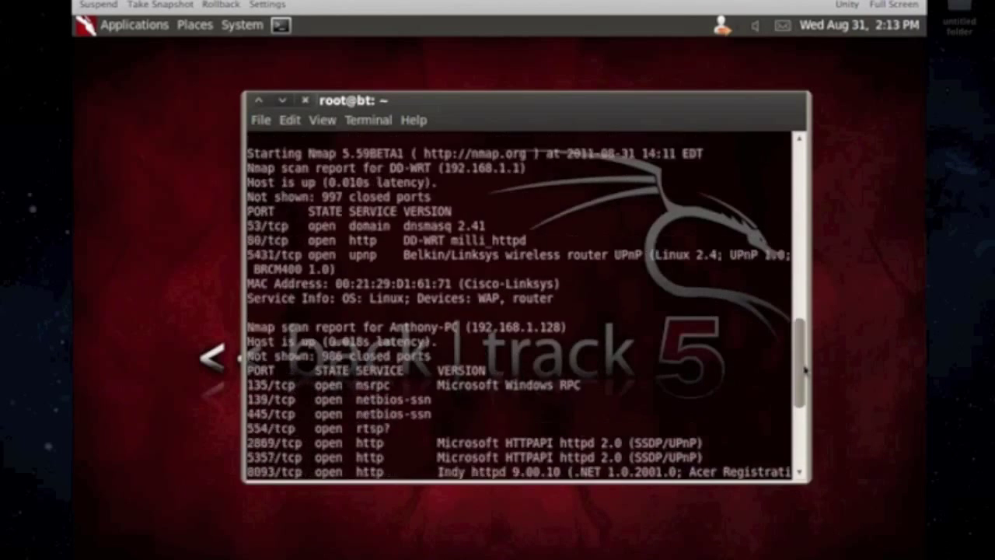
scroll(up, 3)
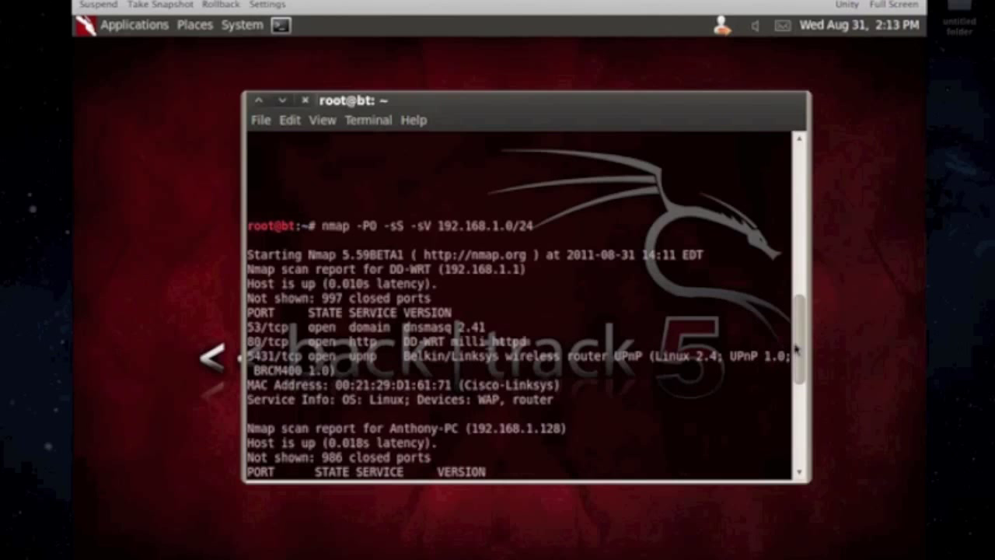
scroll(down, 3)
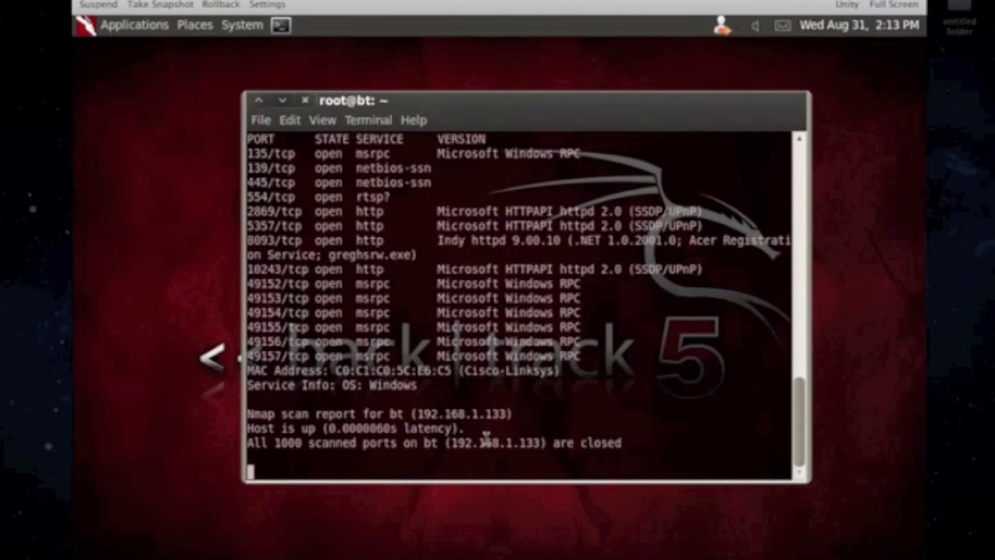
scroll(up, 3)
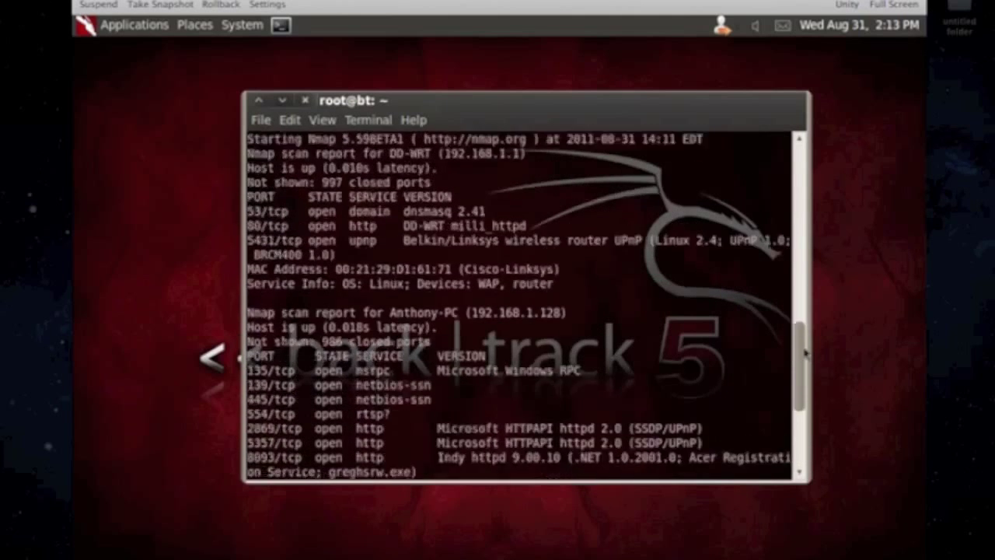
scroll(up, 3)
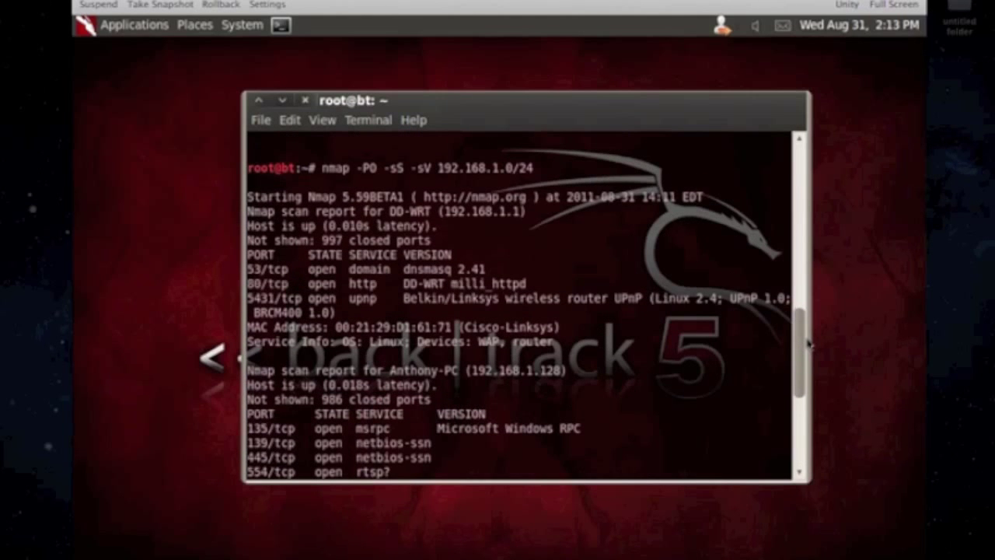
scroll(down, 3)
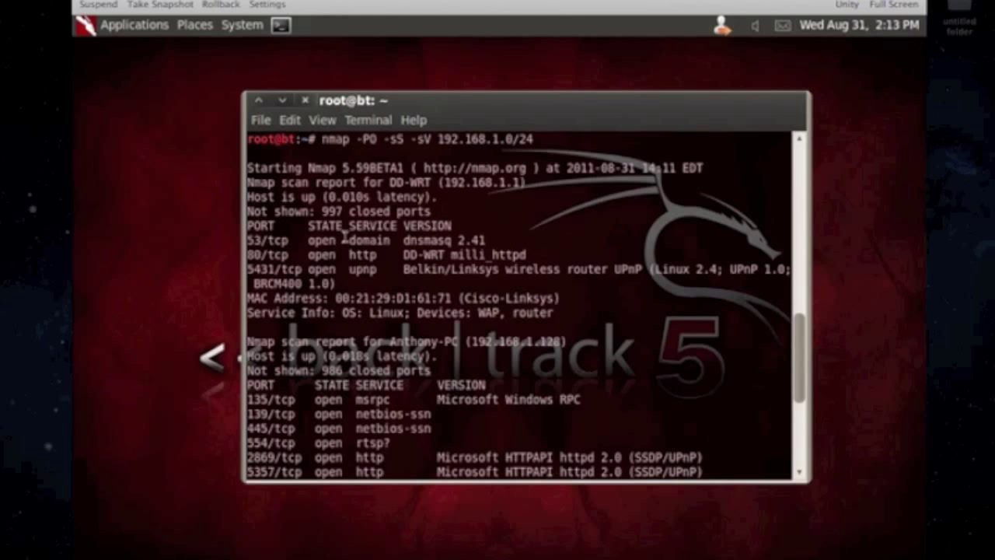
Highlight service entries for Anthony-PC and bt while scrolling the per-host results
double_click(362, 269)
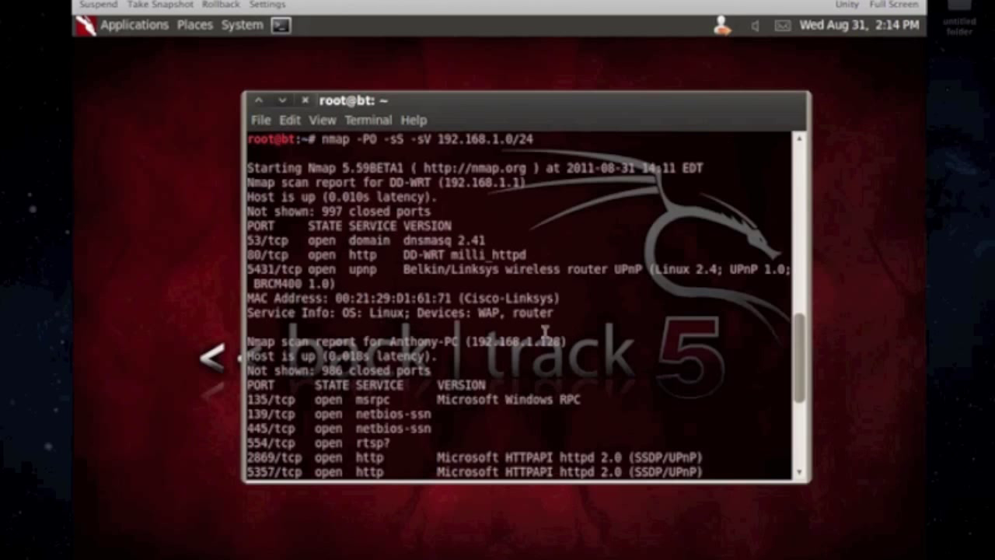
double_click(386, 313)
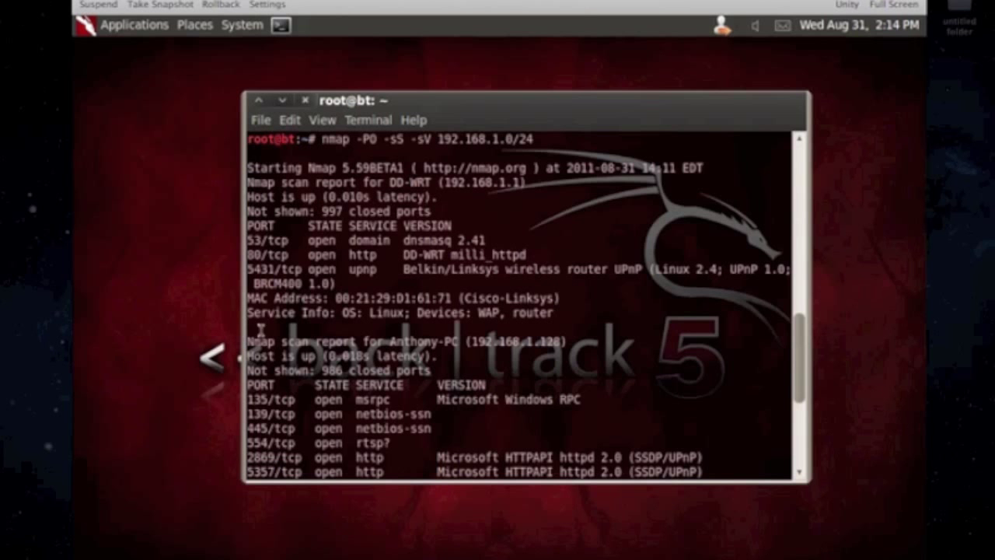
scroll(down, 3)
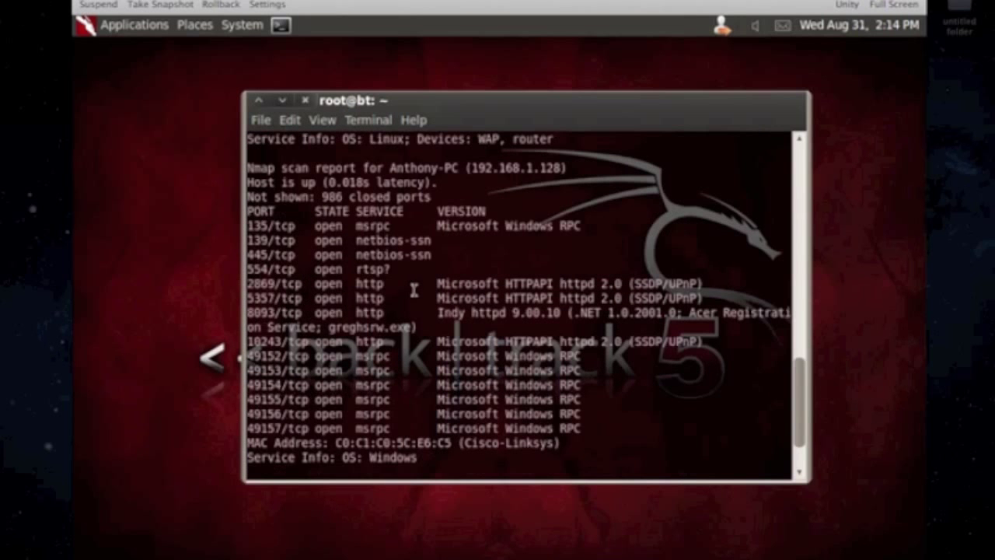
mouse_move(410, 293)
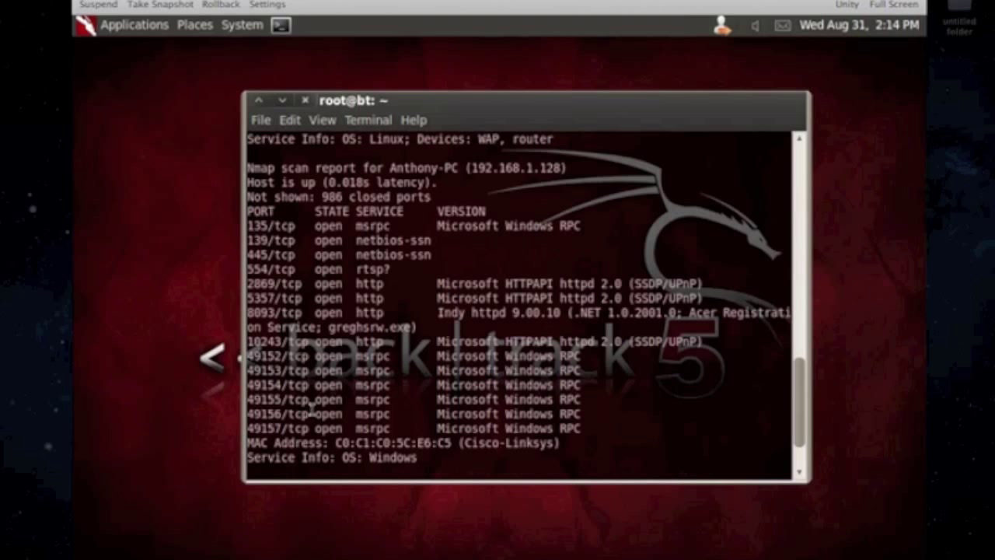
double_click(272, 283)
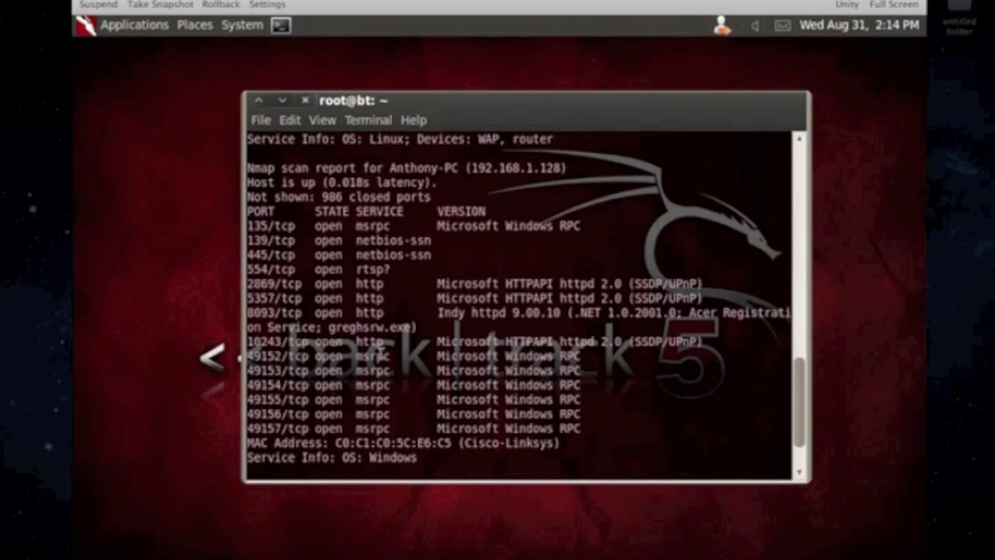
mouse_move(513, 328)
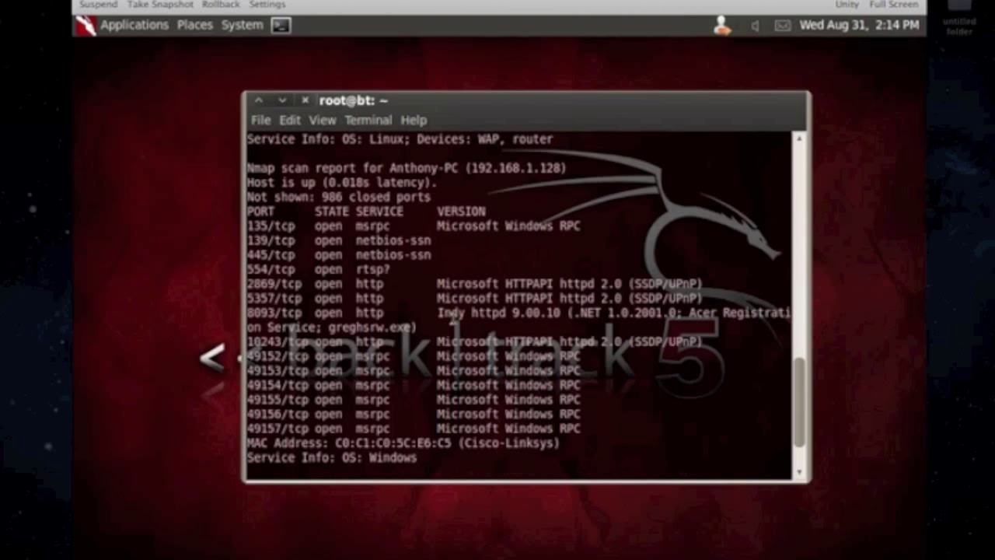
scroll(down, 3)
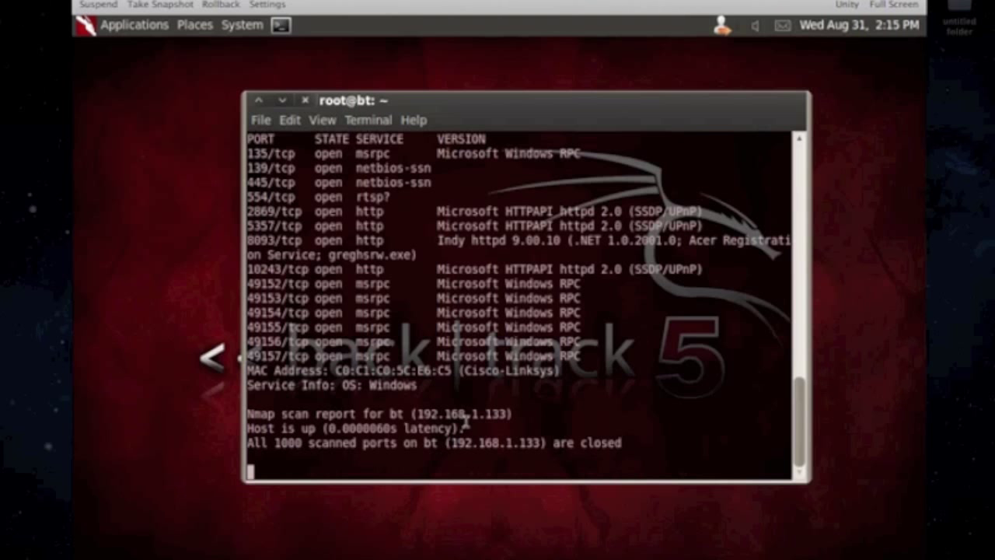
mouse_move(370, 422)
text(ifconf)
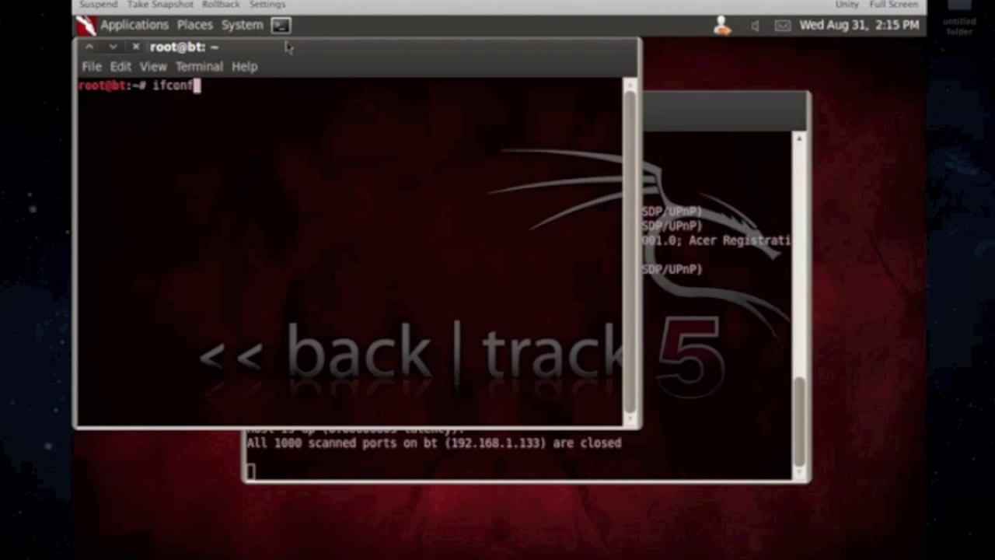
key(Return)
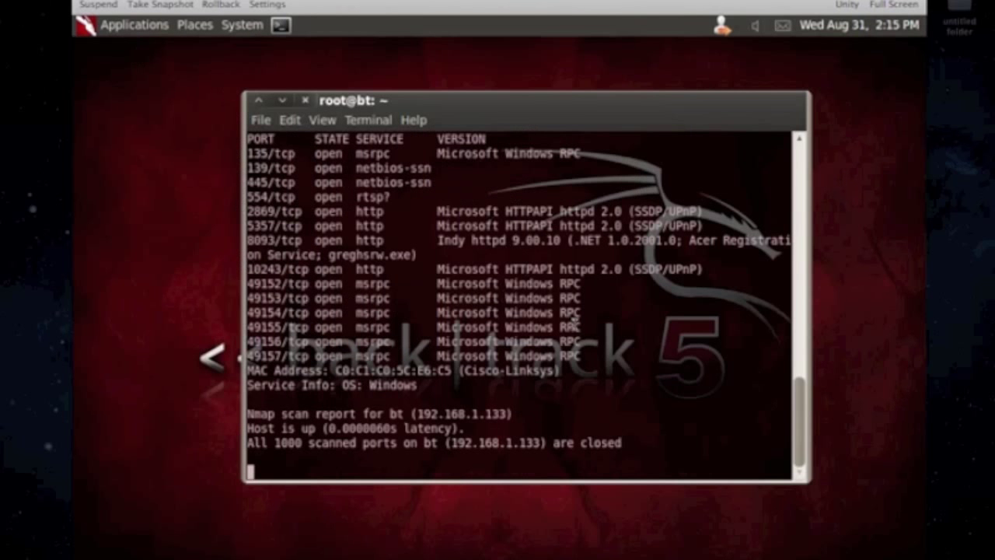
mouse_move(645, 383)
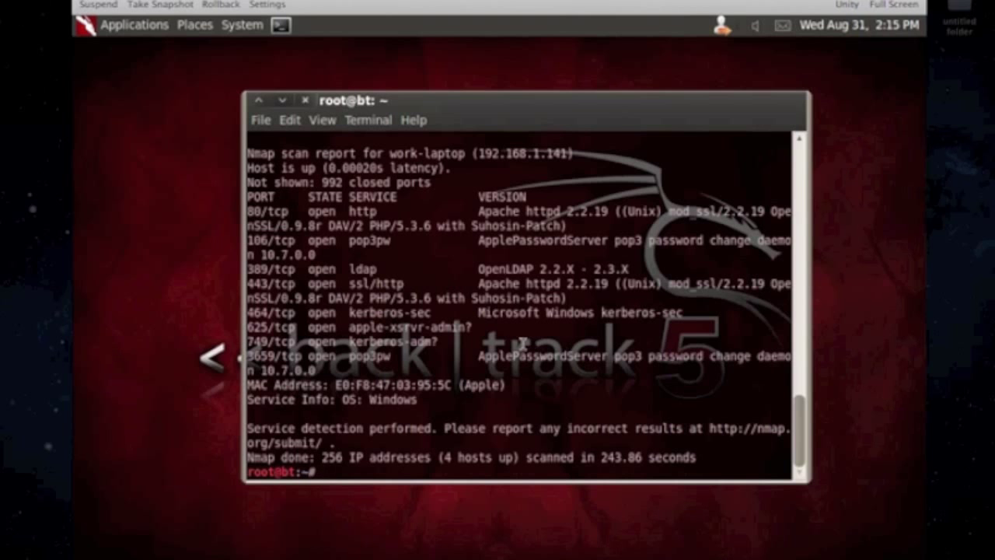
Scroll the finished scan to review work-laptop's Apache, LDAP, Kerberos ports and the 4-hosts-up summary
scroll(up, 3)
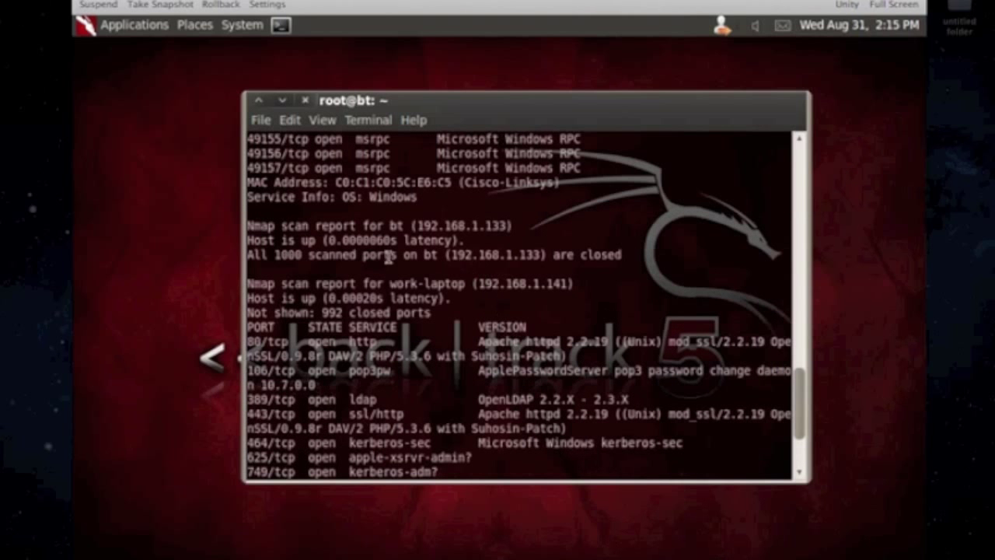
scroll(down, 3)
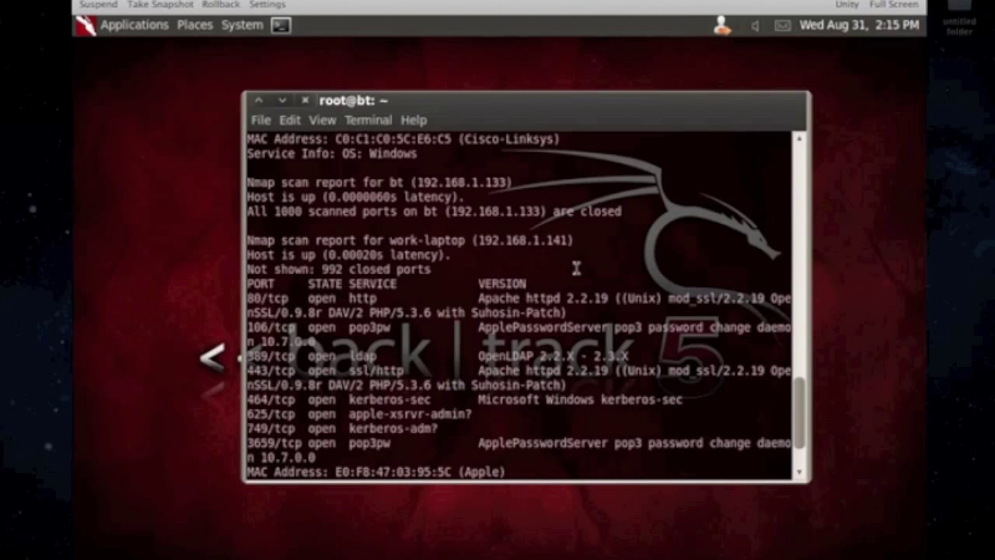
mouse_move(473, 283)
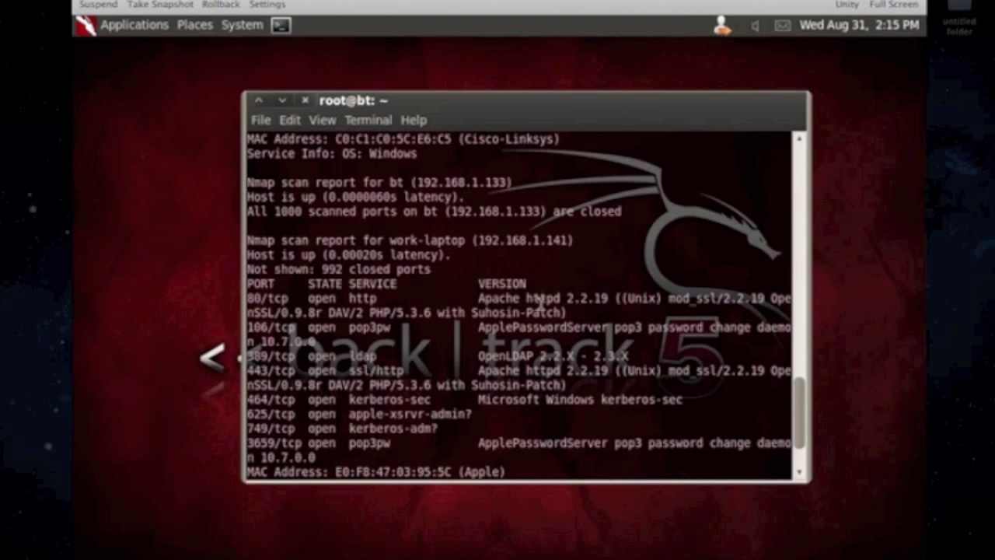
scroll(down, 3)
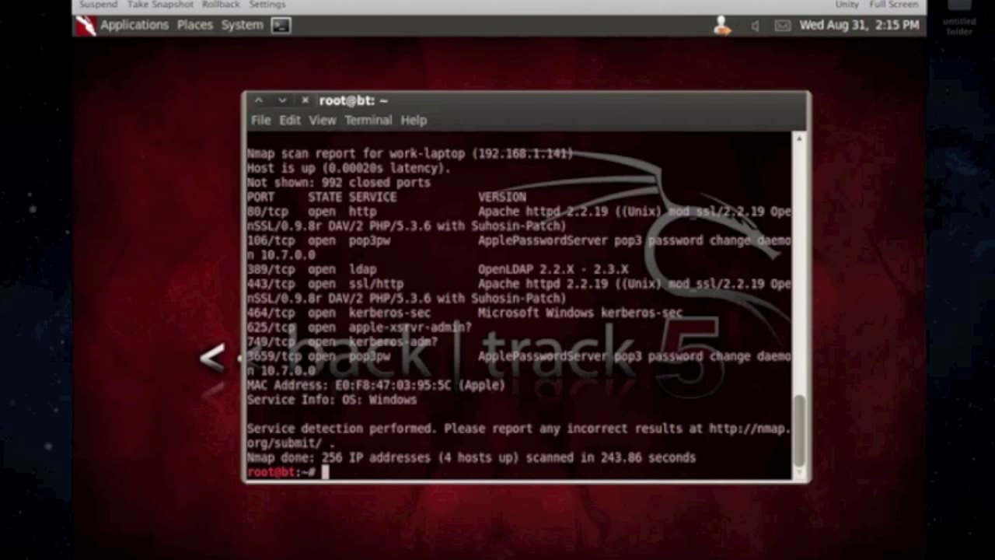
mouse_move(429, 346)
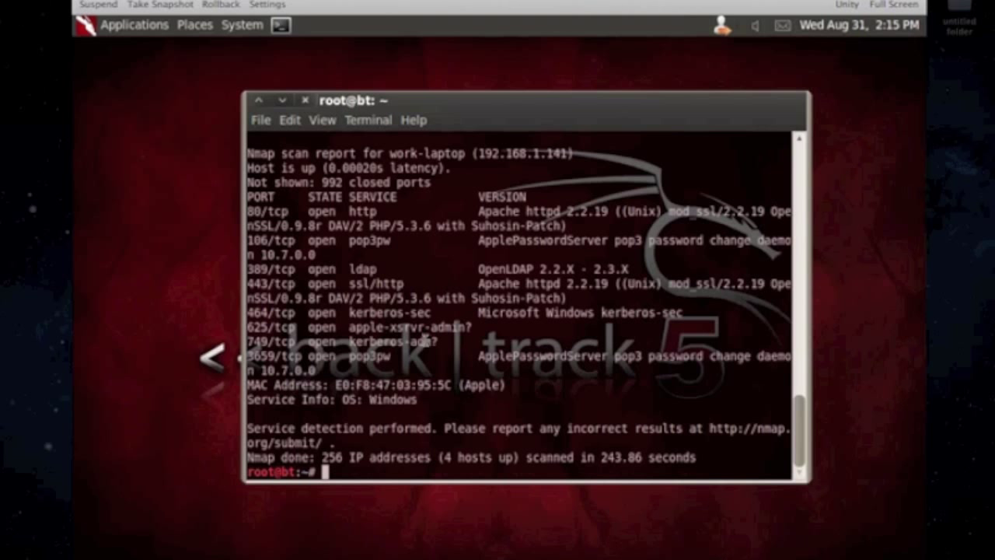
mouse_move(476, 345)
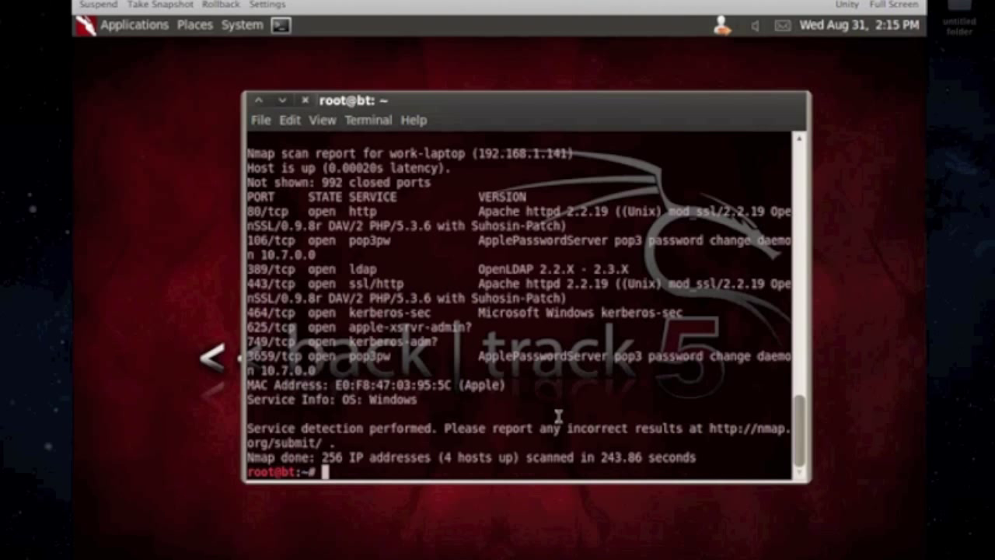
scroll(up, 3)
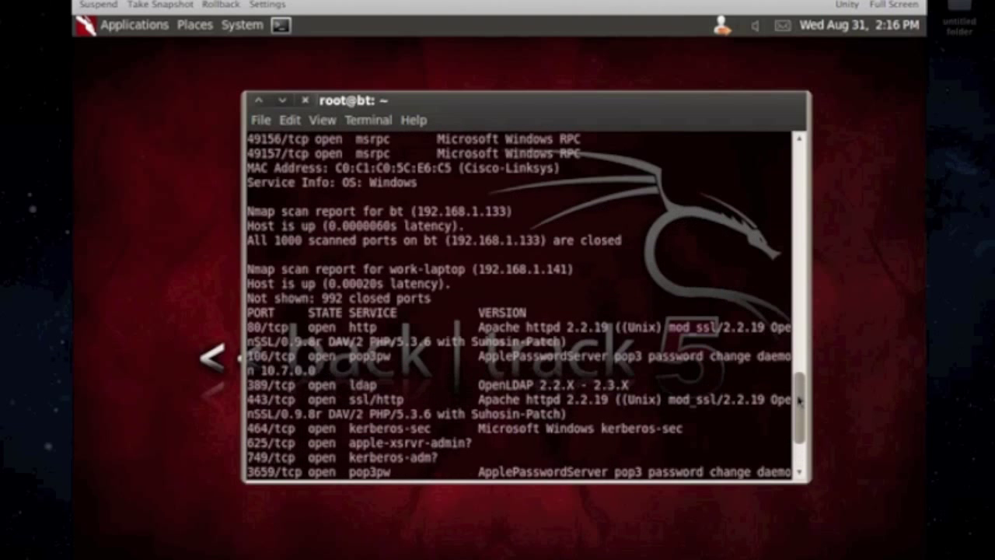
scroll(down, 3)
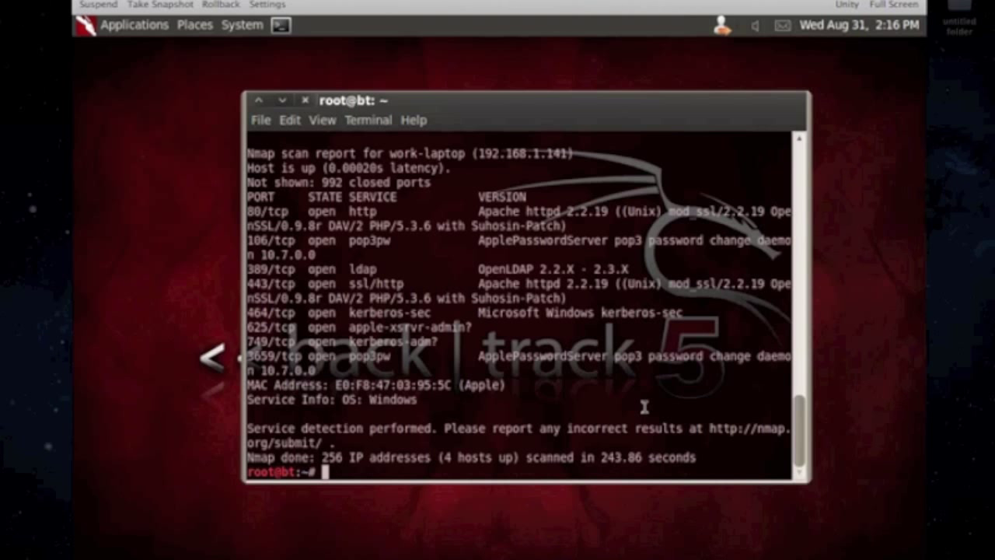
mouse_move(599, 381)
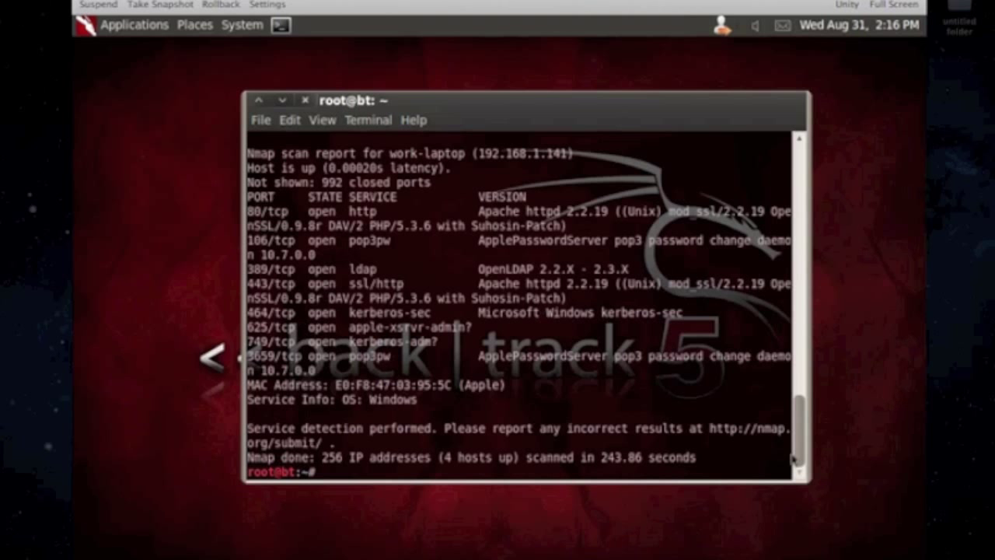
mouse_move(519, 414)
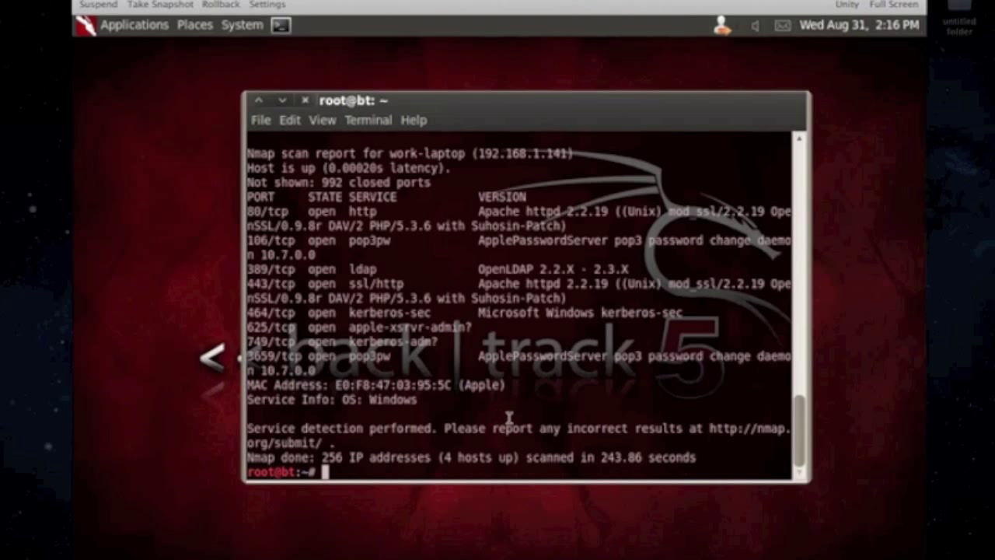
mouse_move(525, 427)
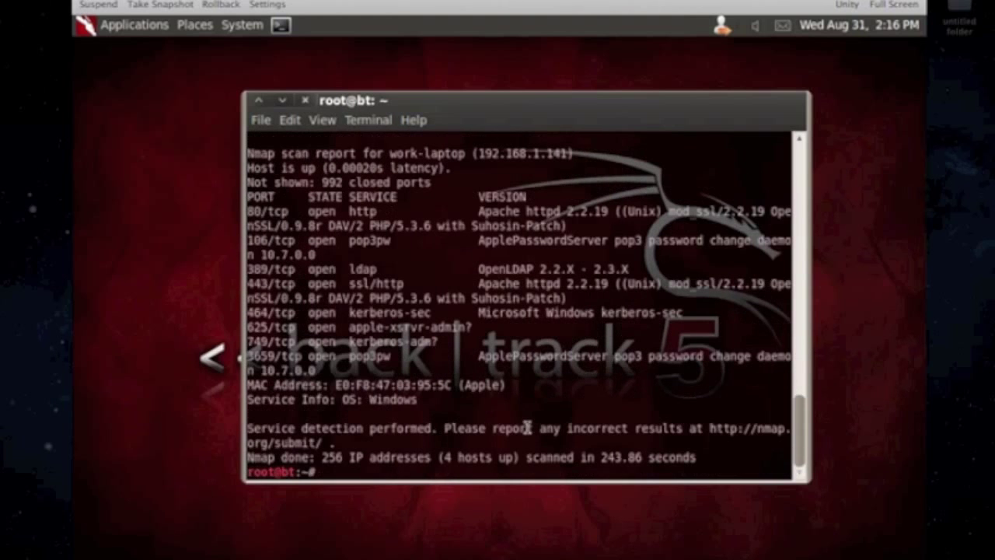
Recall the last scan and rewrite it as nmap -sP 192.168.1.0/24
text(nmap -PO -sS -sV 192.168.1.0/24)
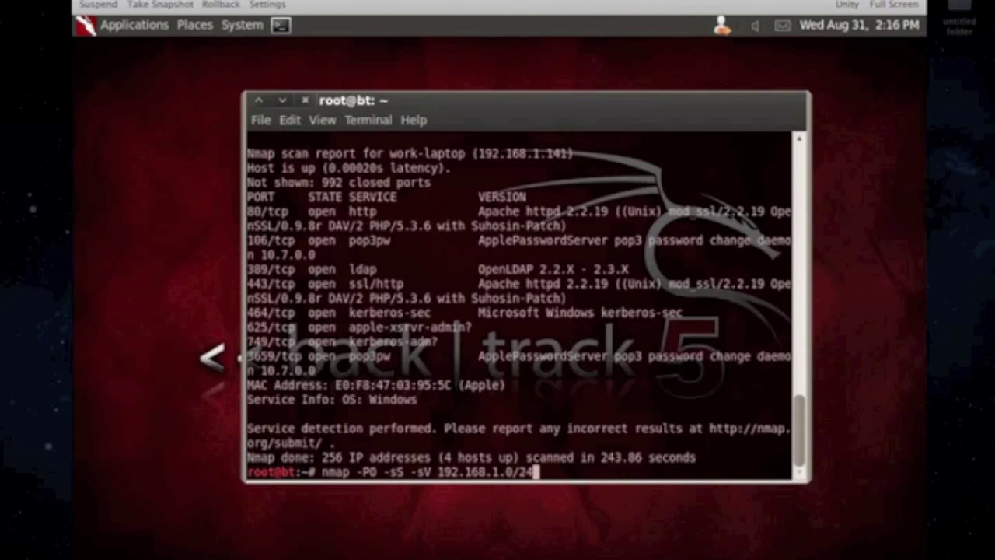
key(BackSpace)
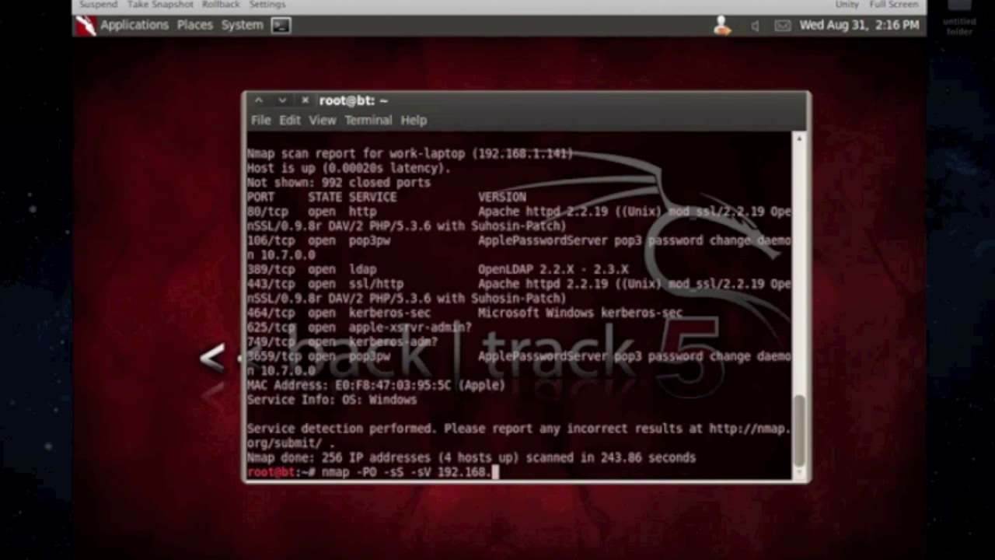
key(ctrl+u)
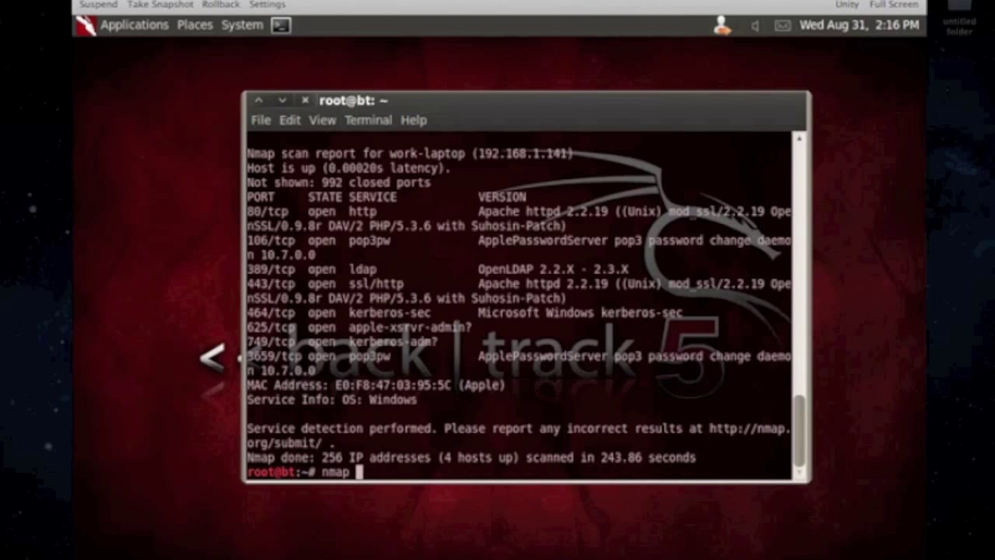
text(-sP)
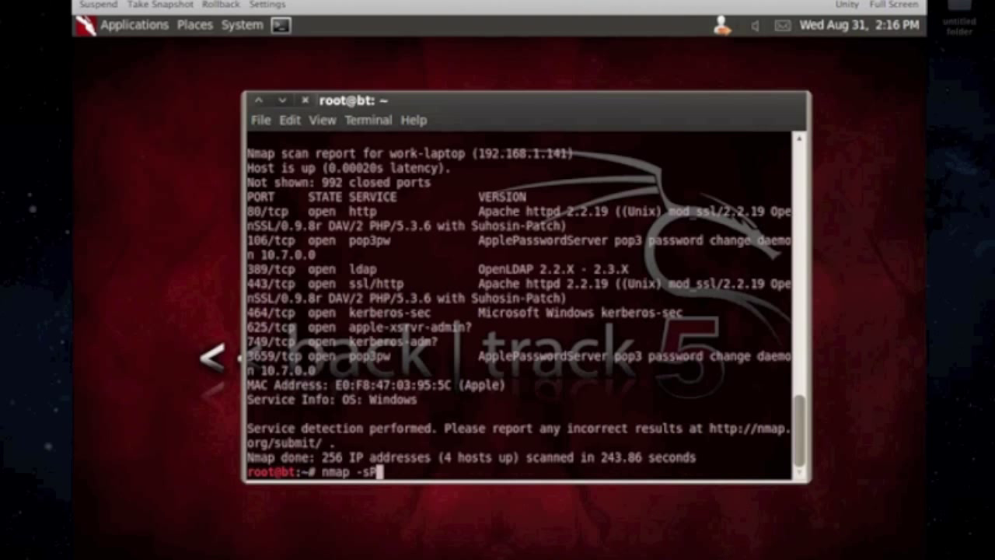
text(192.168)
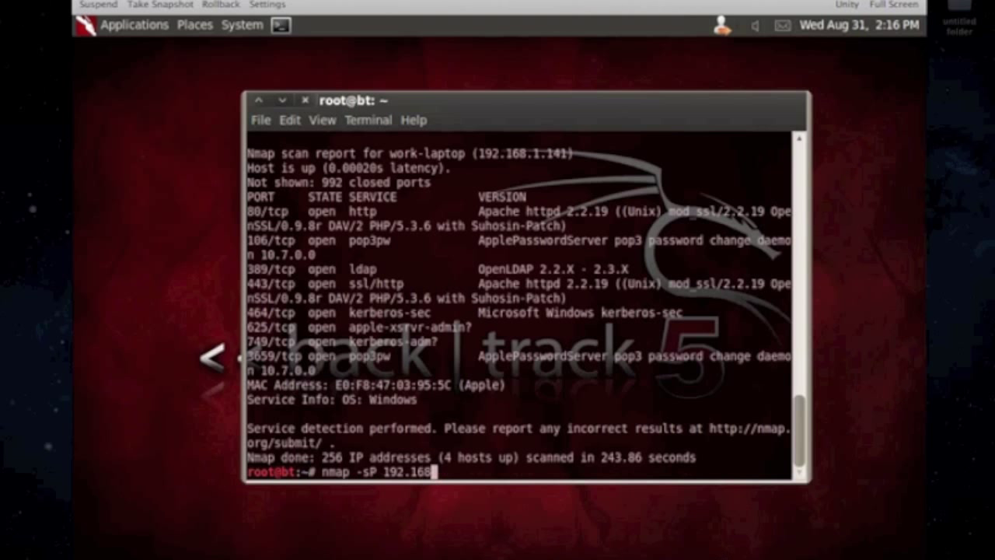
text(1.)
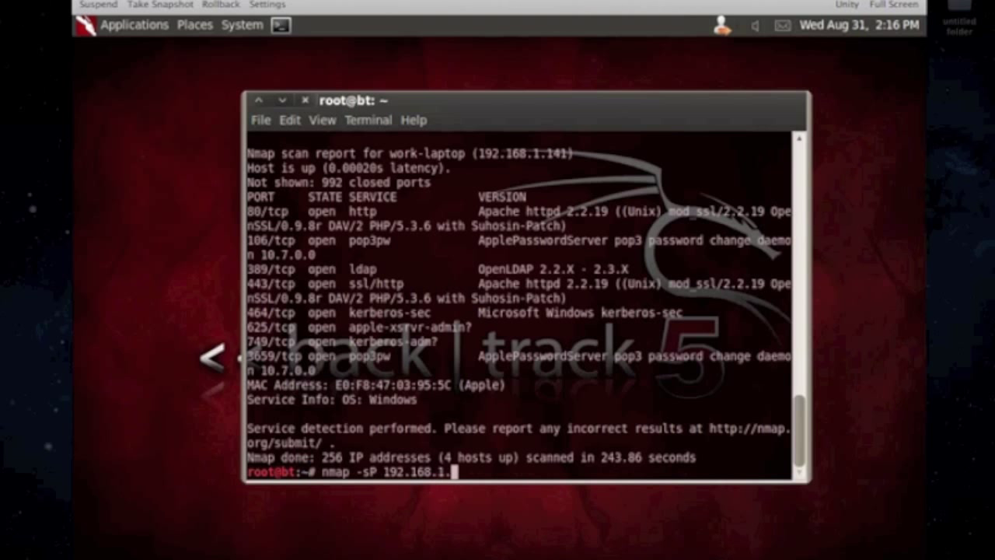
text(0/24 >)
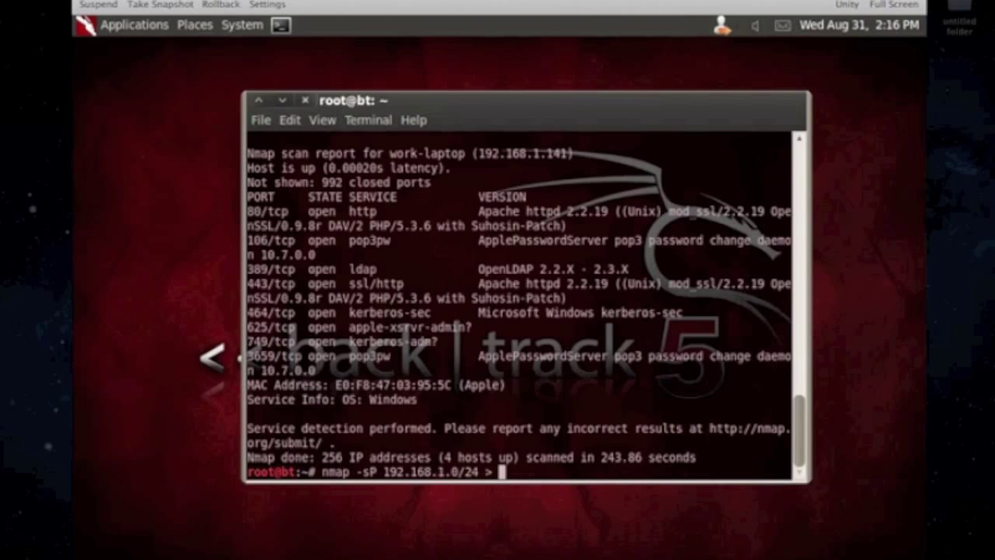
Redirect the sweep into network.txt and run it
text(network.txt)
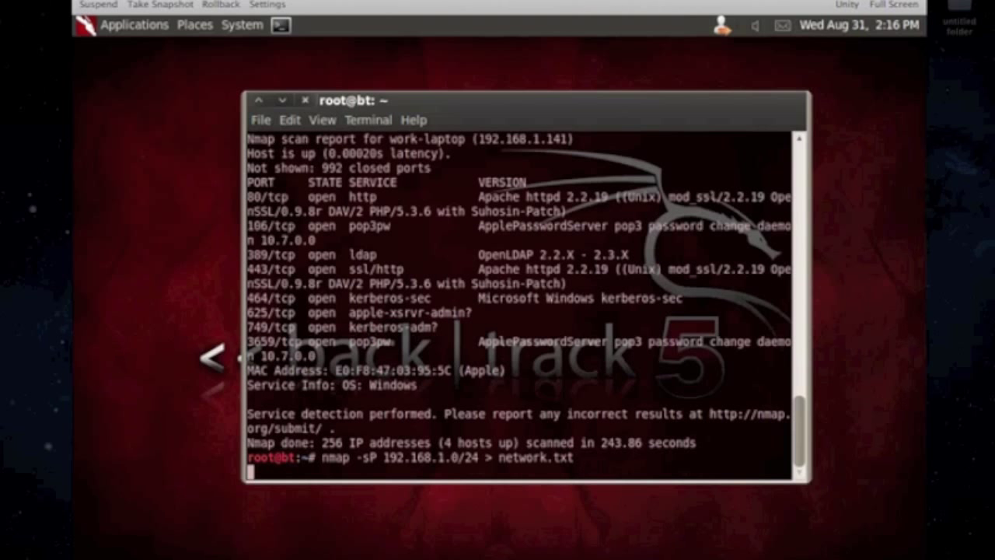
click(195, 25)
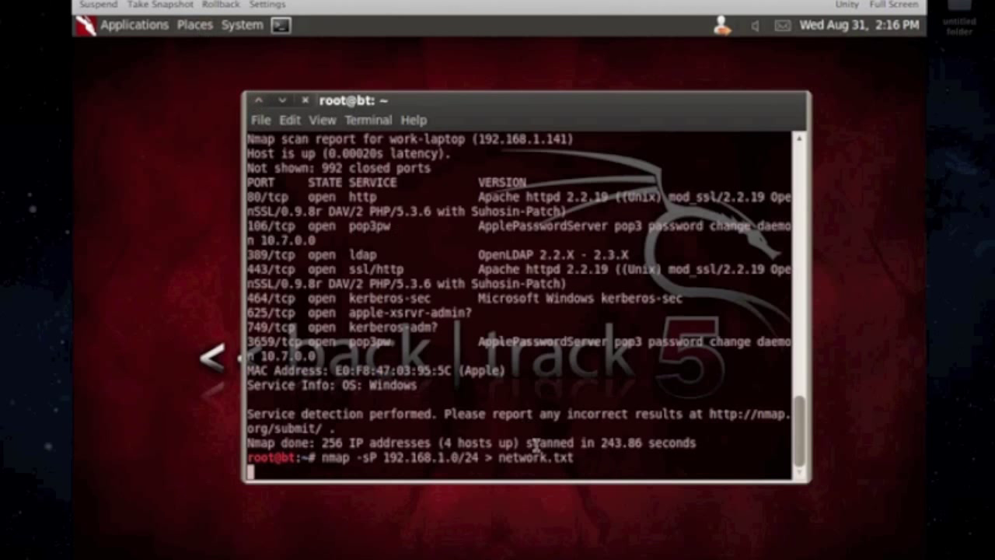
key(Return)
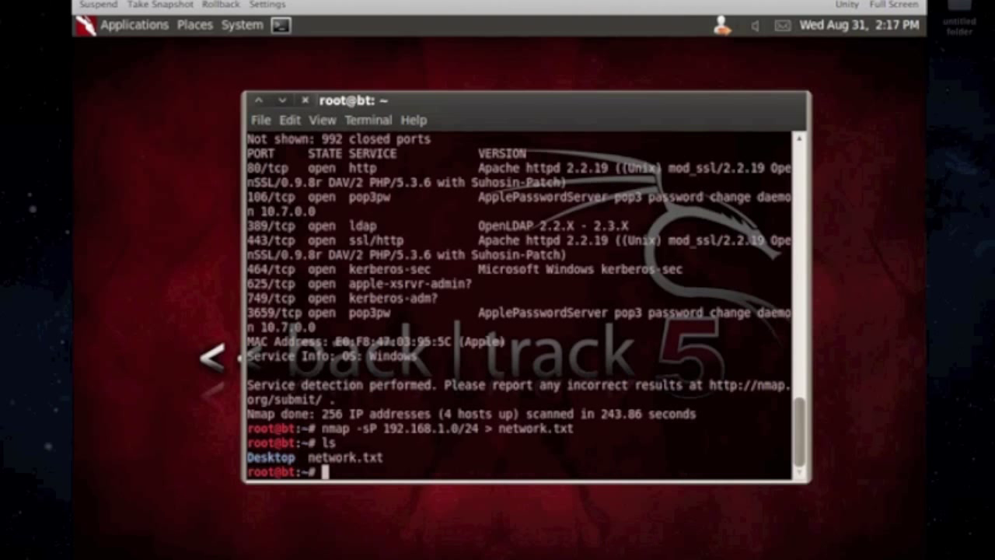
Display network.txt, showing the saved ping-sweep list of DD-WRT, Anthony-PC, bt and work-laptop
text(cat net)
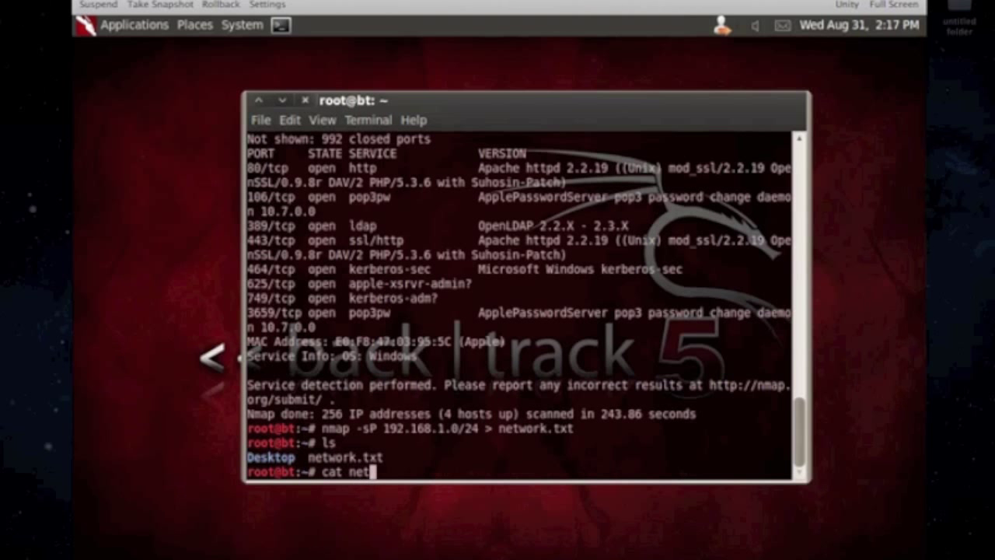
key(Return)
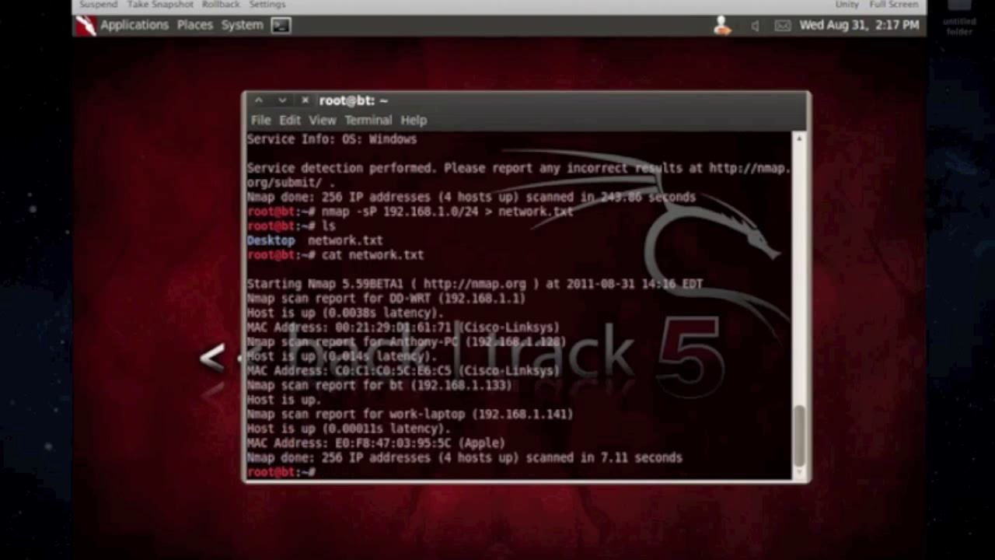